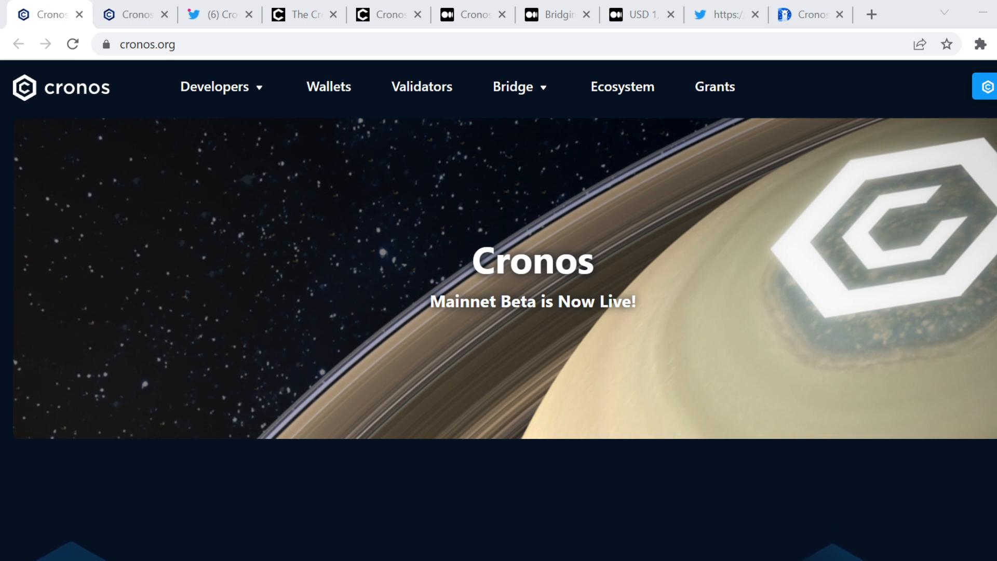
Step: Scroll down the Cronos homepage to the Get involved with Cronos section
scroll(down, 3)
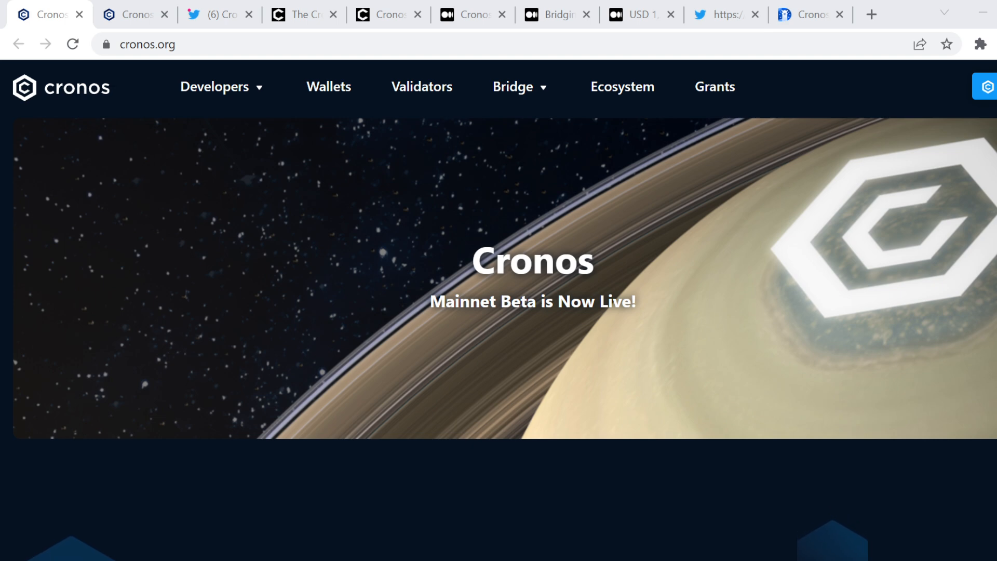
scroll(down, 3)
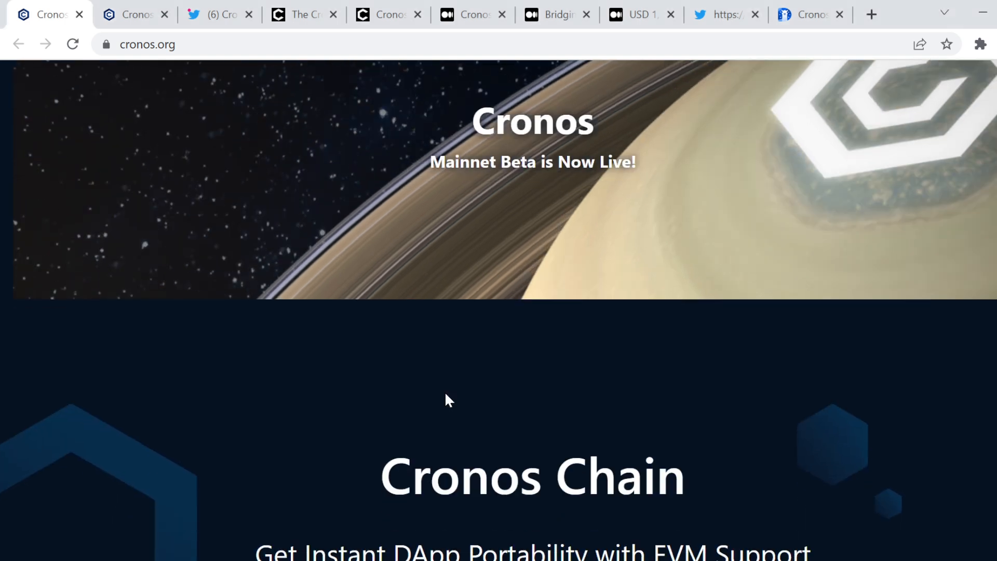
scroll(down, 3)
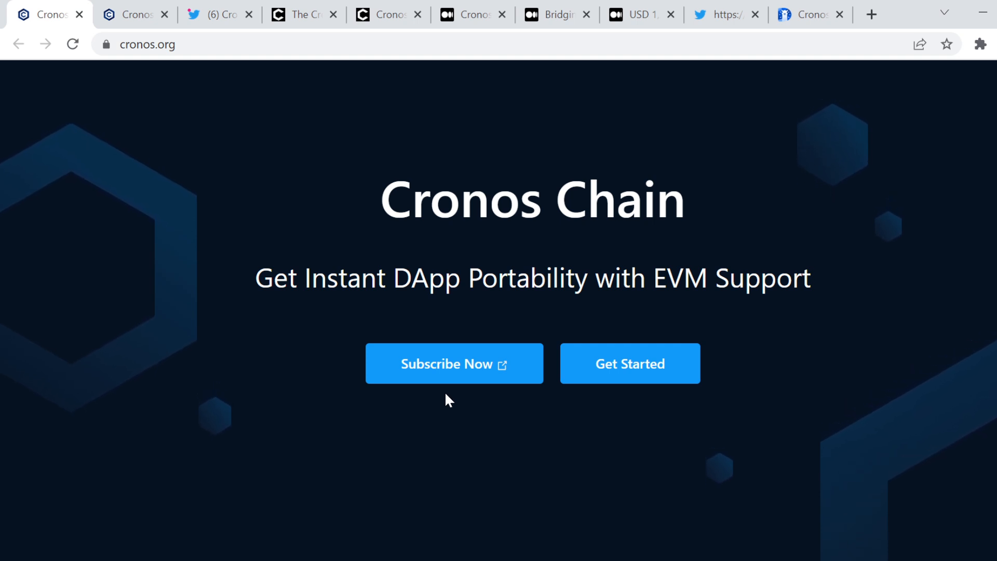
mouse_move(631, 364)
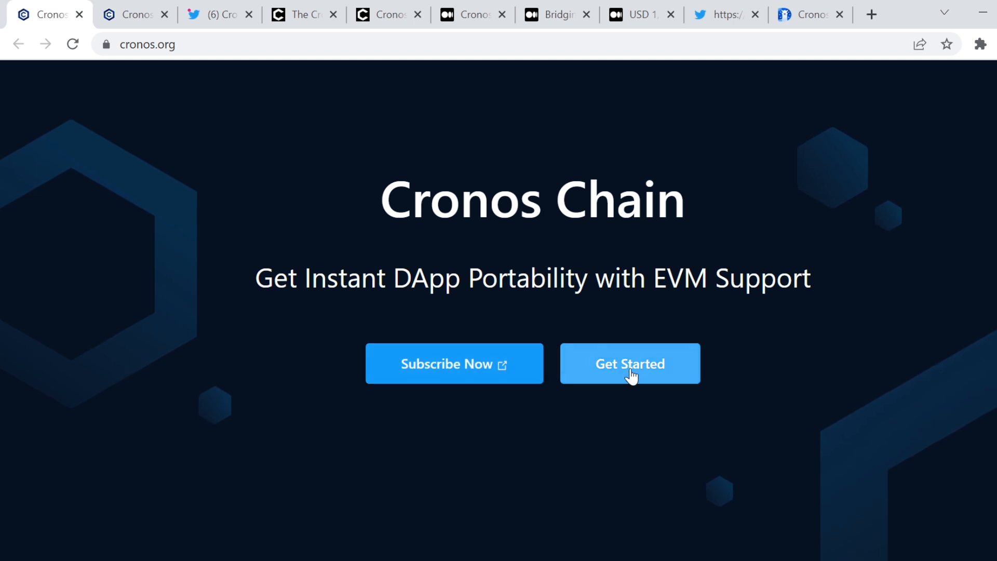
scroll(down, 3)
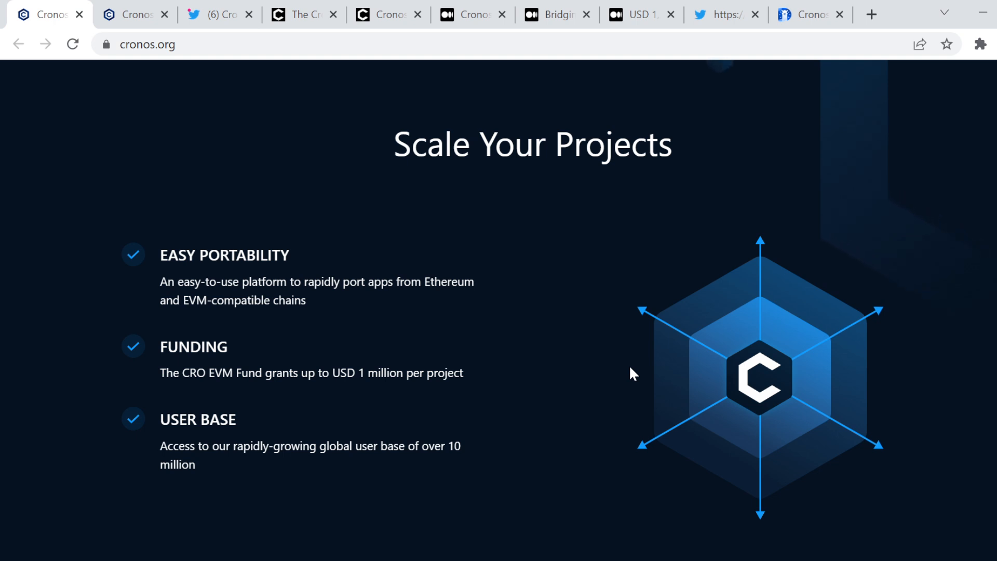
scroll(down, 3)
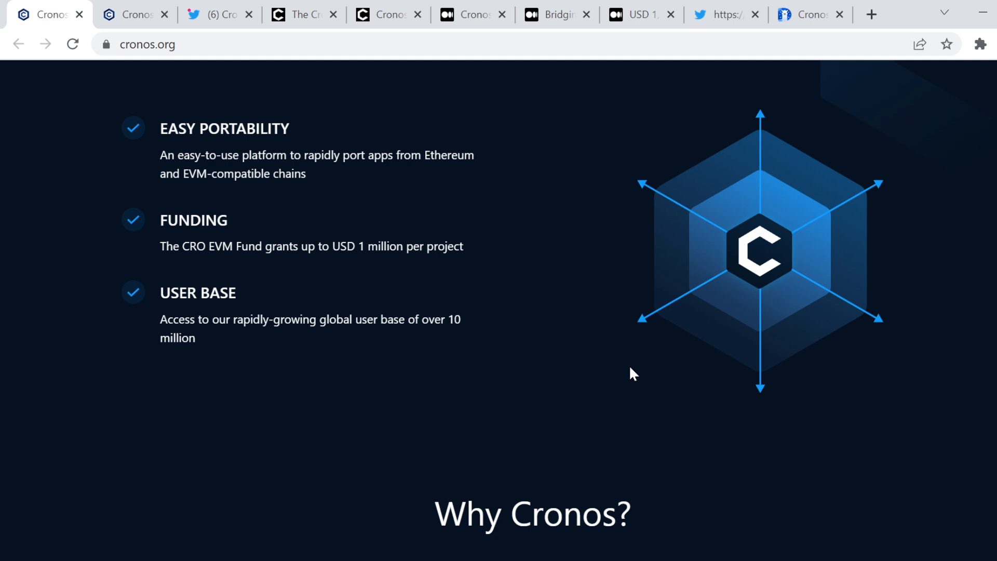
scroll(down, 3)
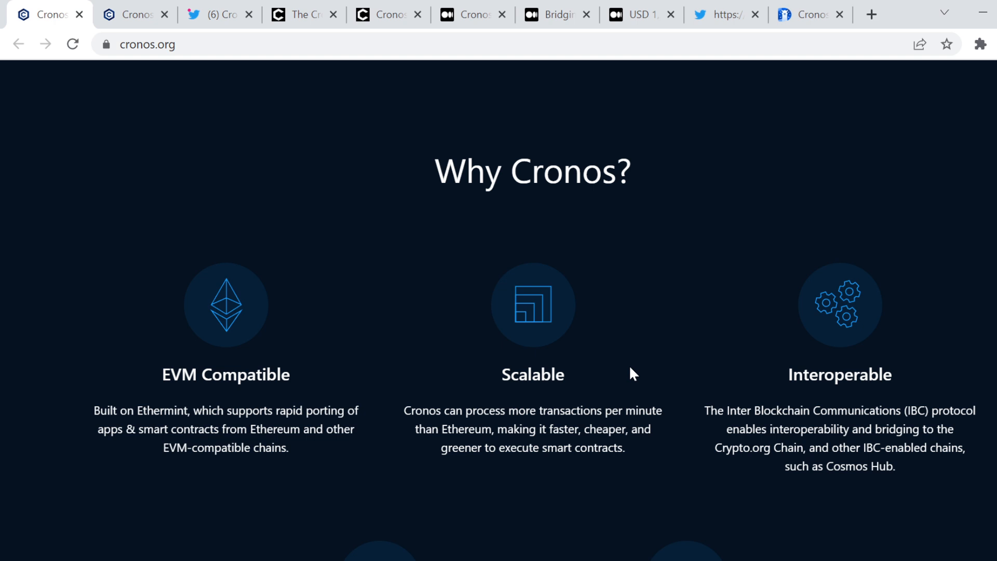
scroll(down, 3)
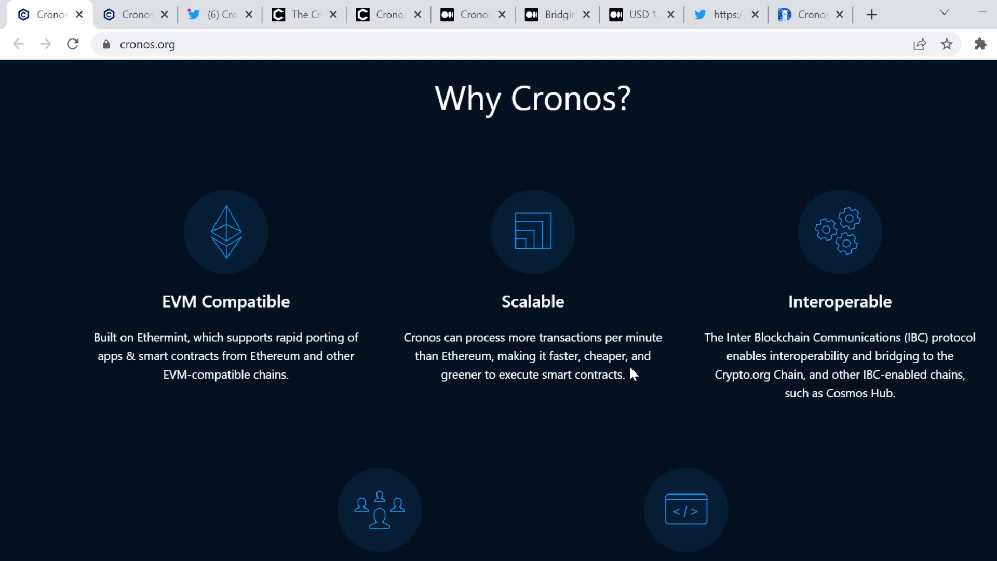
scroll(down, 3)
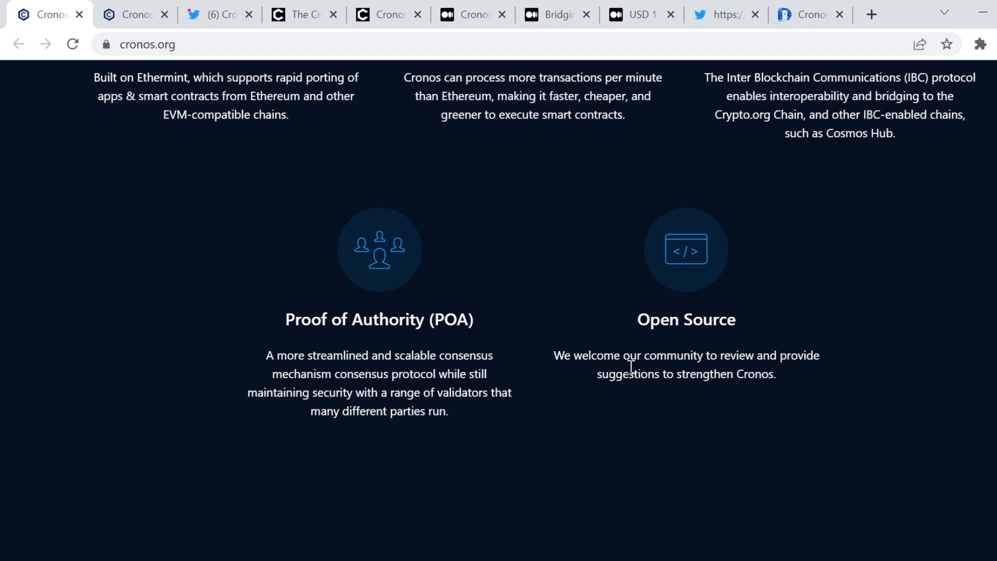
mouse_move(887, 423)
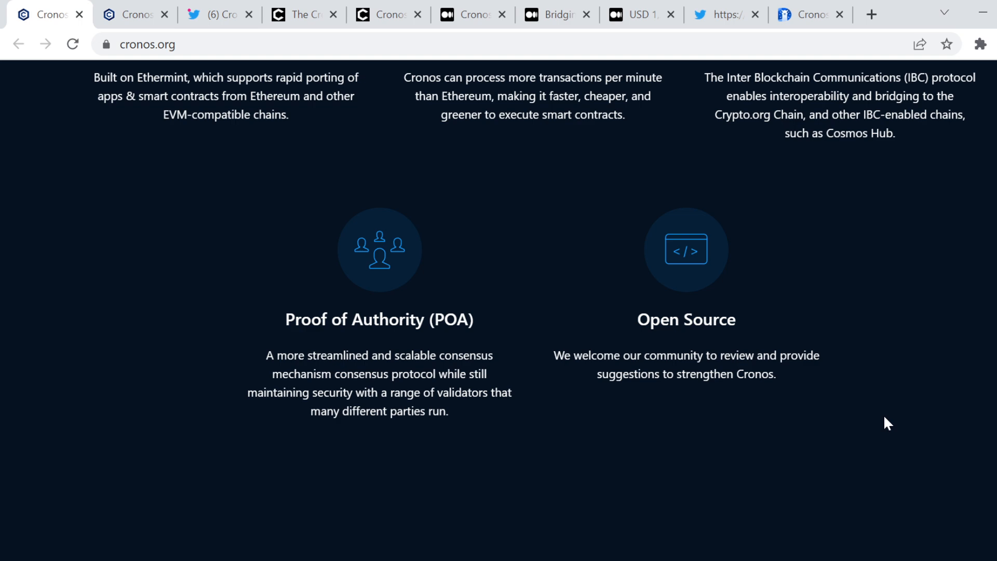
scroll(down, 3)
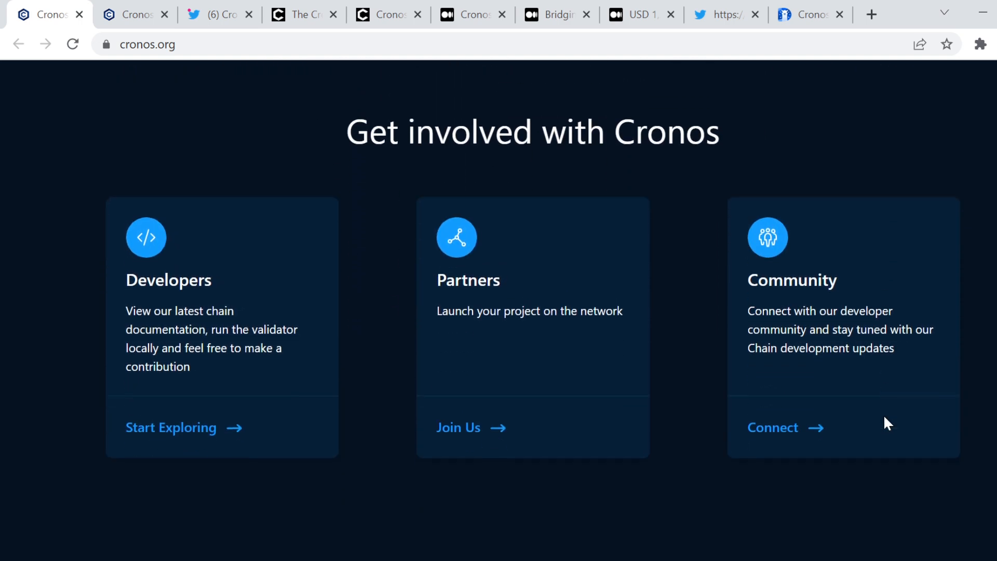
scroll(down, 3)
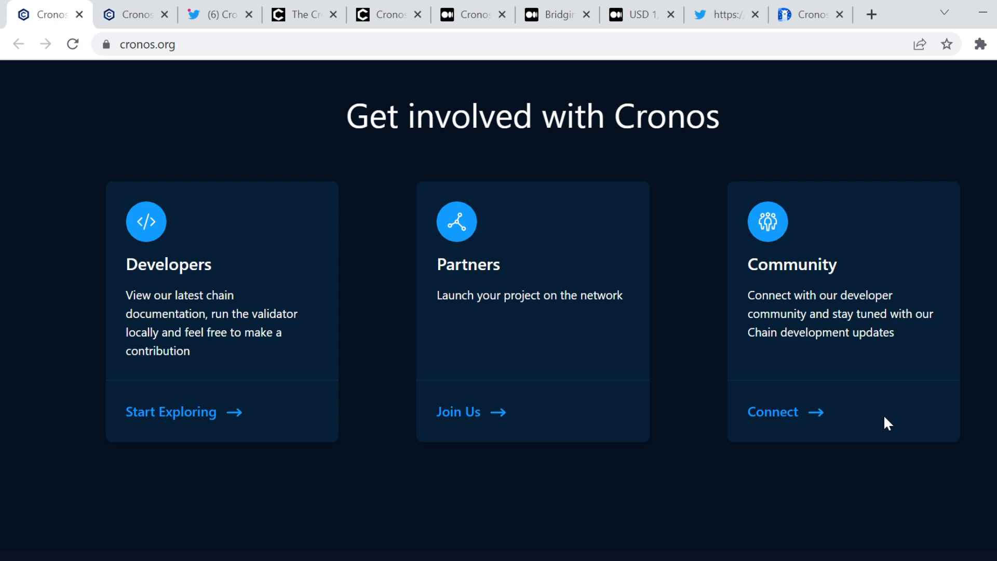
scroll(down, 3)
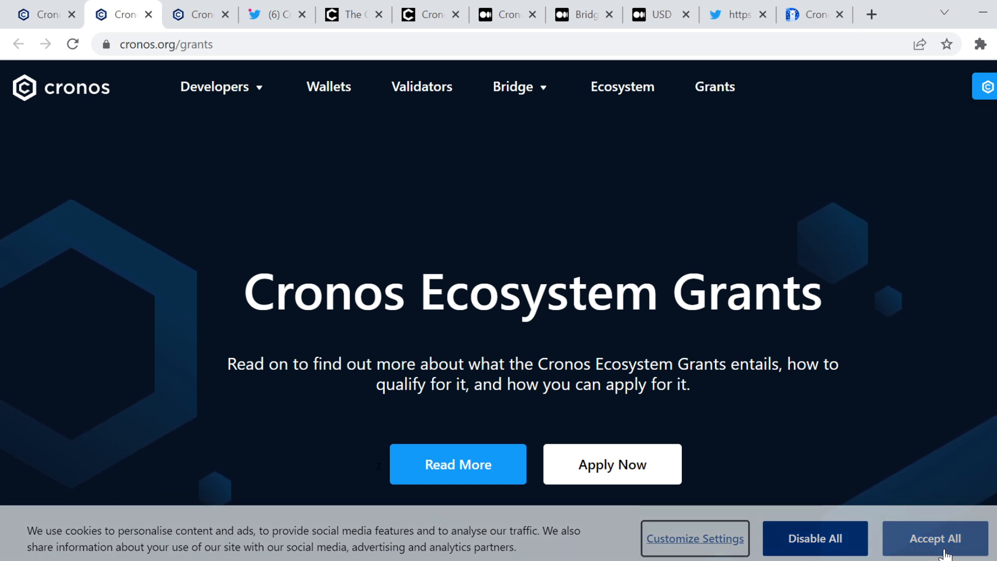
Step: Accept the cookie banner and scroll through Program Benefits and Requirements
click(935, 538)
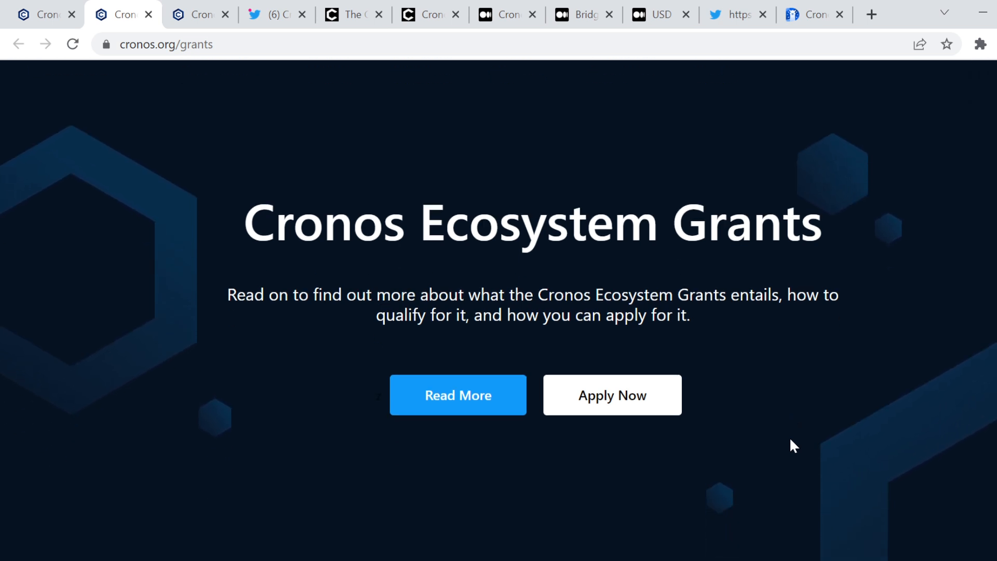
scroll(down, 3)
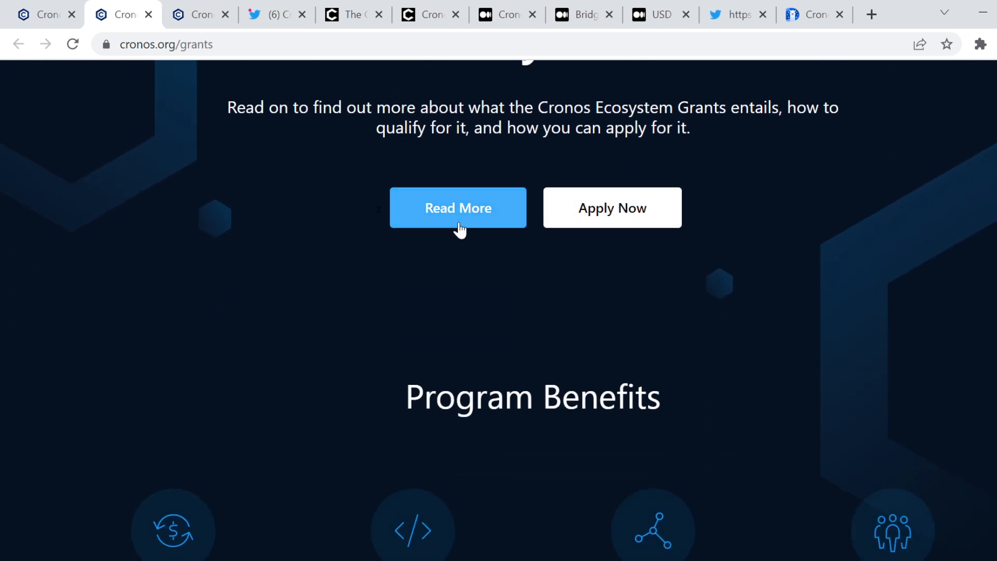
scroll(down, 3)
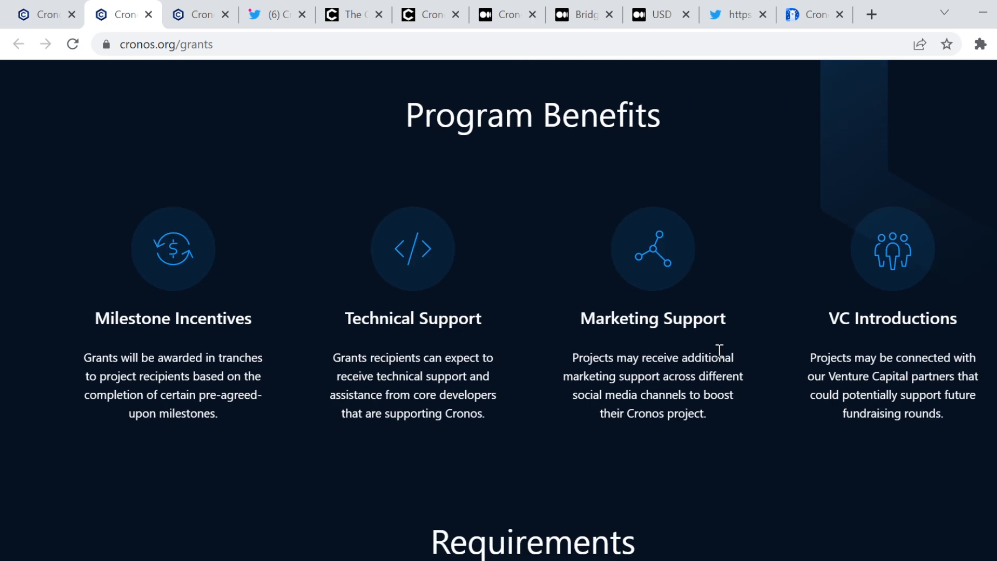
scroll(down, 3)
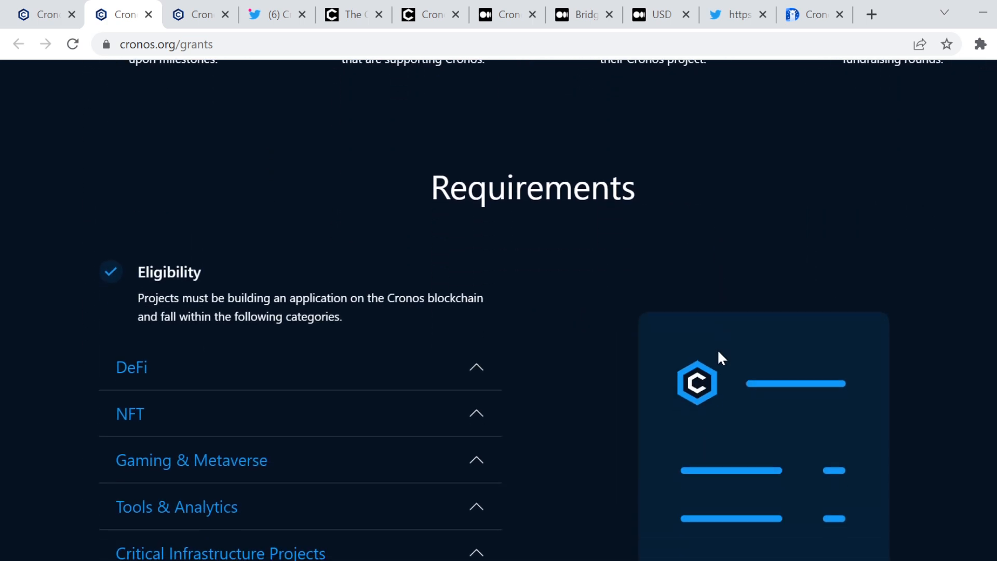
scroll(down, 3)
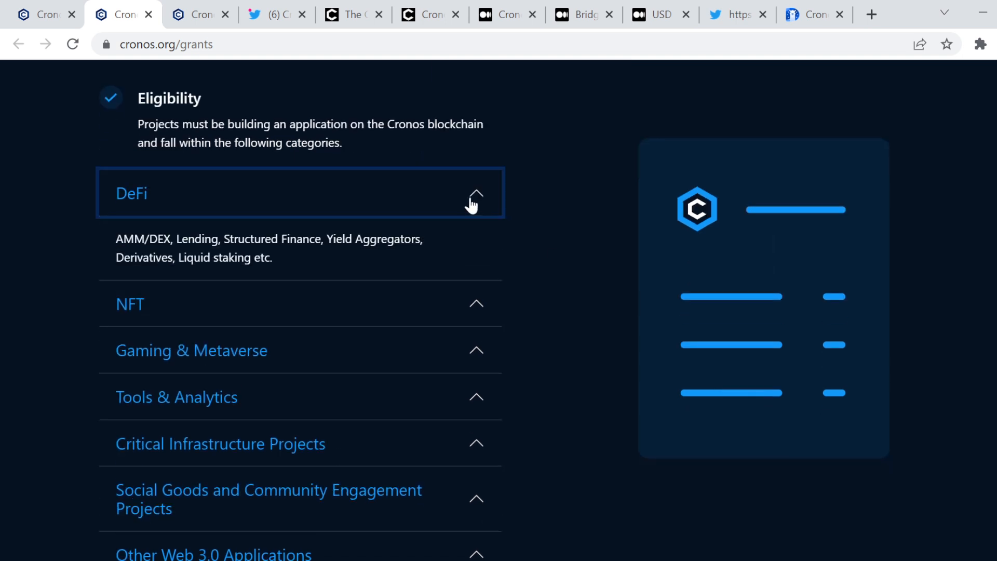
Step: Collapse the DeFi eligibility category and scroll to the six-step Grant Application Journey
click(473, 193)
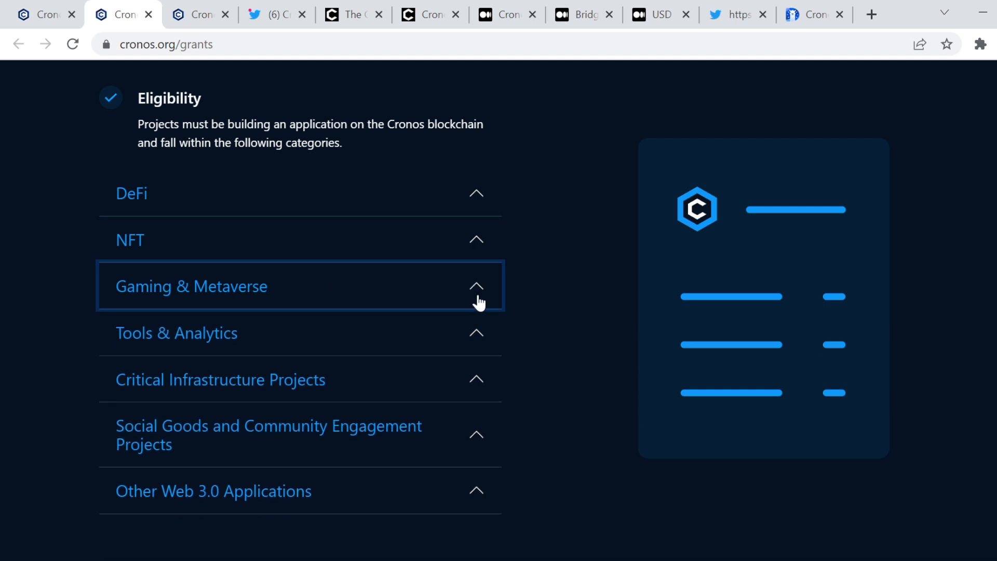
mouse_move(519, 341)
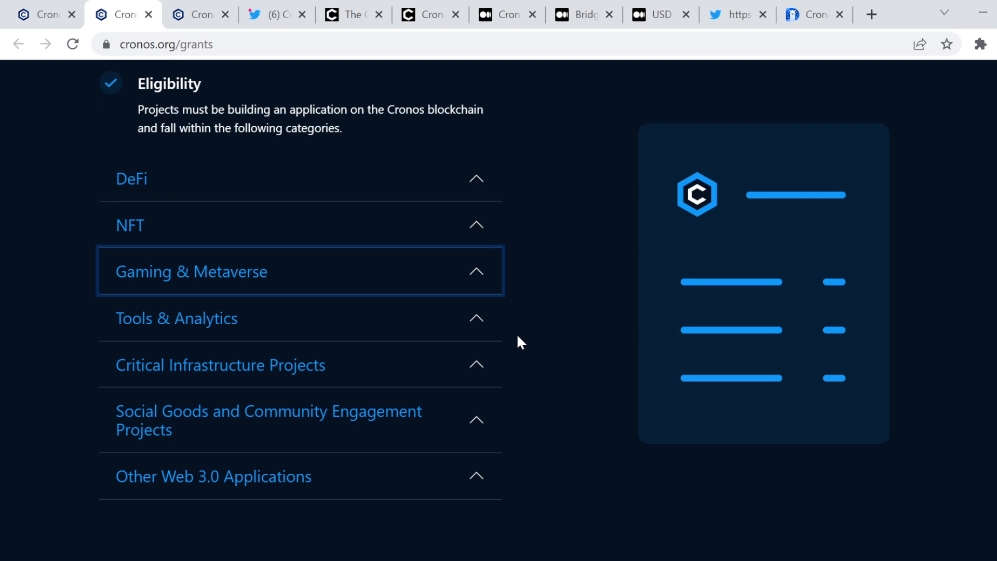
scroll(down, 3)
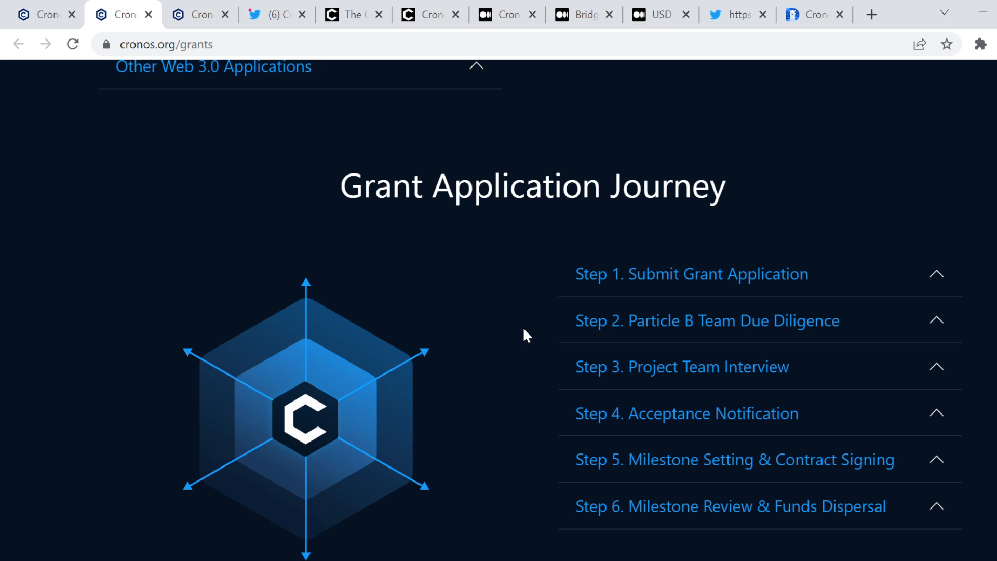
scroll(down, 3)
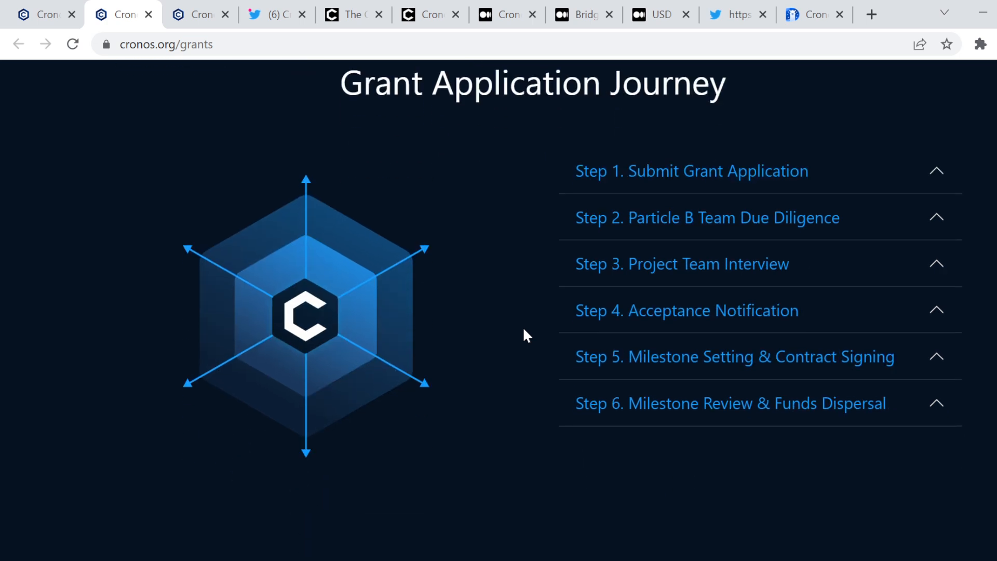
scroll(down, 3)
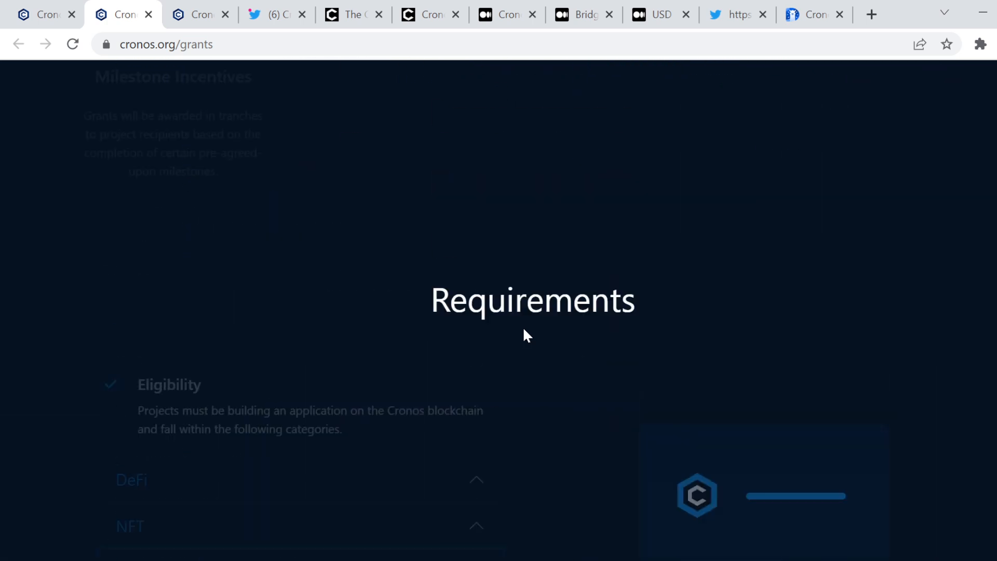
Step: Switch to the Cronos Documentation tab and browse its Get Involved developer, partner and community links
click(198, 14)
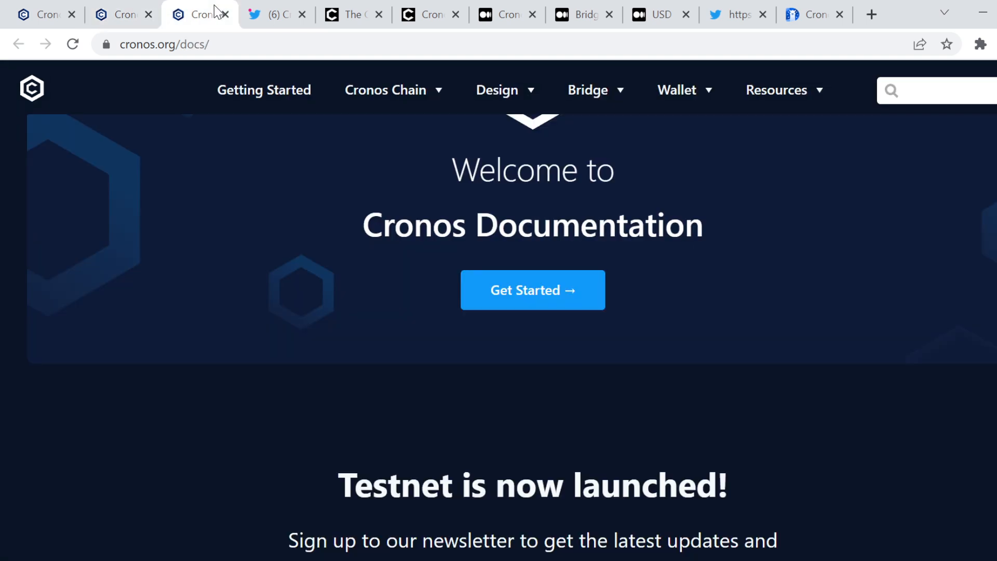
mouse_move(494, 446)
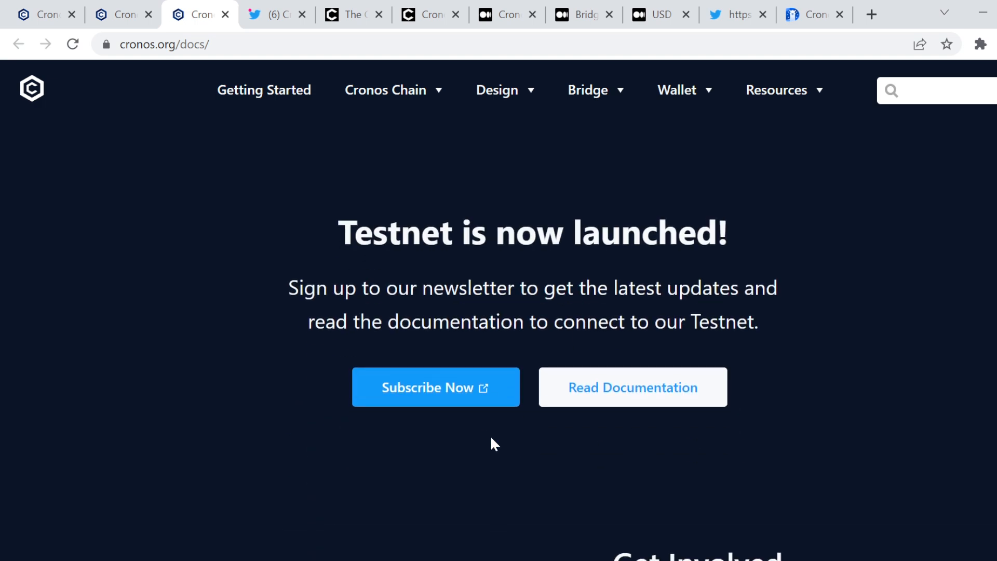
scroll(down, 3)
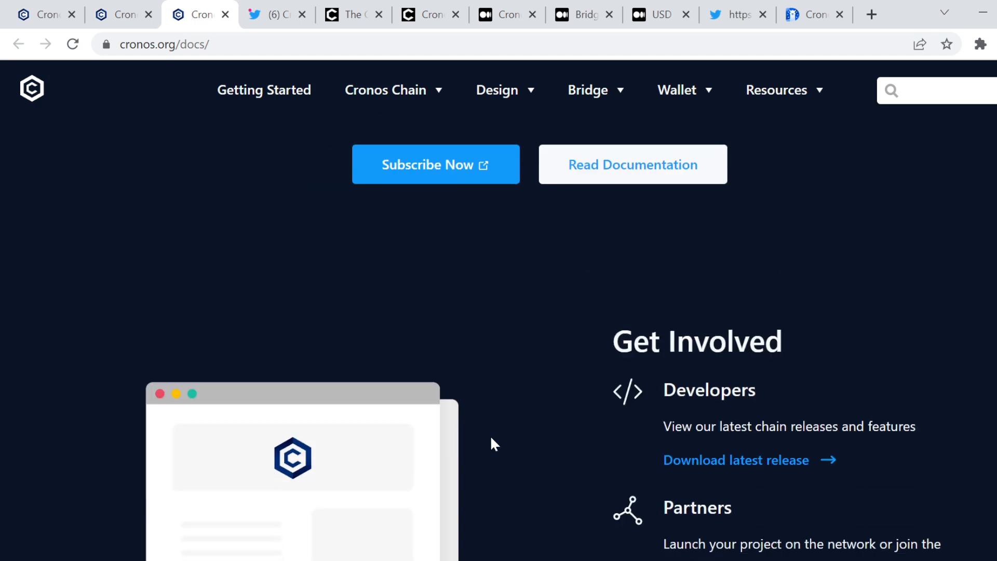
scroll(down, 3)
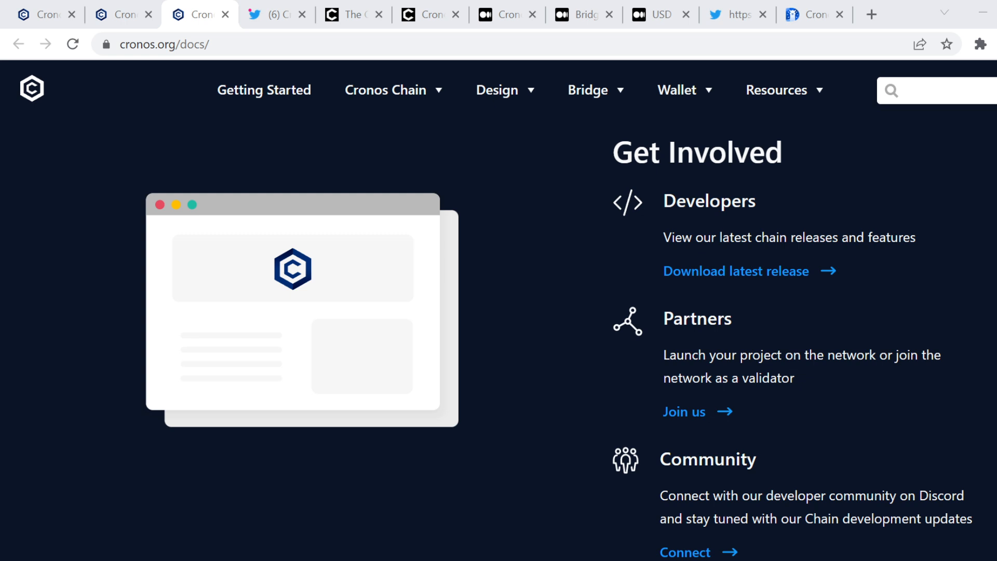
mouse_move(494, 443)
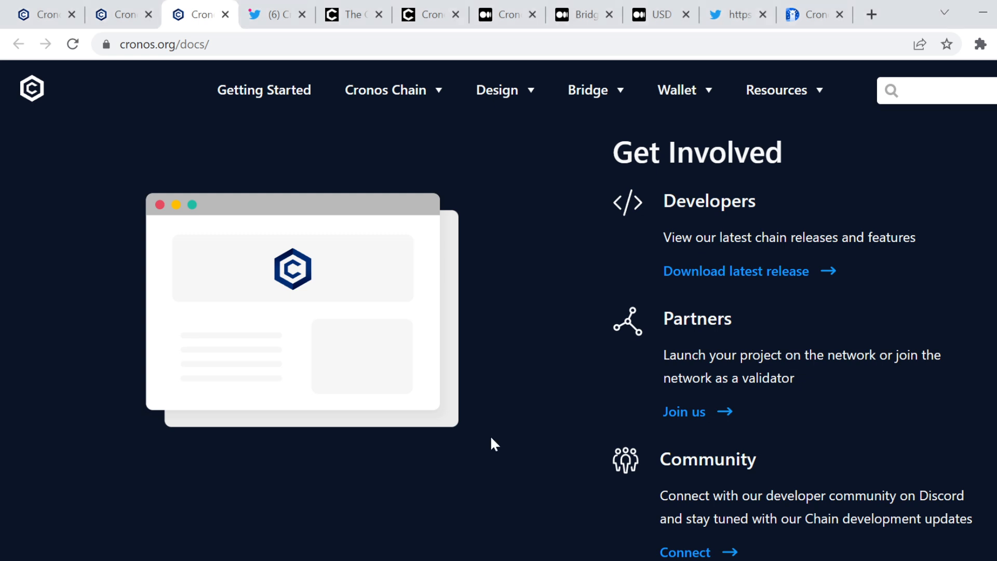
scroll(down, 3)
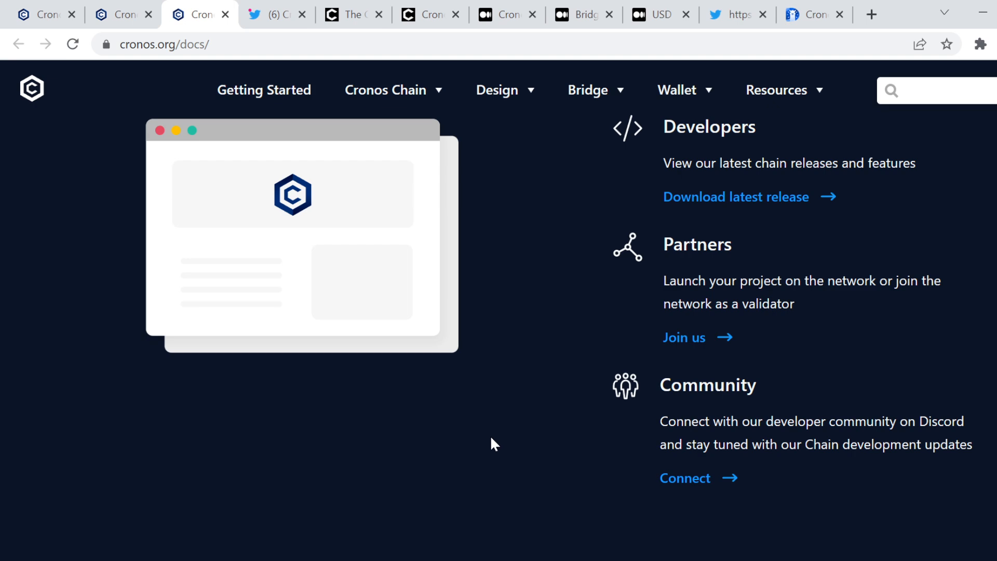
scroll(down, 3)
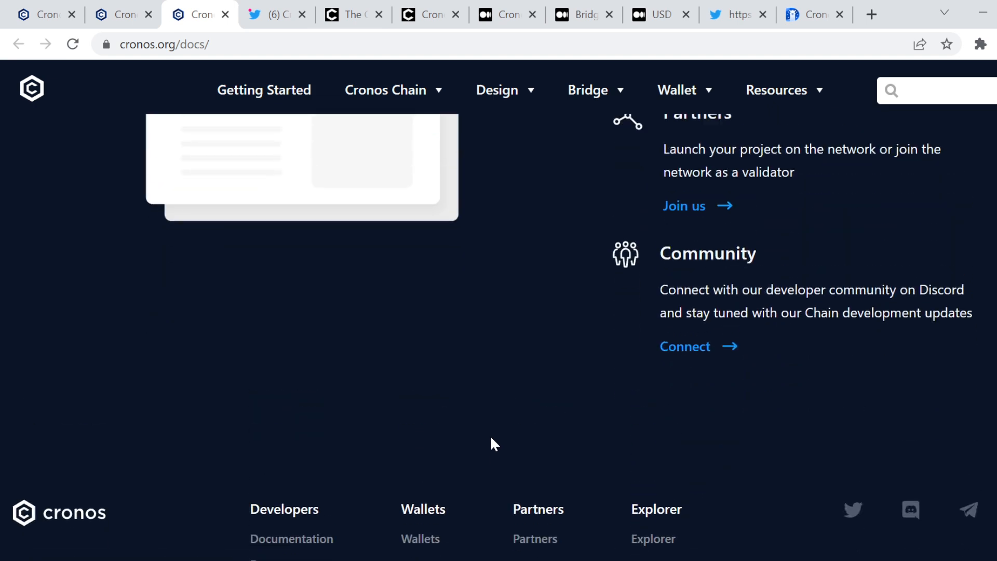
scroll(up, 3)
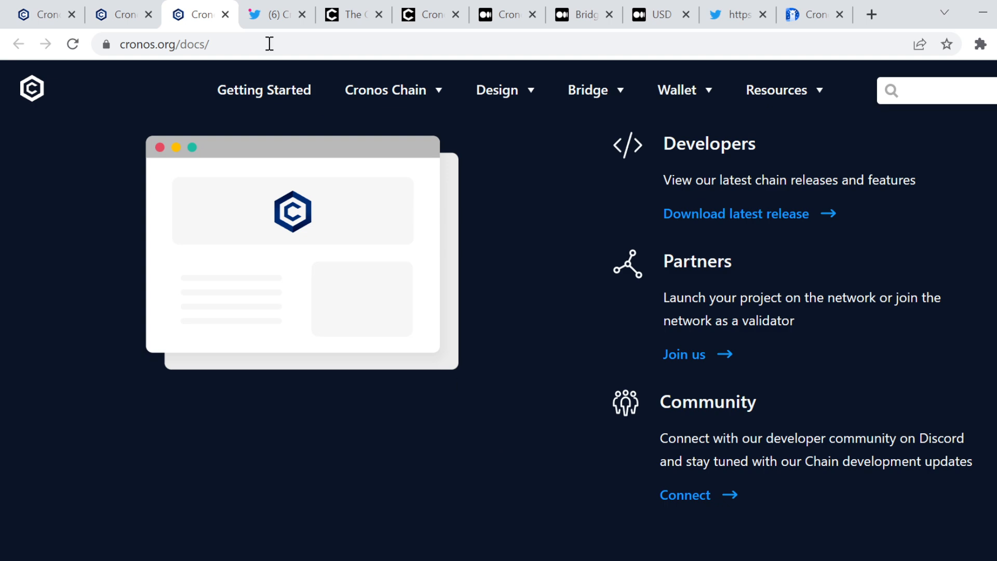
click(276, 14)
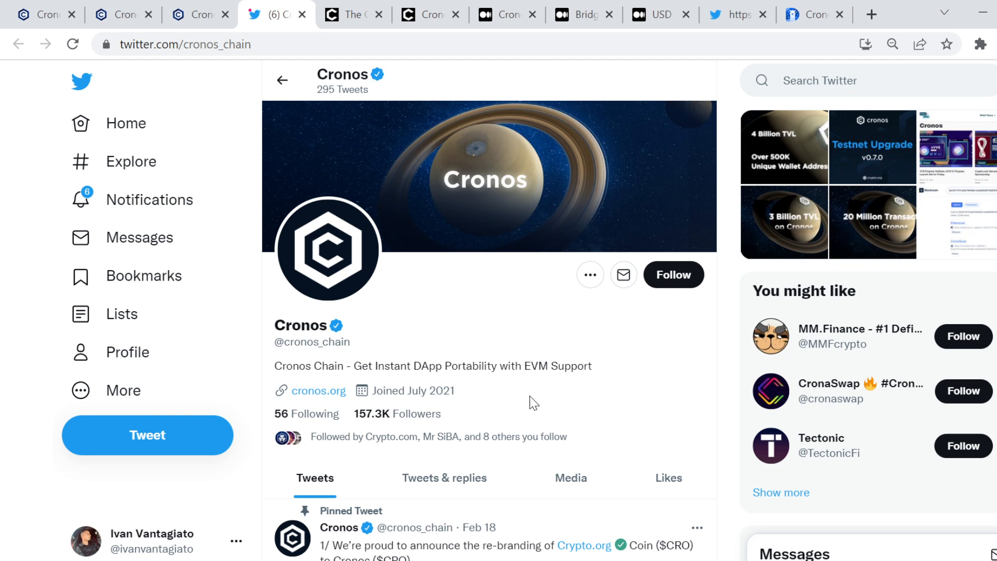
click(673, 275)
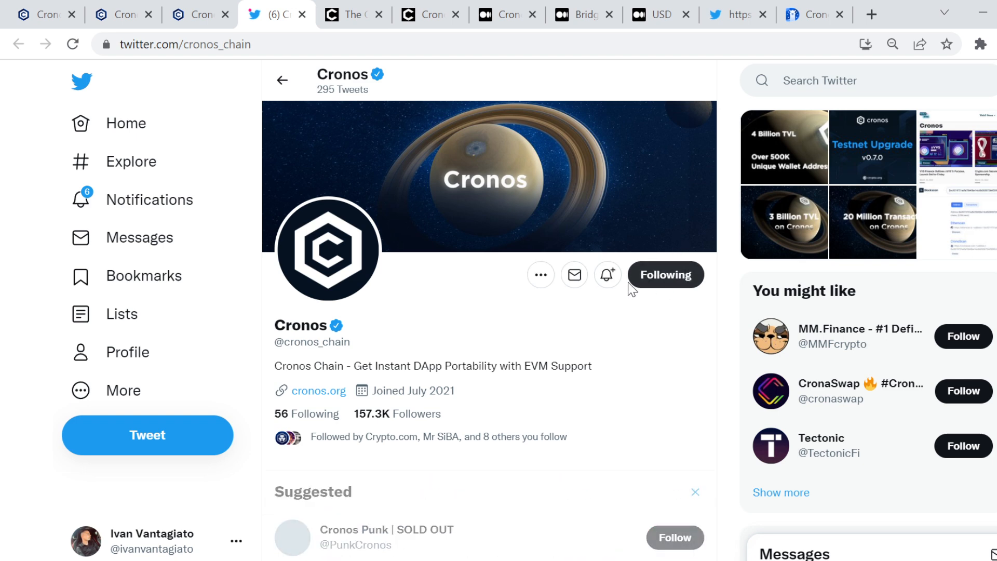
mouse_move(607, 274)
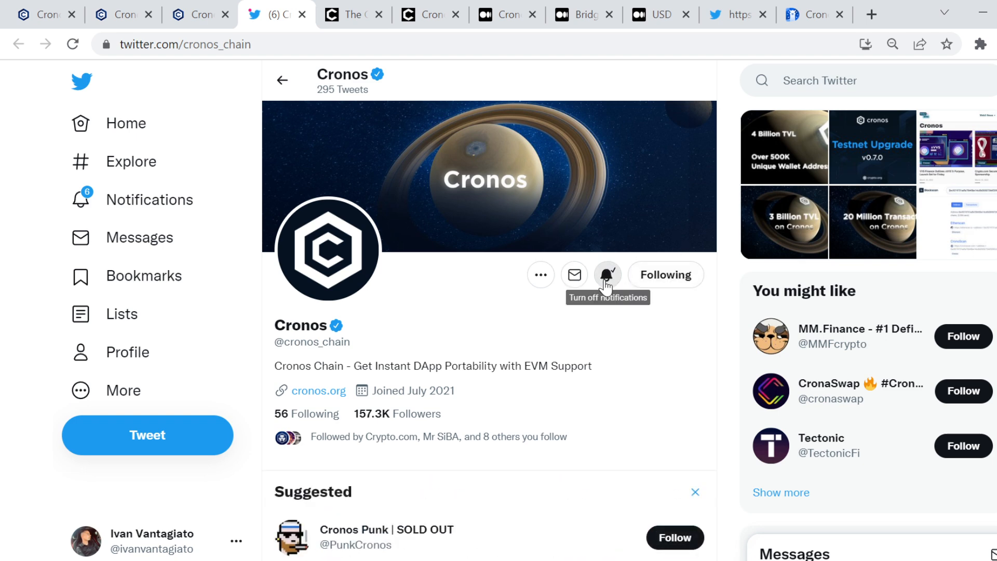
mouse_move(393, 431)
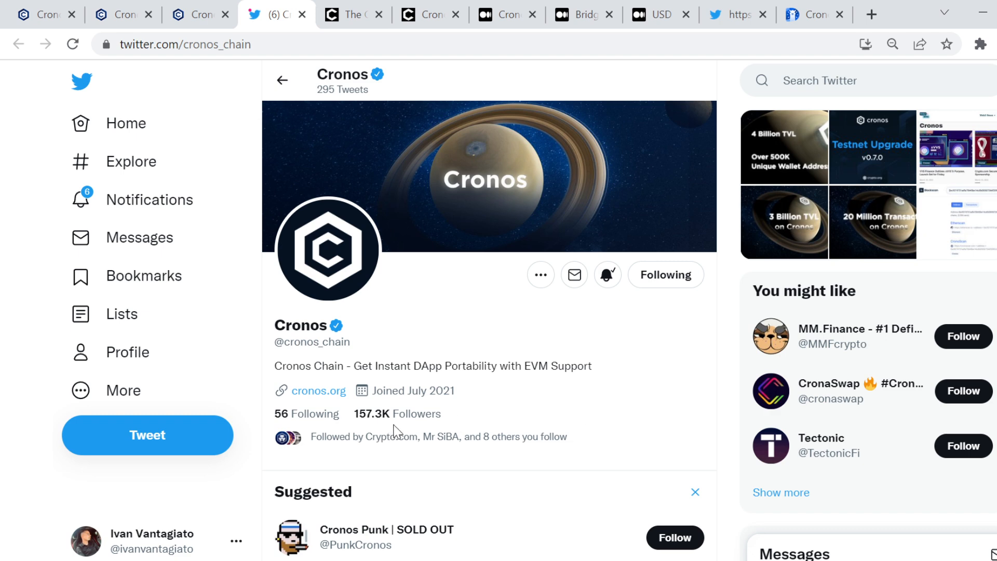
mouse_move(405, 389)
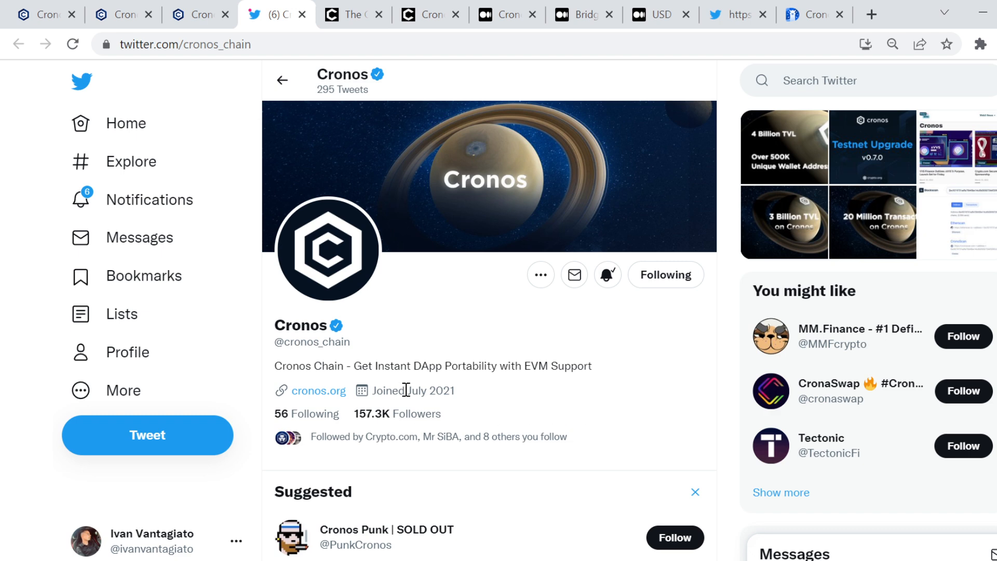
mouse_move(476, 404)
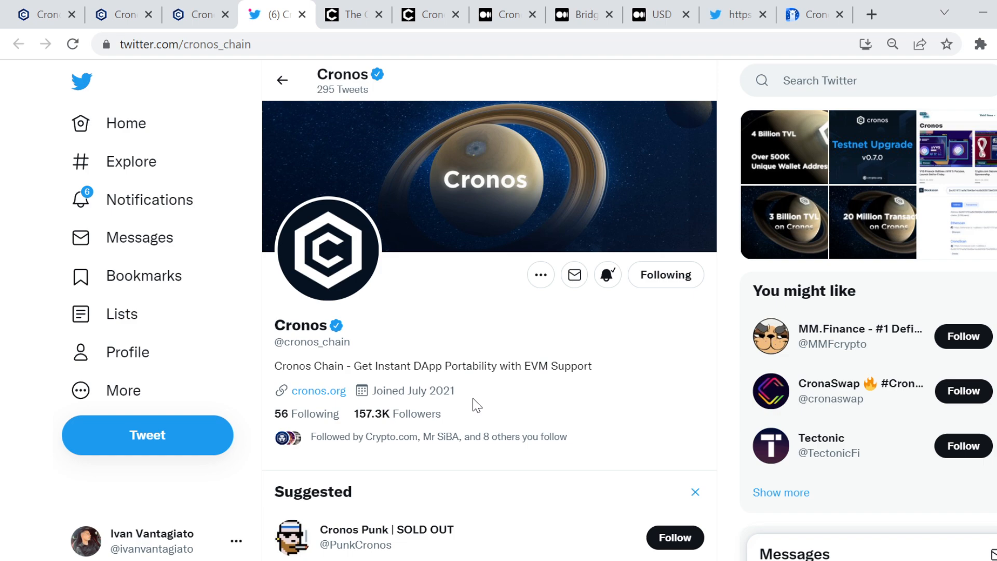
Step: Scroll through Cronos tweets about TVL, the Testnet upgrade and ecosystem grants
scroll(down, 3)
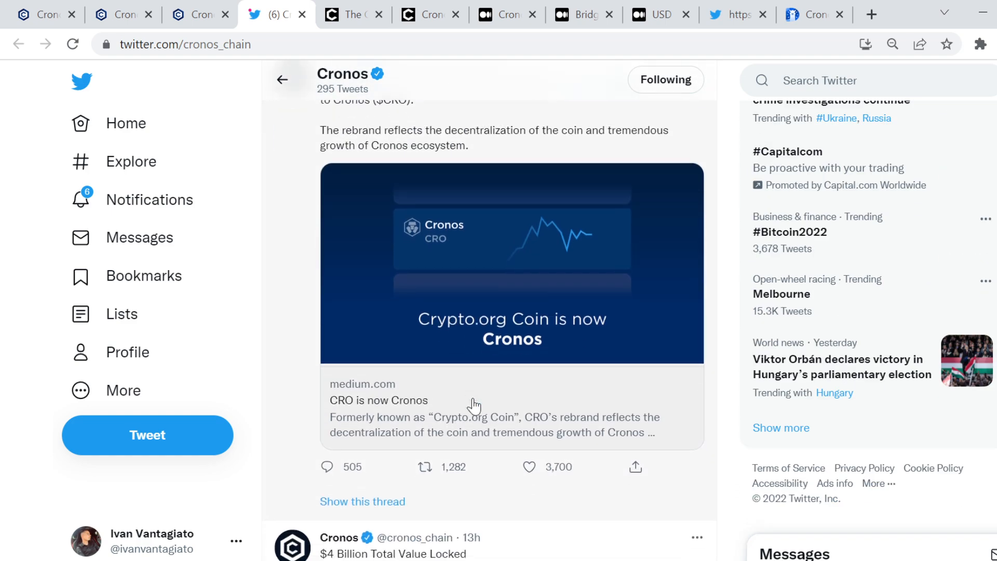
scroll(down, 3)
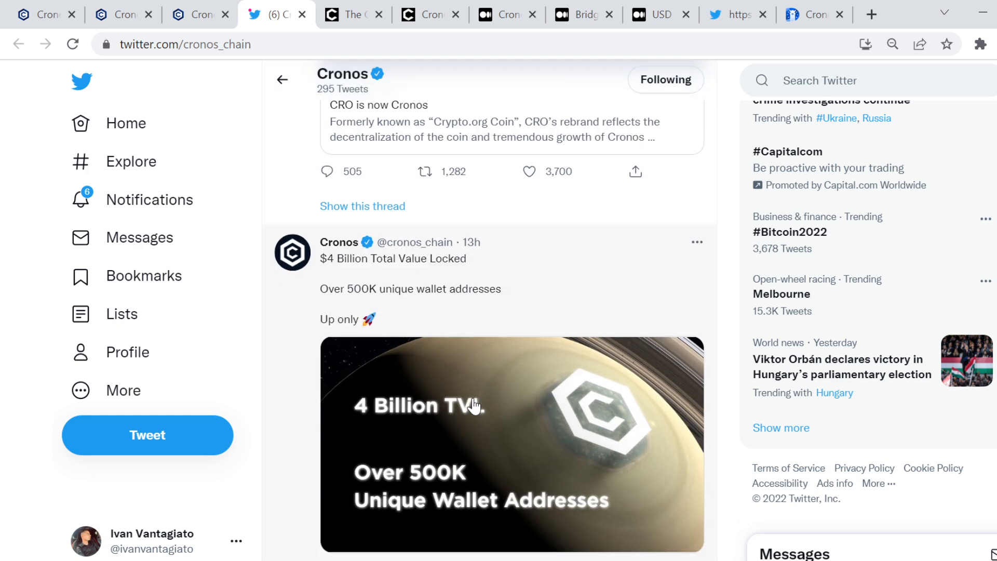
scroll(down, 3)
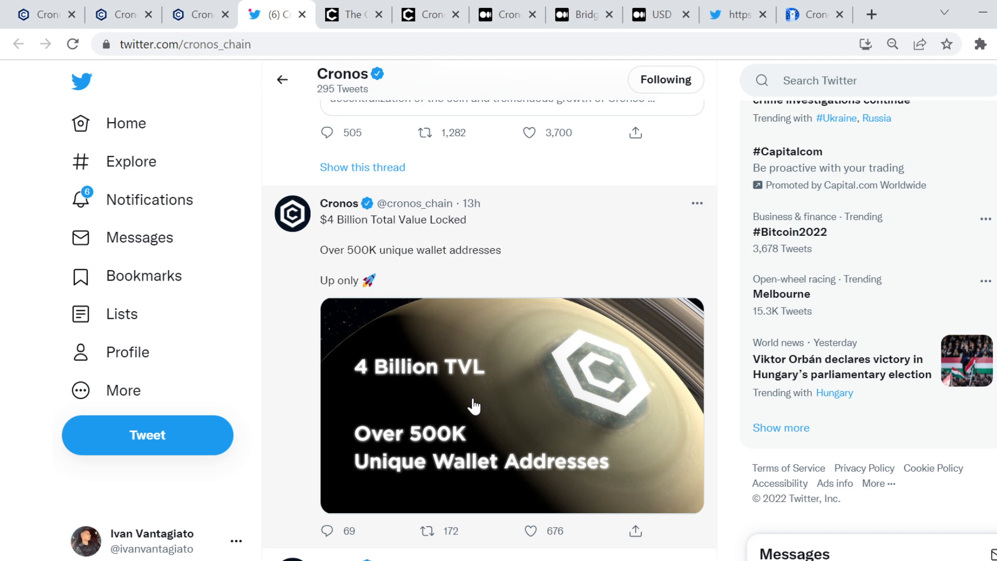
scroll(down, 3)
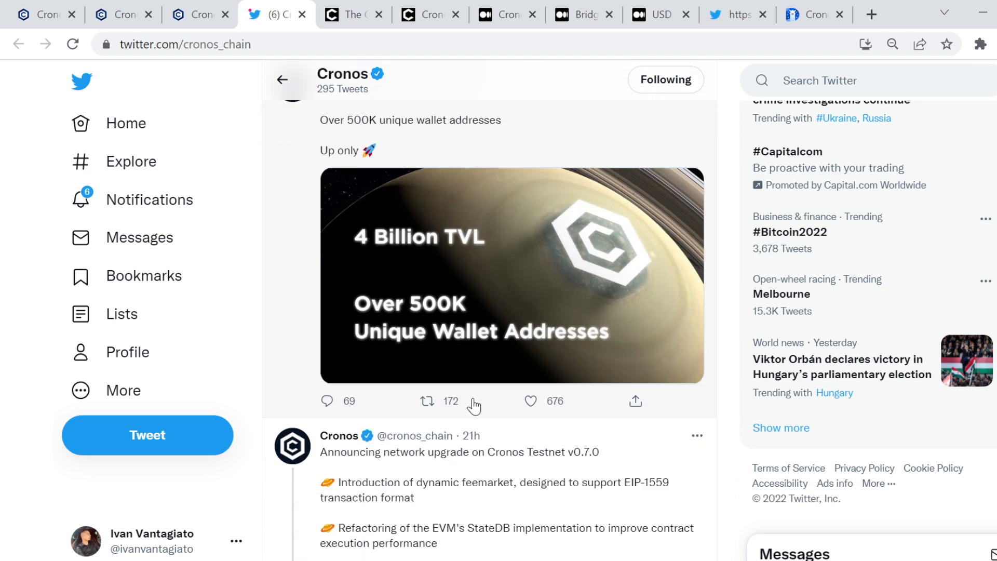
scroll(down, 3)
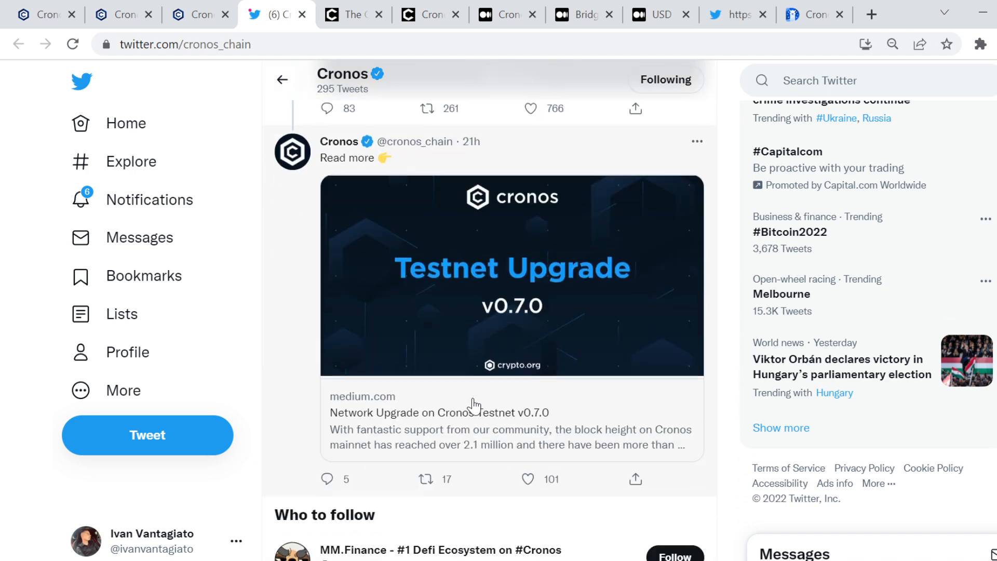
scroll(down, 3)
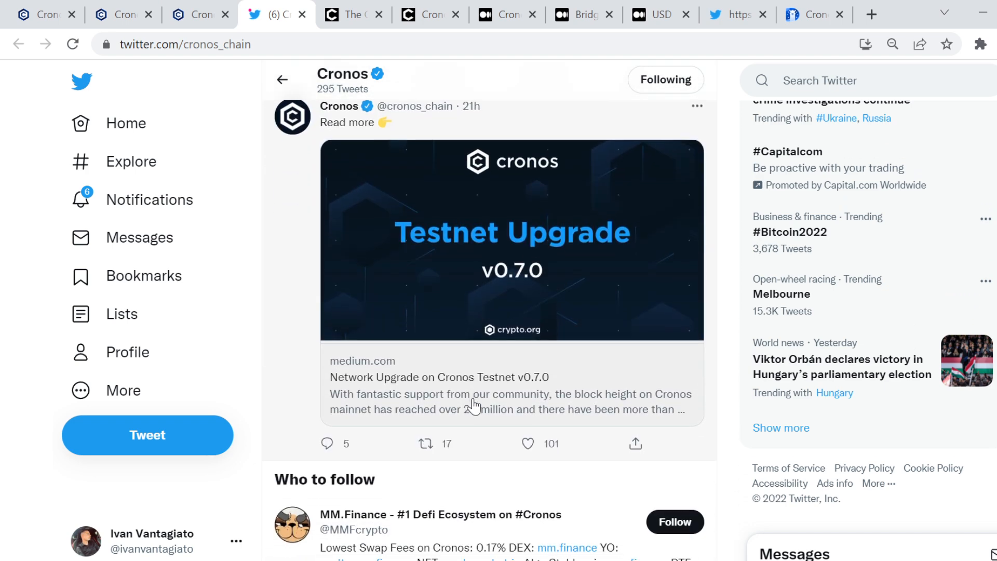
scroll(down, 3)
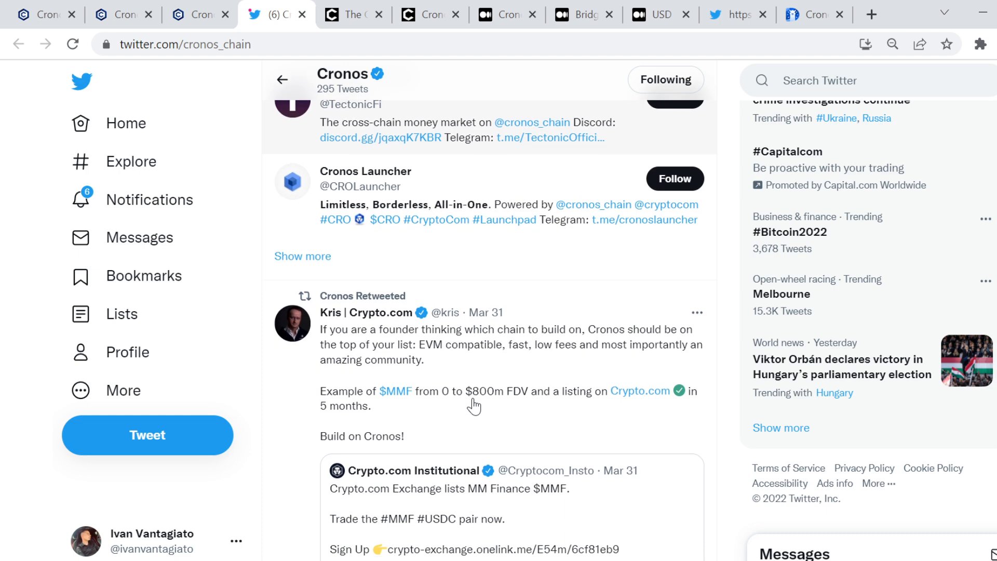
scroll(down, 3)
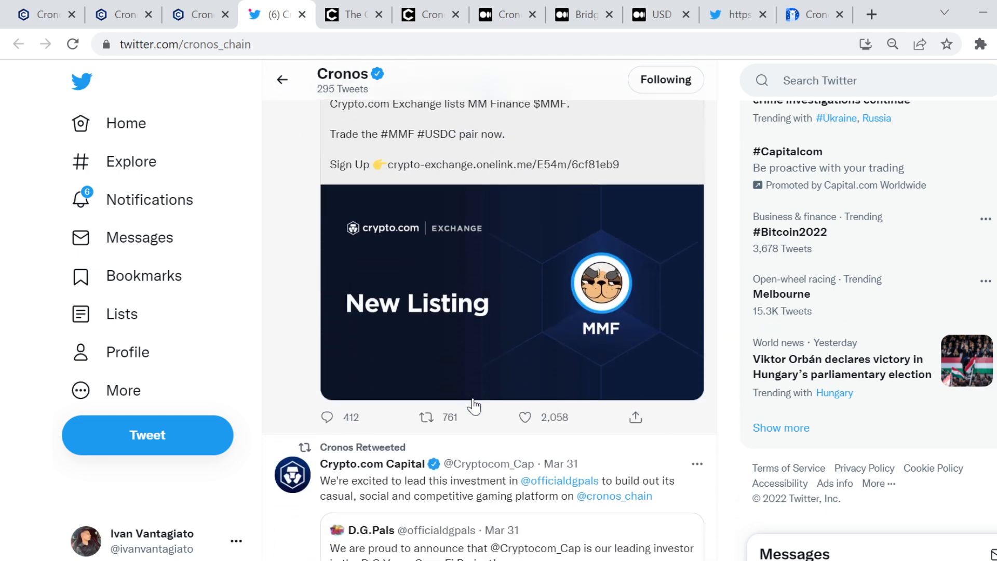
scroll(down, 3)
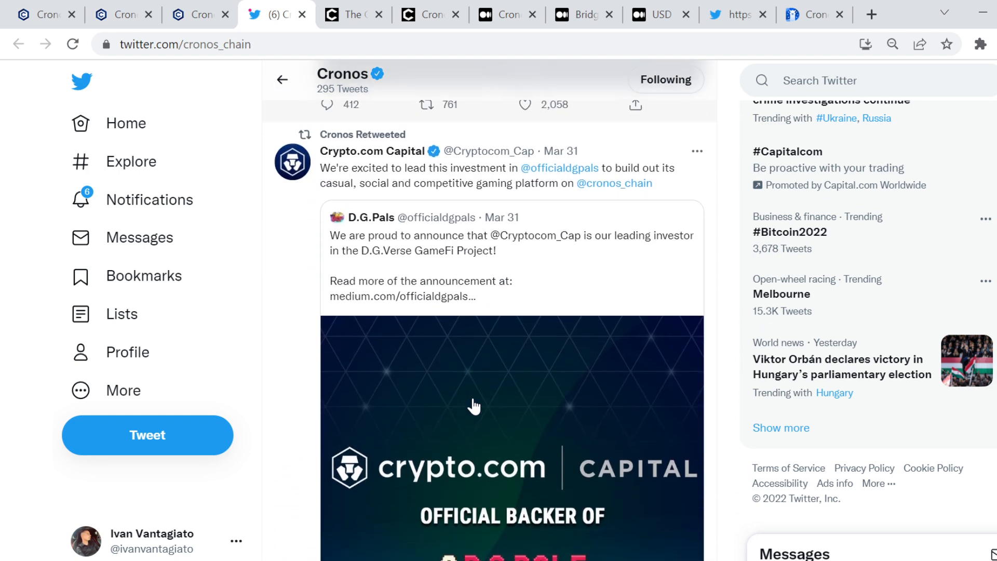
scroll(down, 3)
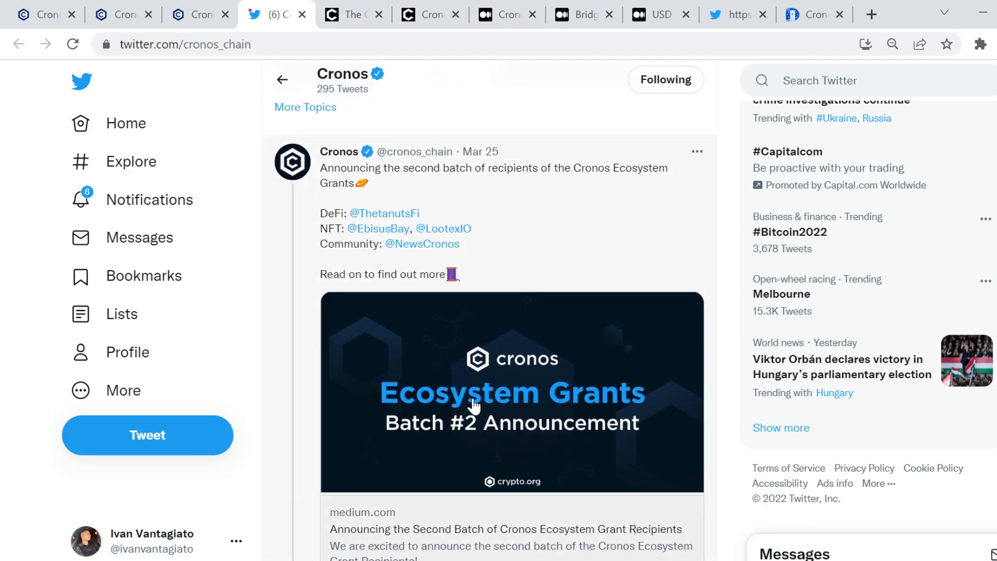
scroll(down, 3)
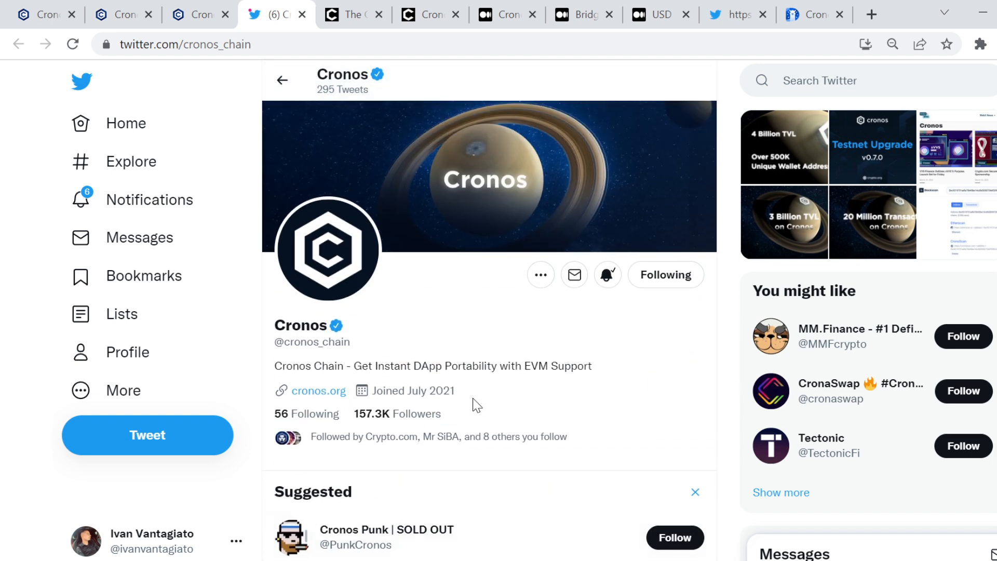
mouse_move(317, 12)
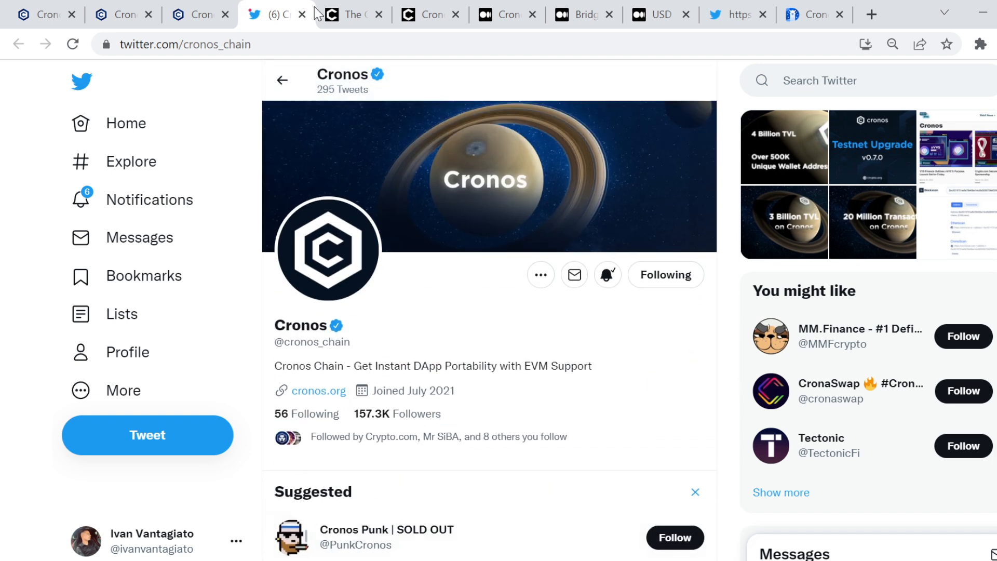
Step: Switch to The Cronicle, browse its latest posts and go to the Cronos Projects directory
click(350, 13)
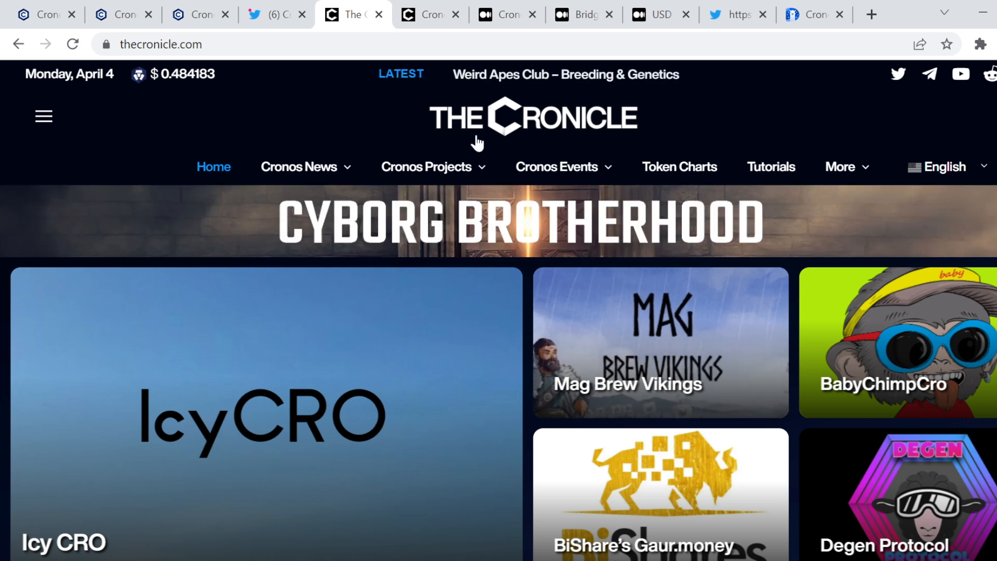
mouse_move(608, 150)
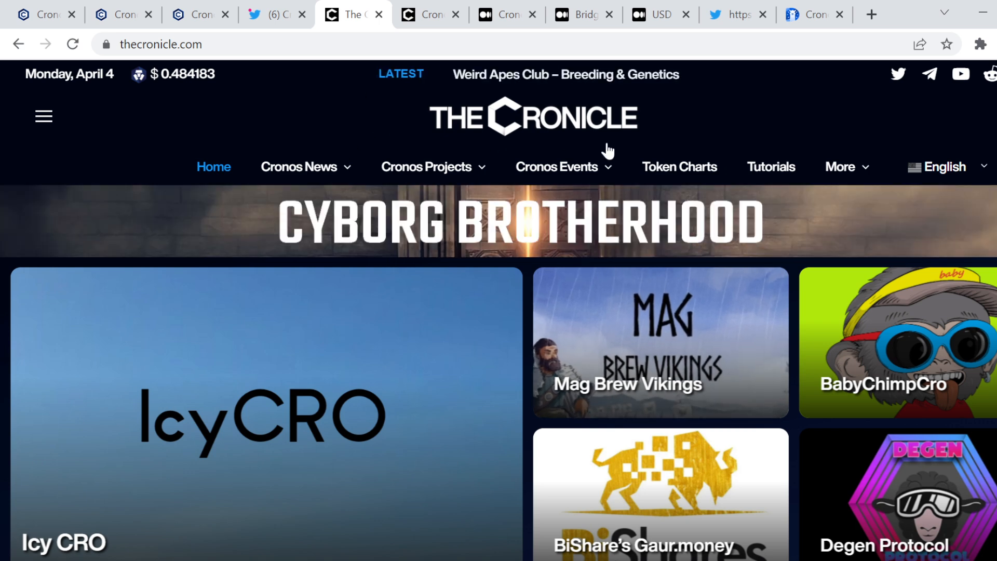
mouse_move(537, 176)
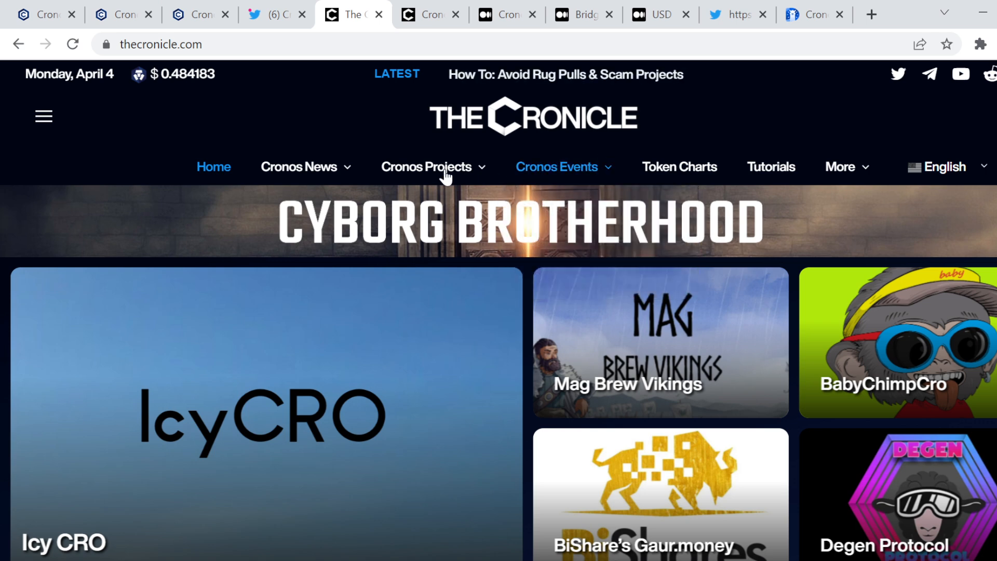
click(426, 166)
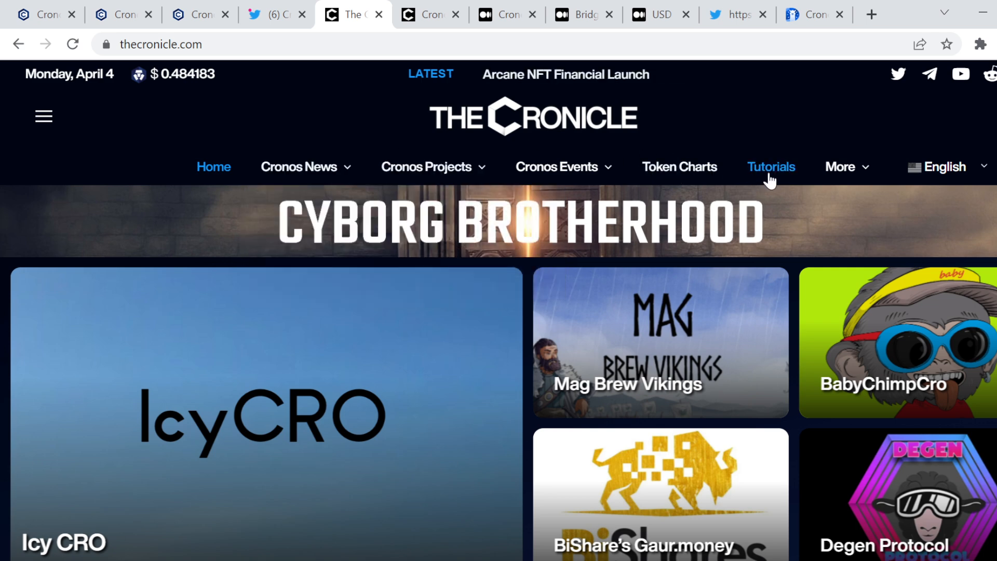
click(839, 166)
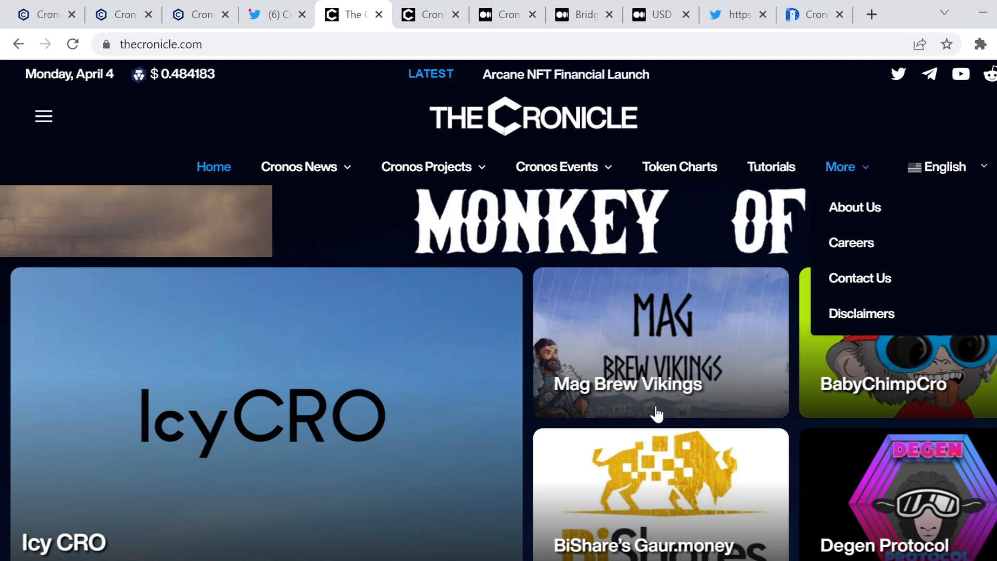
scroll(down, 3)
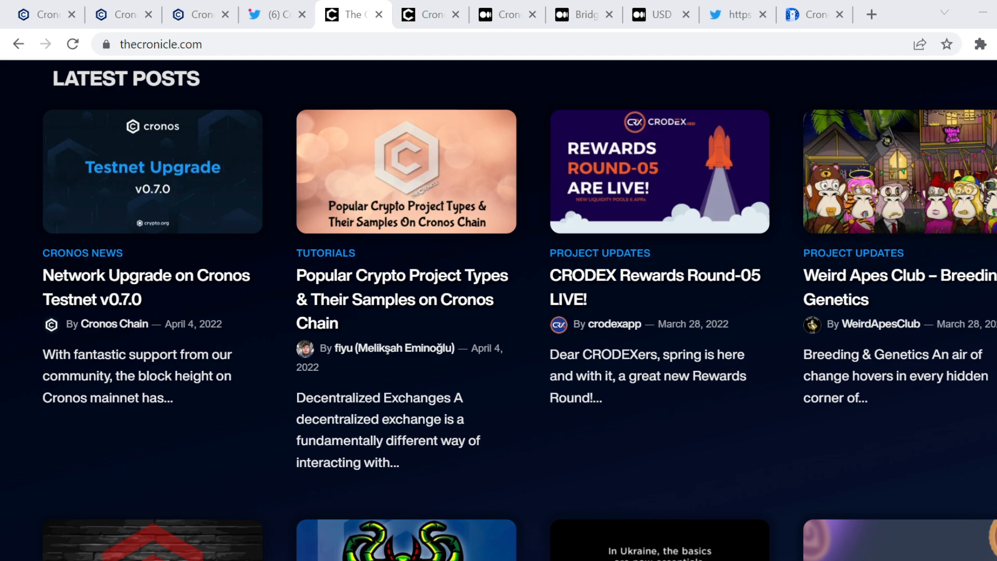
mouse_move(659, 413)
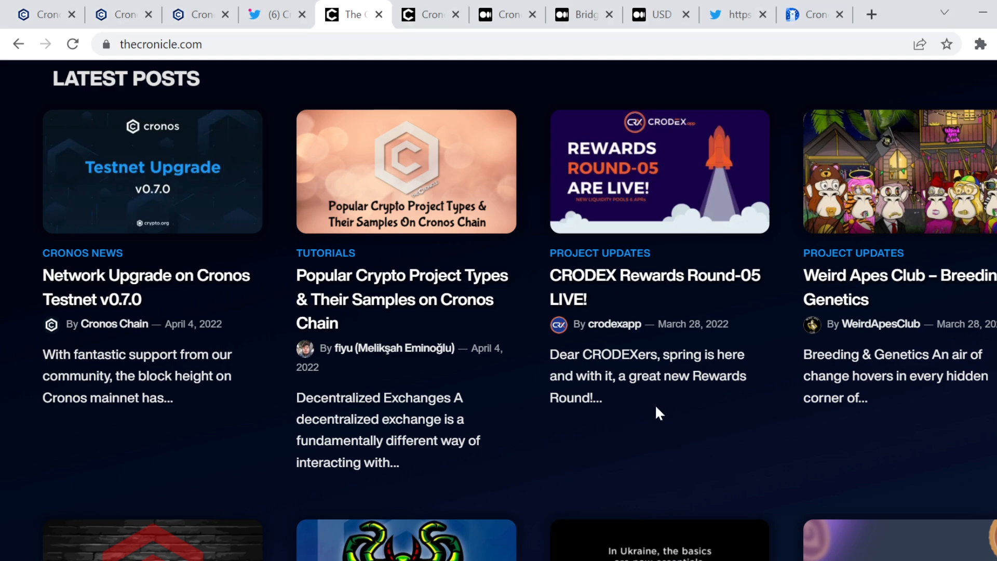
scroll(down, 3)
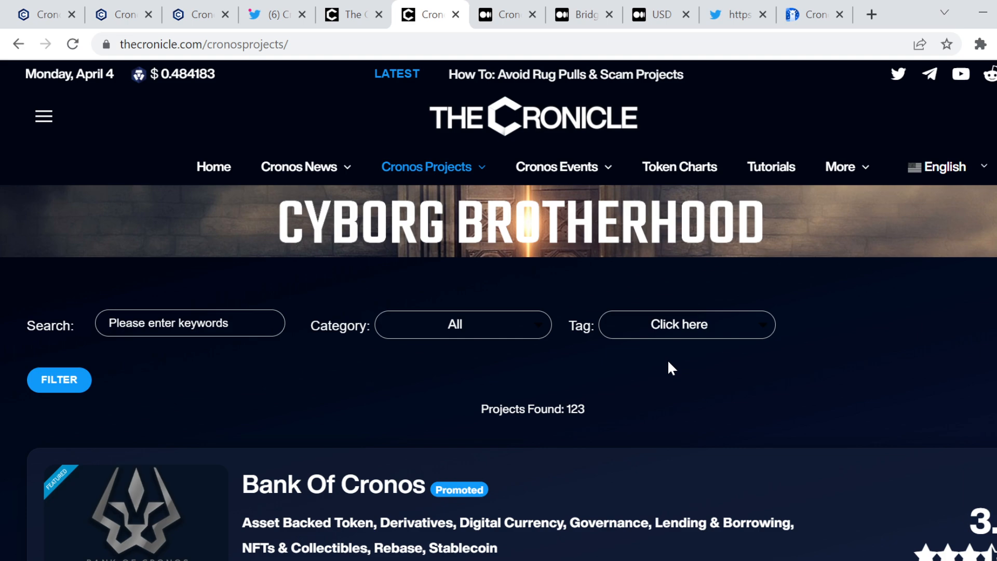
scroll(down, 3)
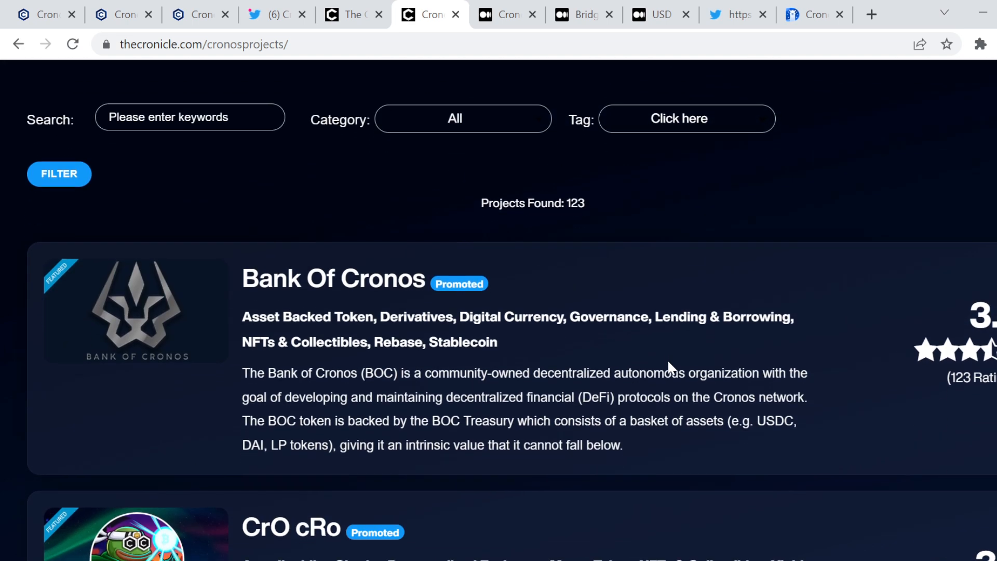
scroll(down, 3)
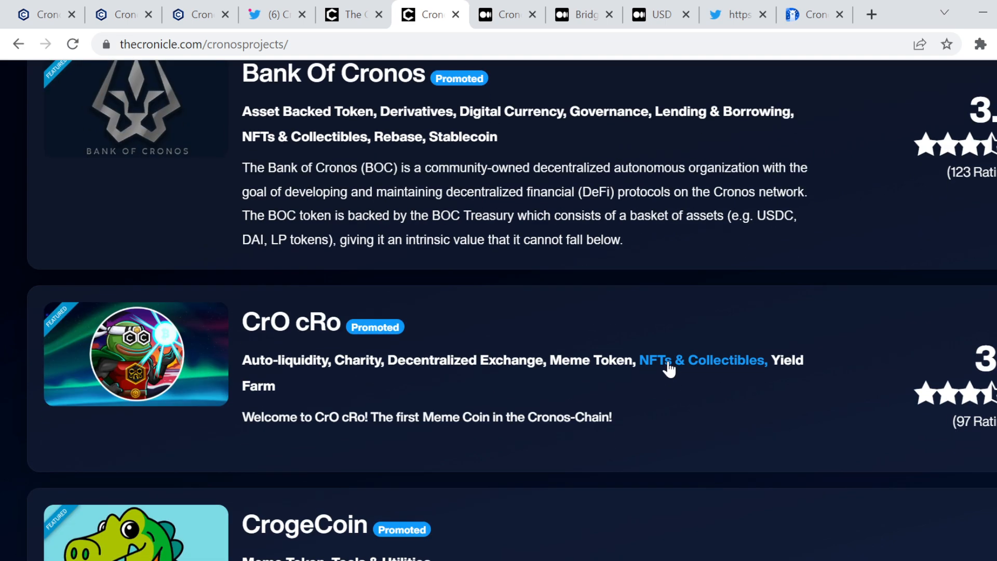
scroll(down, 3)
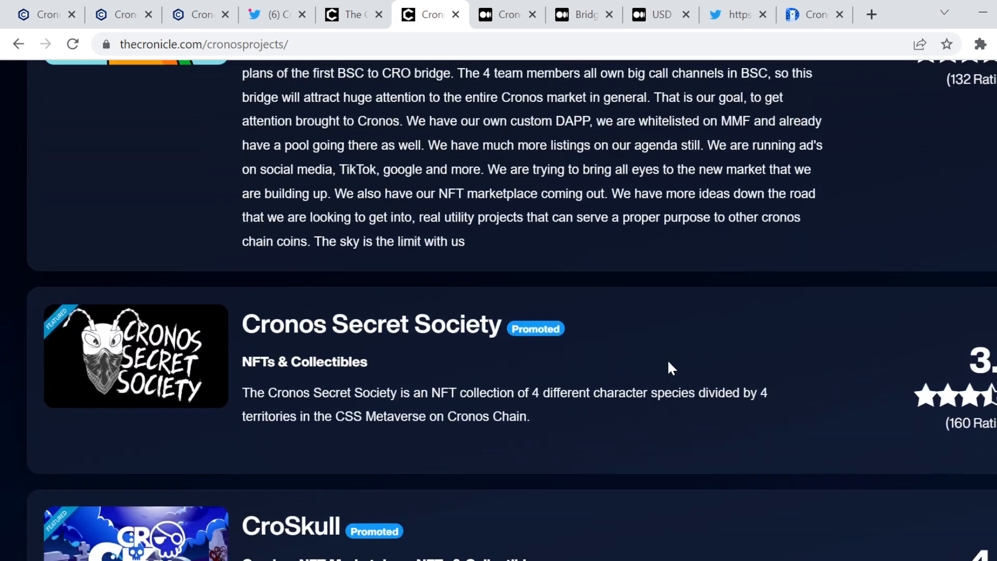
scroll(down, 3)
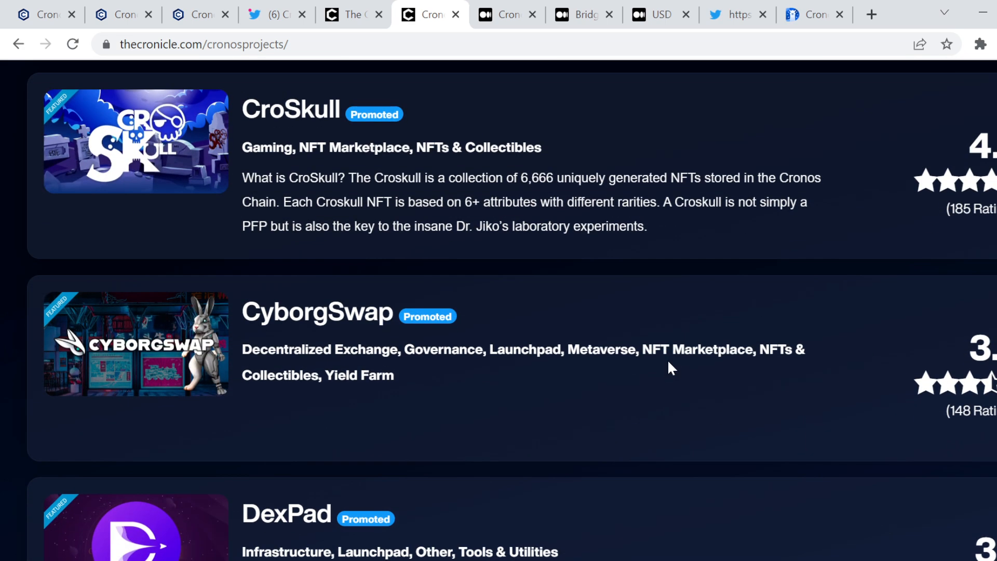
scroll(down, 3)
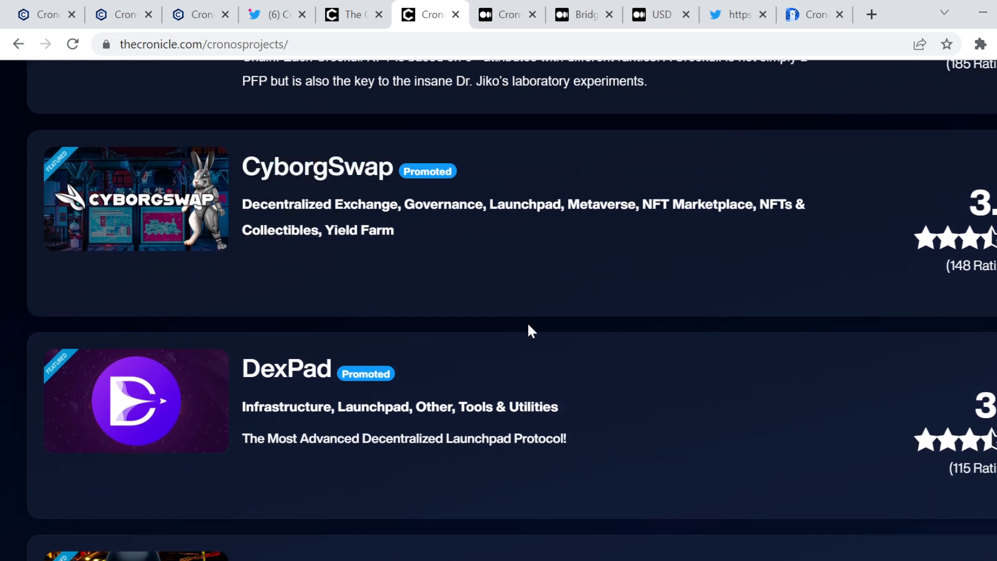
scroll(down, 3)
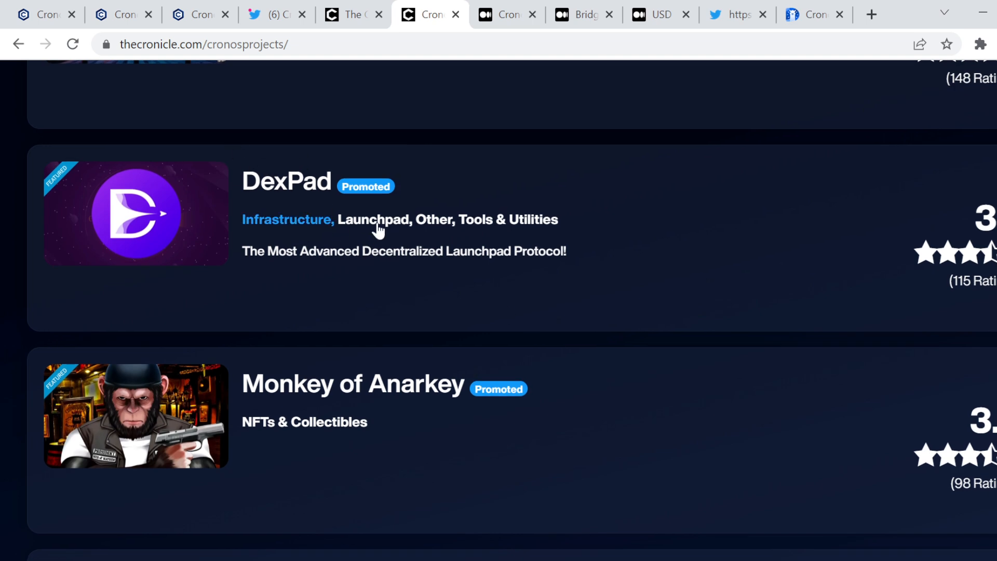
scroll(down, 3)
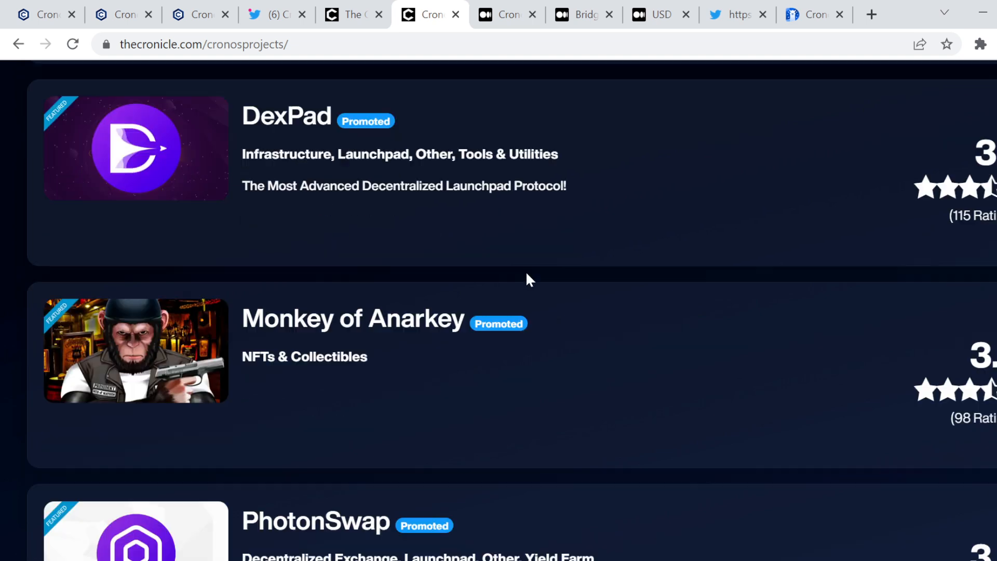
scroll(down, 3)
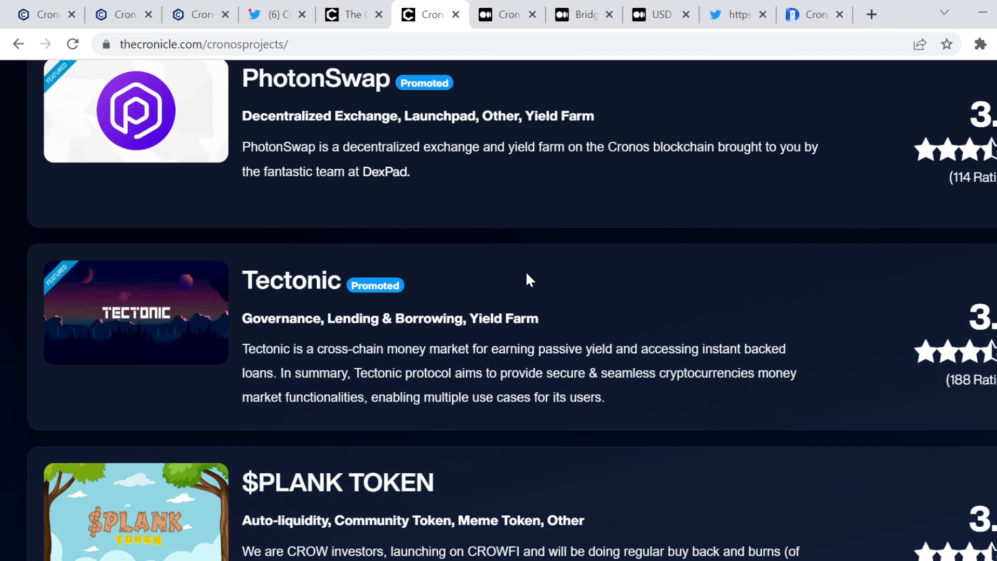
scroll(down, 3)
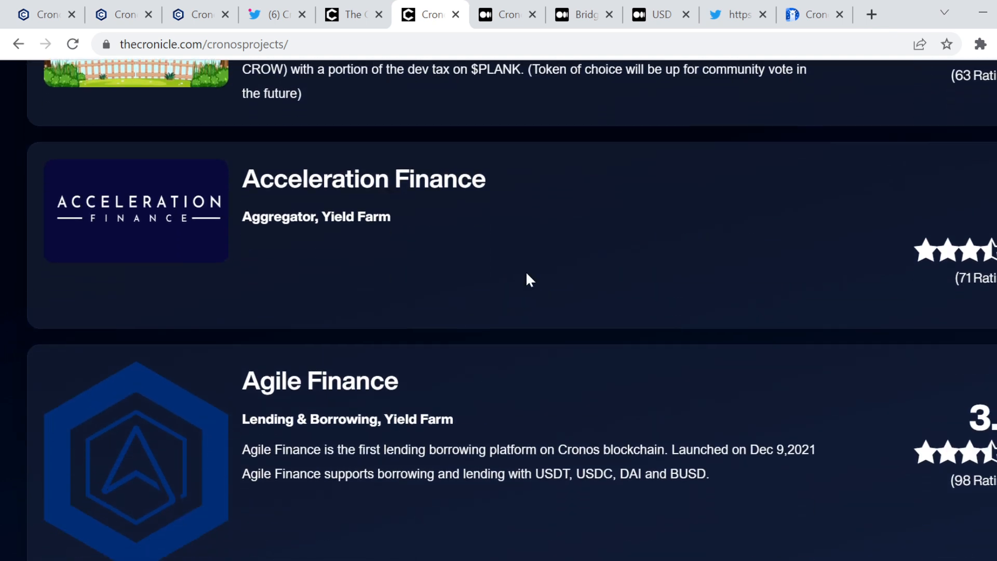
scroll(down, 3)
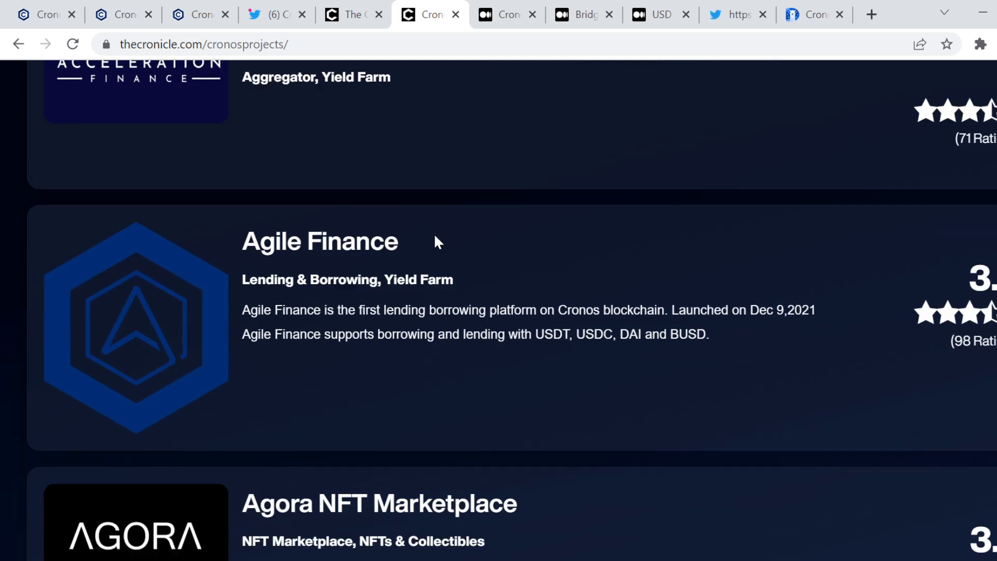
scroll(down, 3)
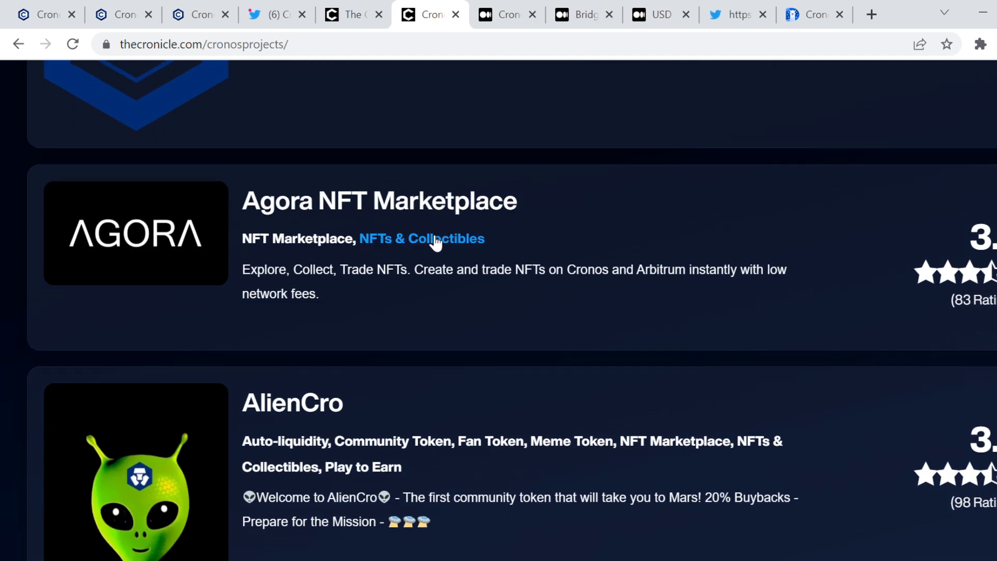
scroll(down, 3)
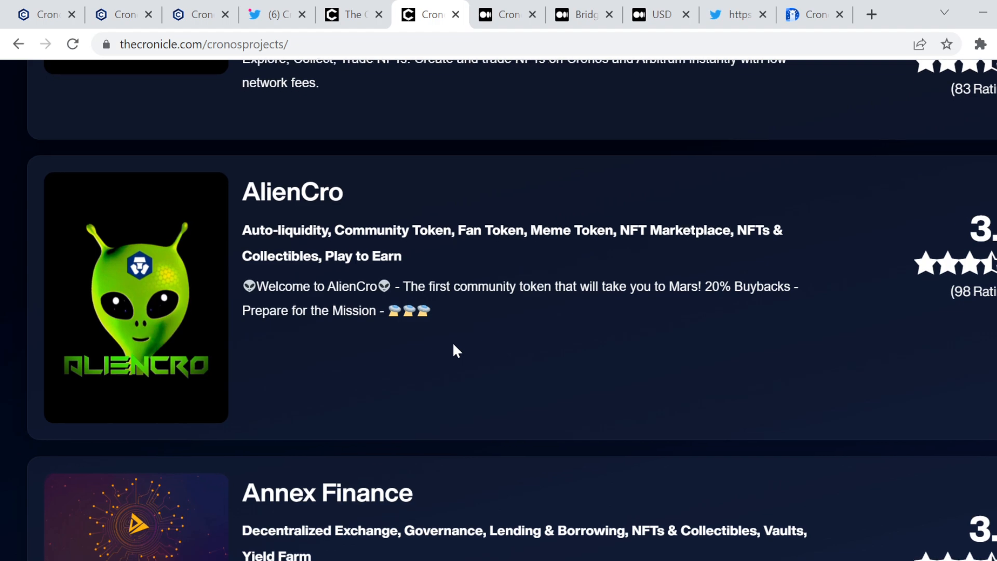
scroll(down, 3)
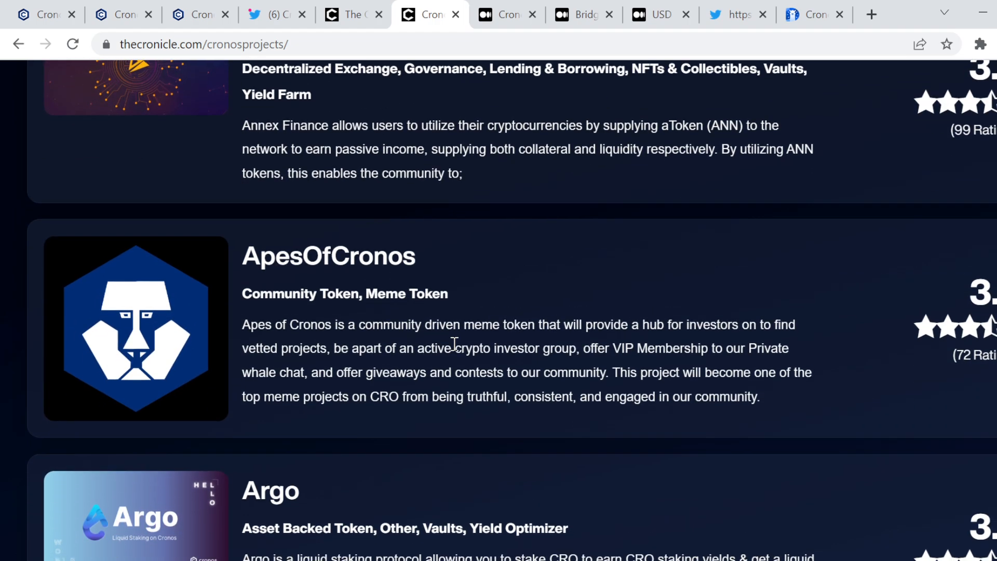
scroll(down, 3)
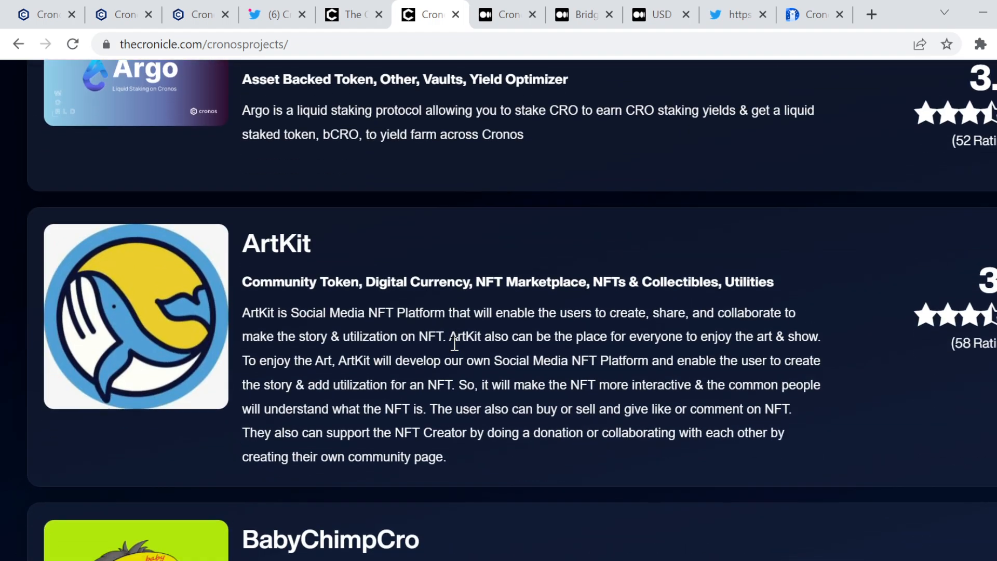
scroll(down, 3)
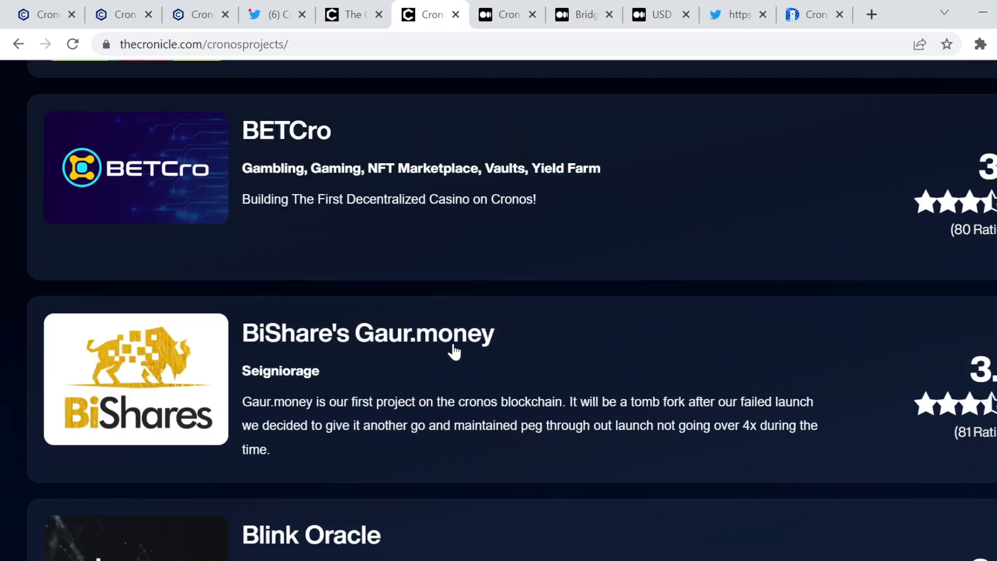
scroll(down, 3)
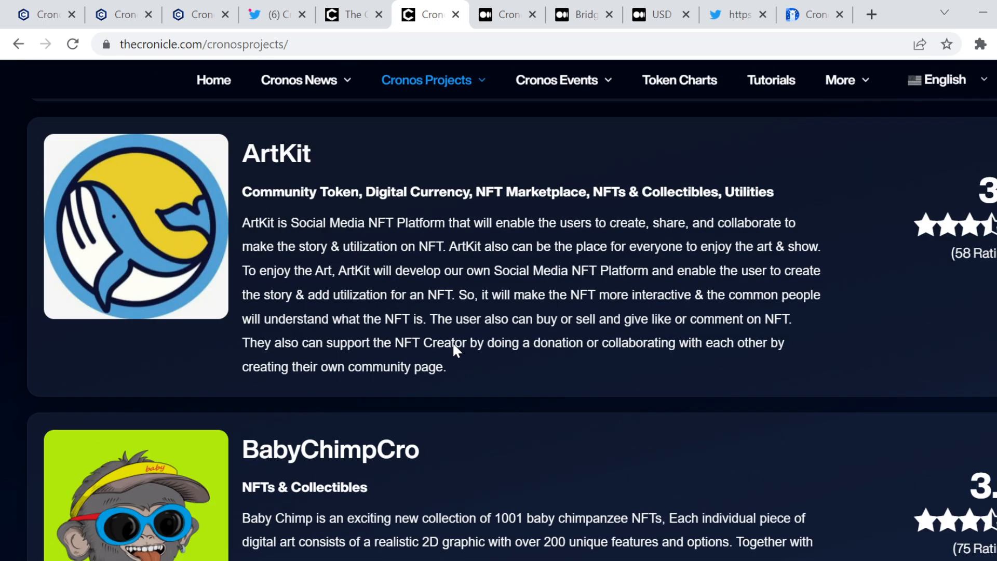
scroll(up, 3)
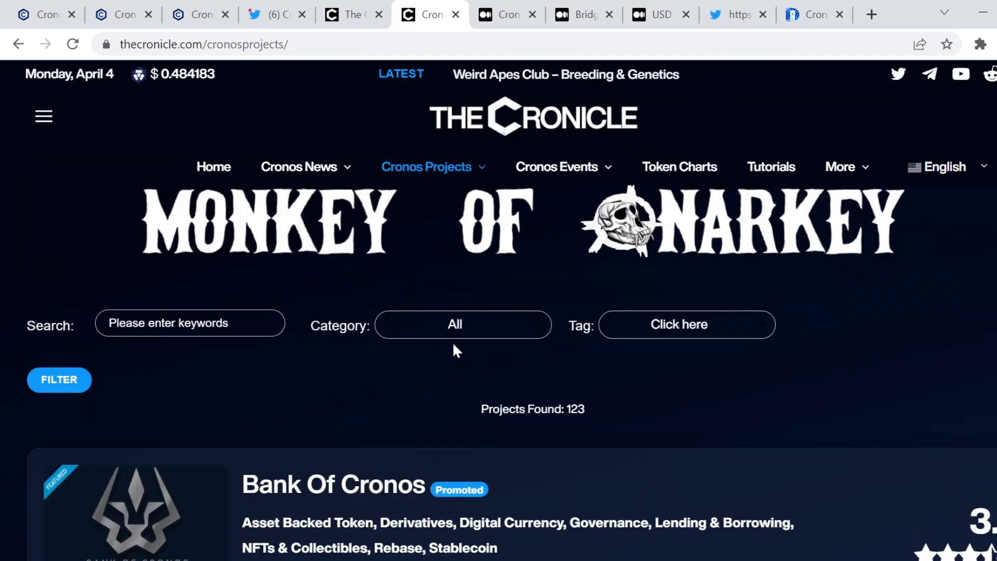
Step: Read the Medium 'Cronos Mainnet Beta is now live' announcement, then move to the bridging article tab
click(506, 14)
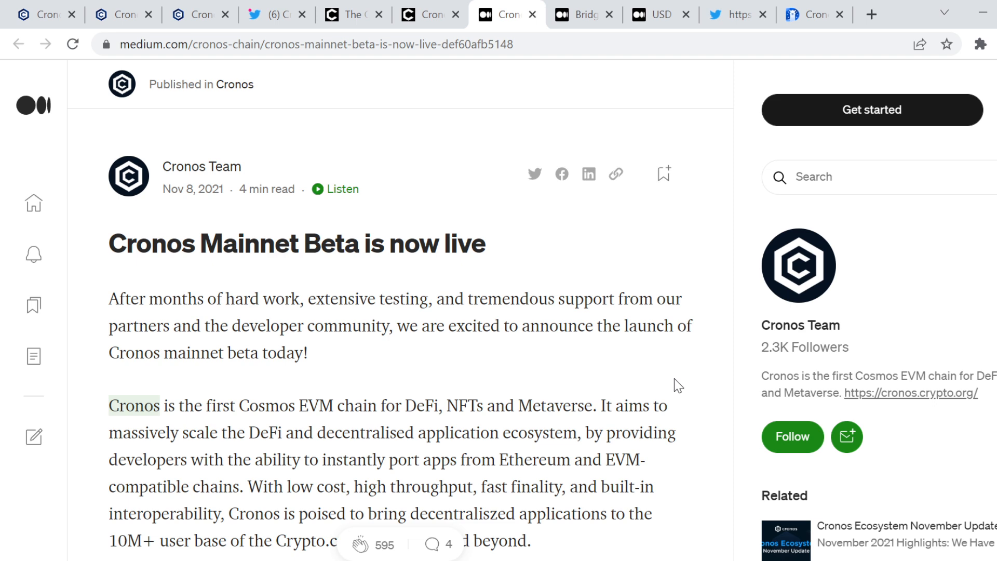
scroll(down, 3)
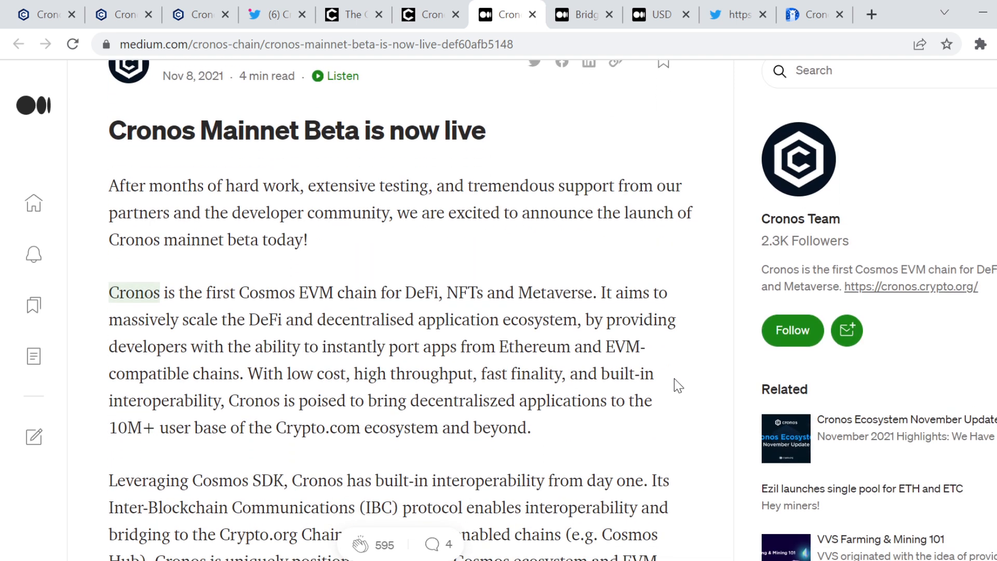
scroll(down, 3)
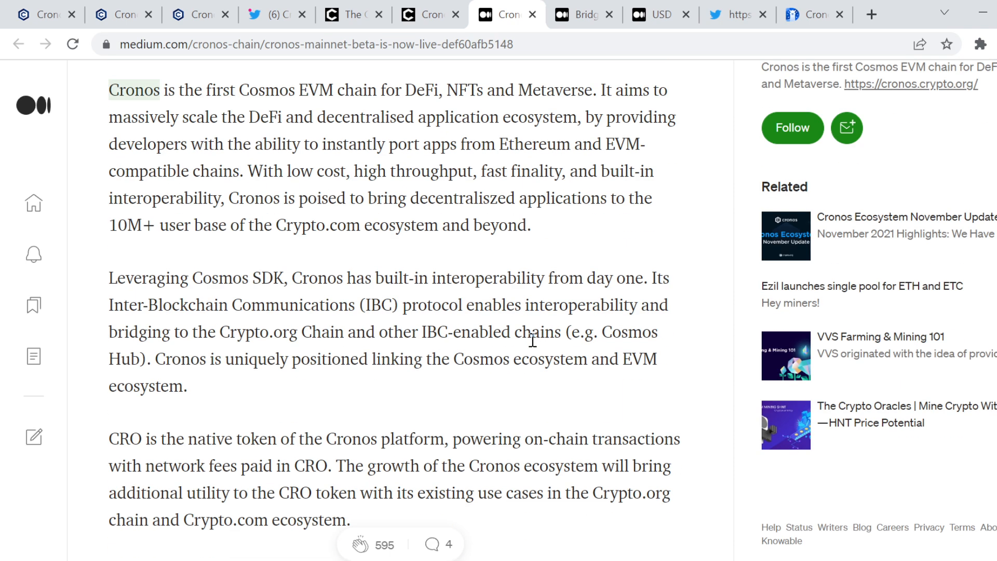
scroll(down, 3)
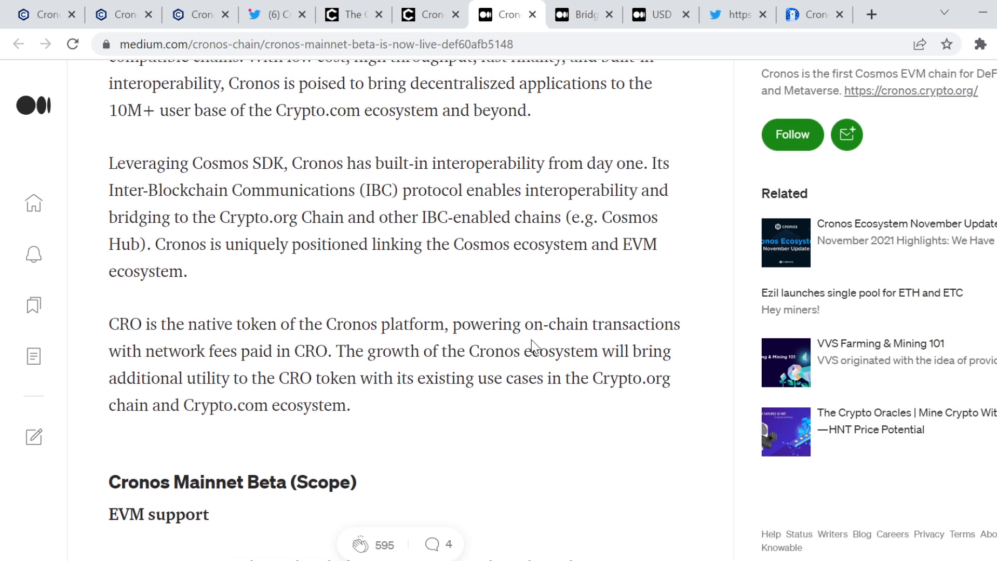
scroll(down, 3)
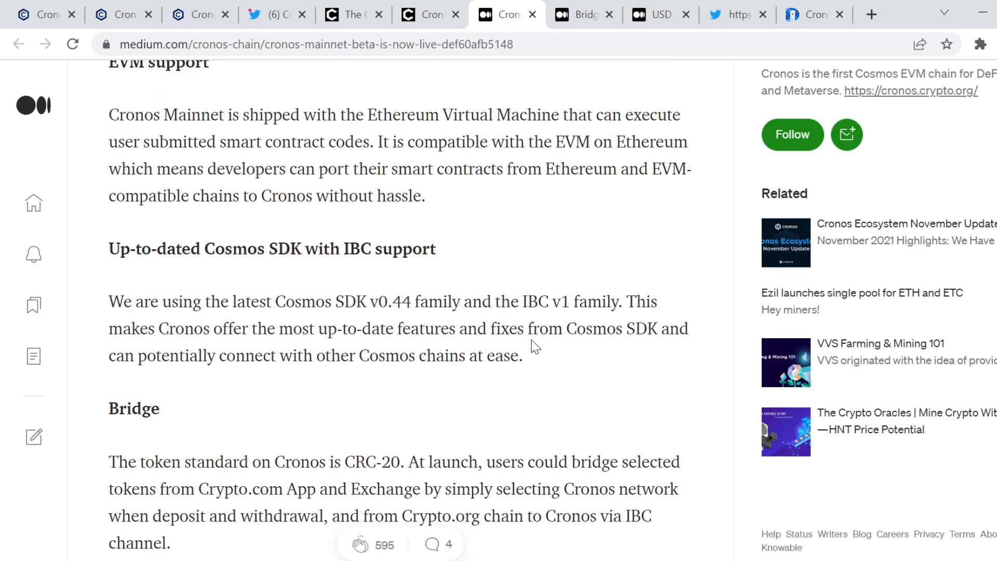
scroll(down, 3)
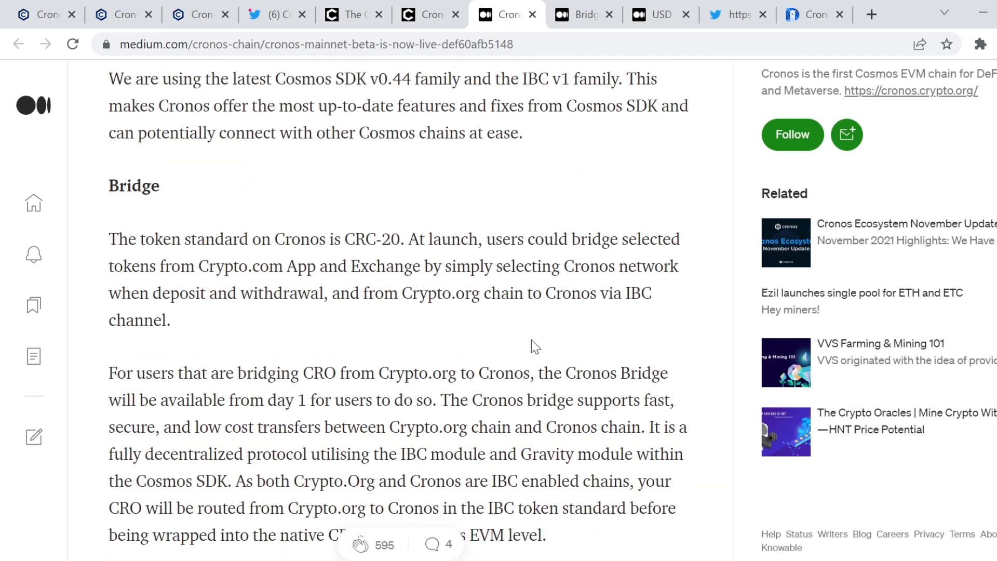
click(579, 14)
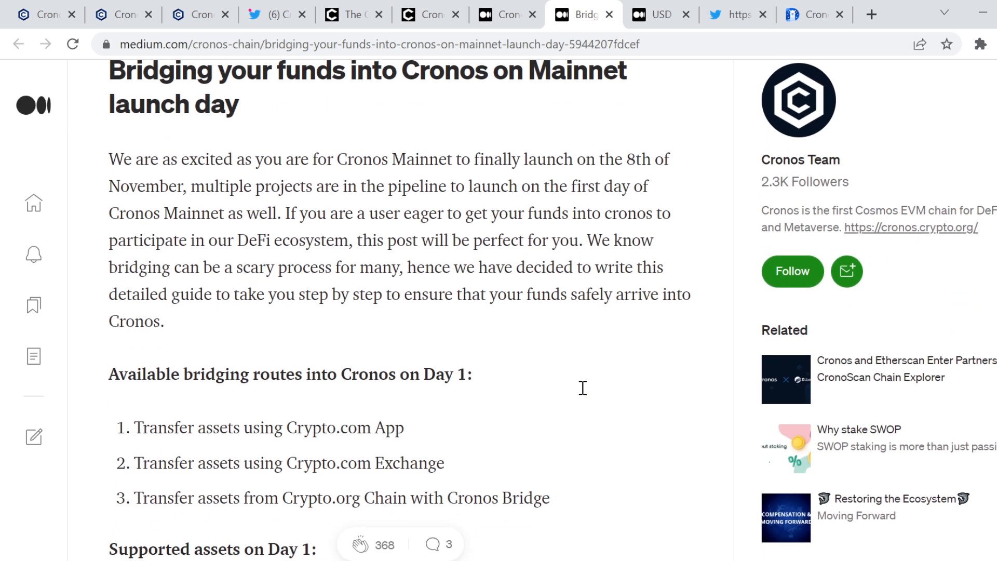
Step: Scroll through the bridging guide's routes and supported assets, then move to the bug bounty article tab
scroll(down, 3)
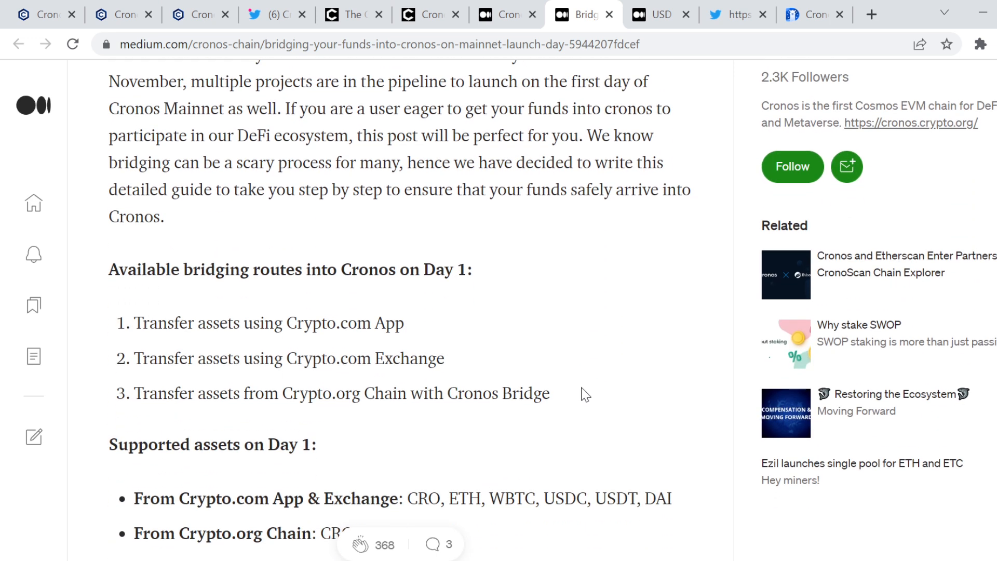
scroll(down, 3)
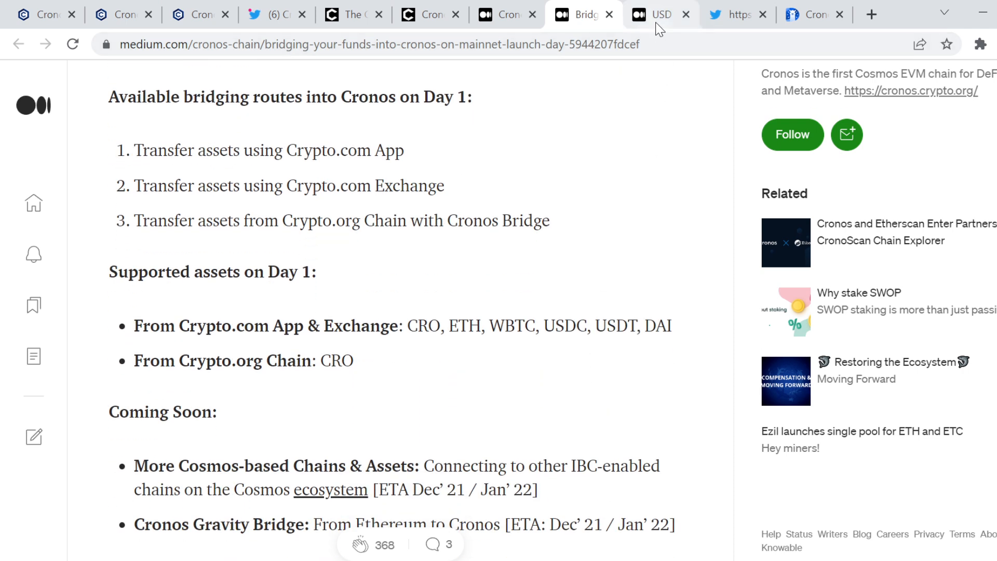
scroll(down, 3)
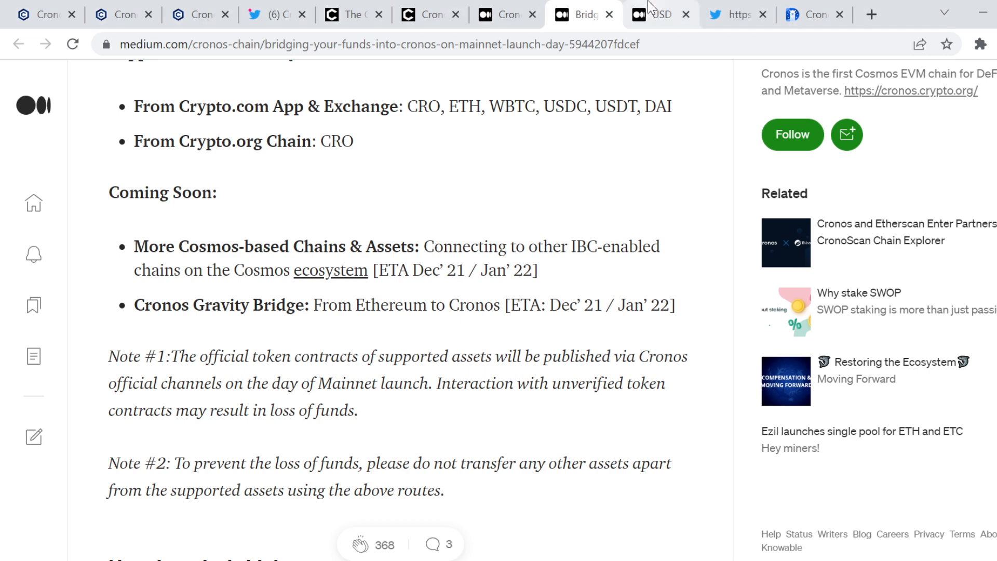
click(656, 14)
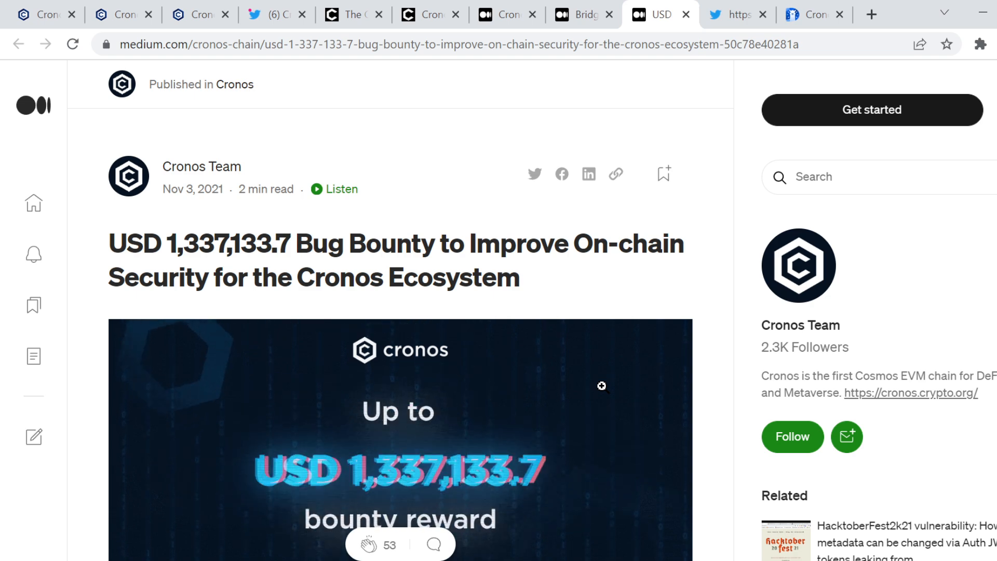
Step: Read through the USD 1,337,133.7 bug bounty article, then move to the Cronos tweet tab
scroll(down, 3)
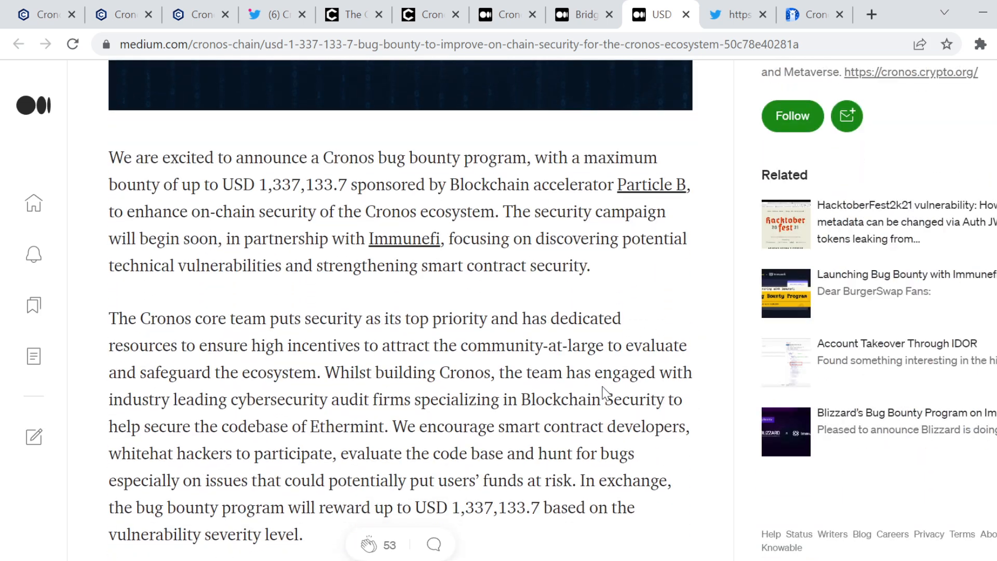
scroll(down, 3)
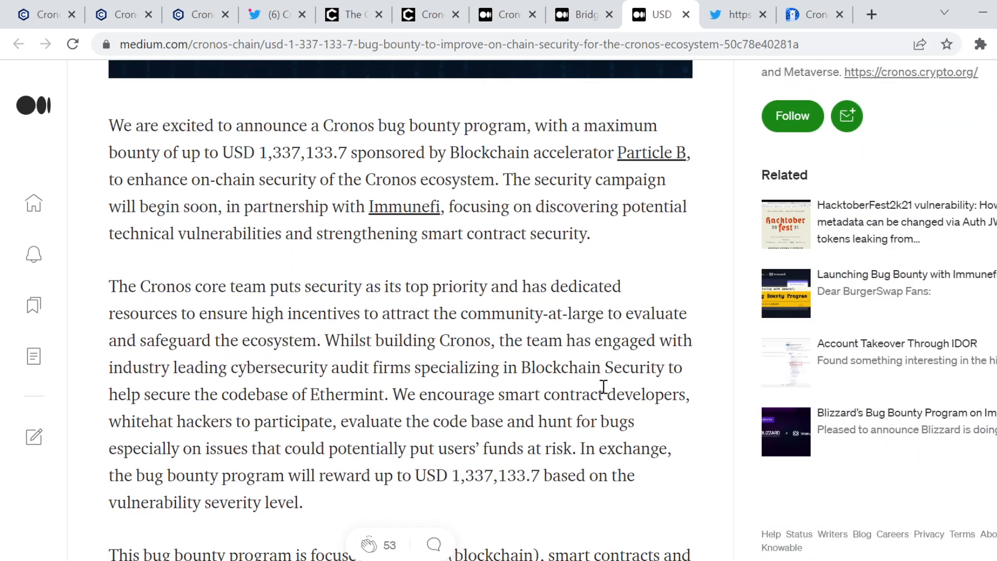
scroll(down, 3)
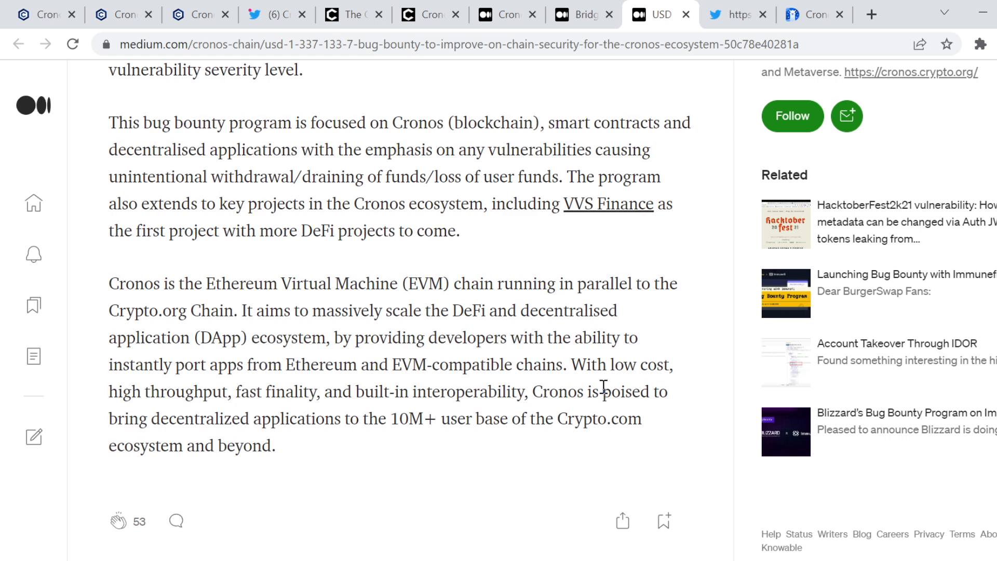
scroll(down, 3)
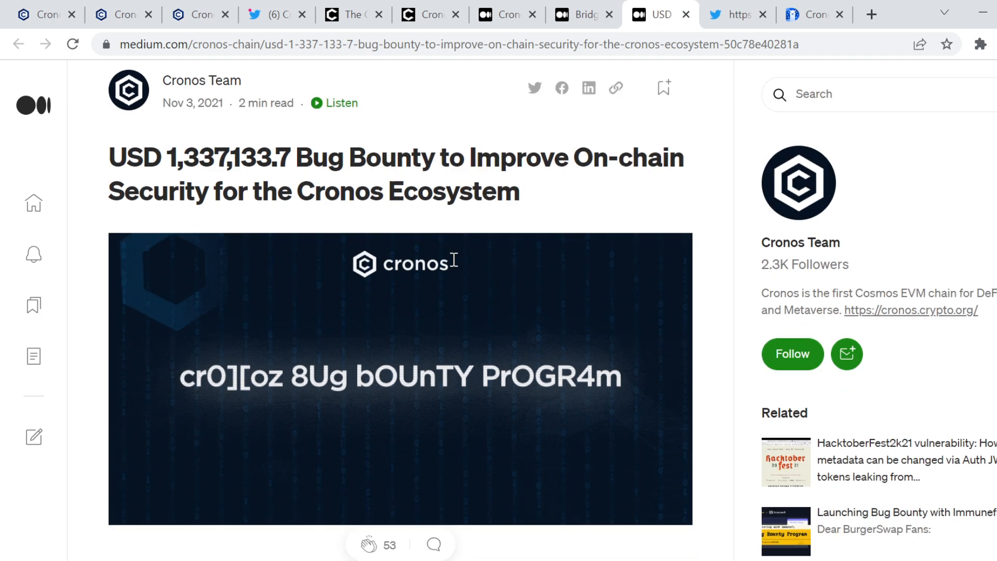
scroll(down, 3)
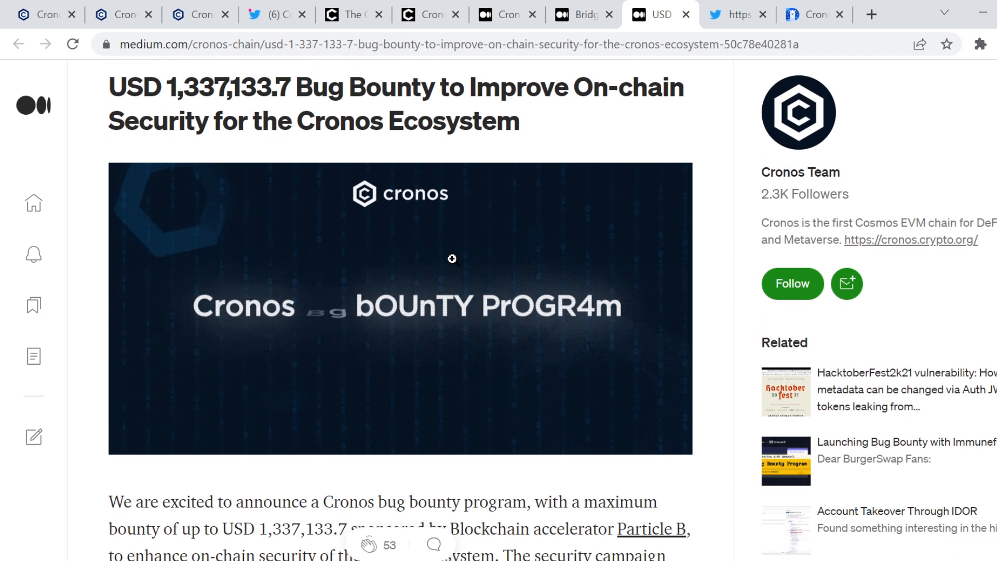
scroll(down, 3)
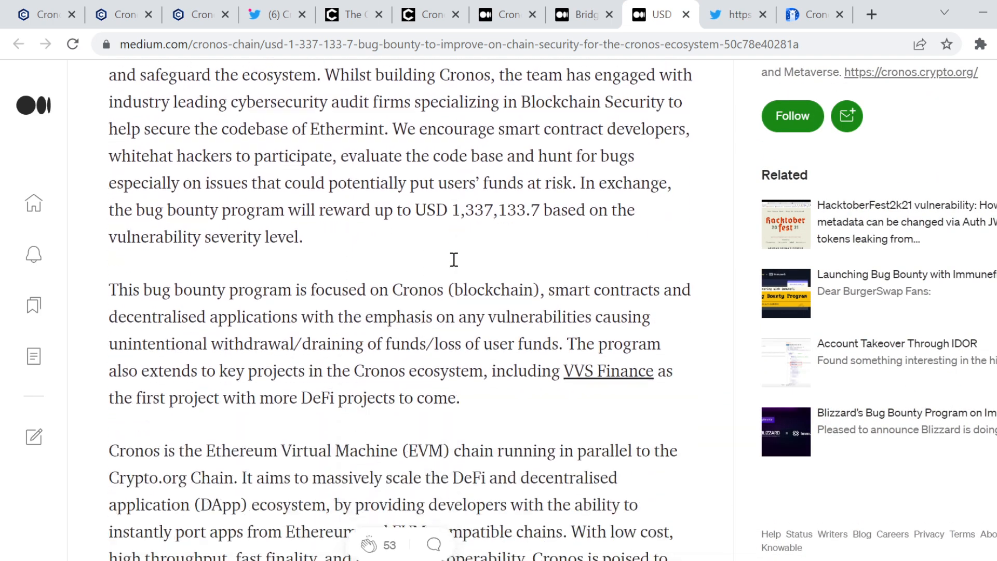
scroll(down, 3)
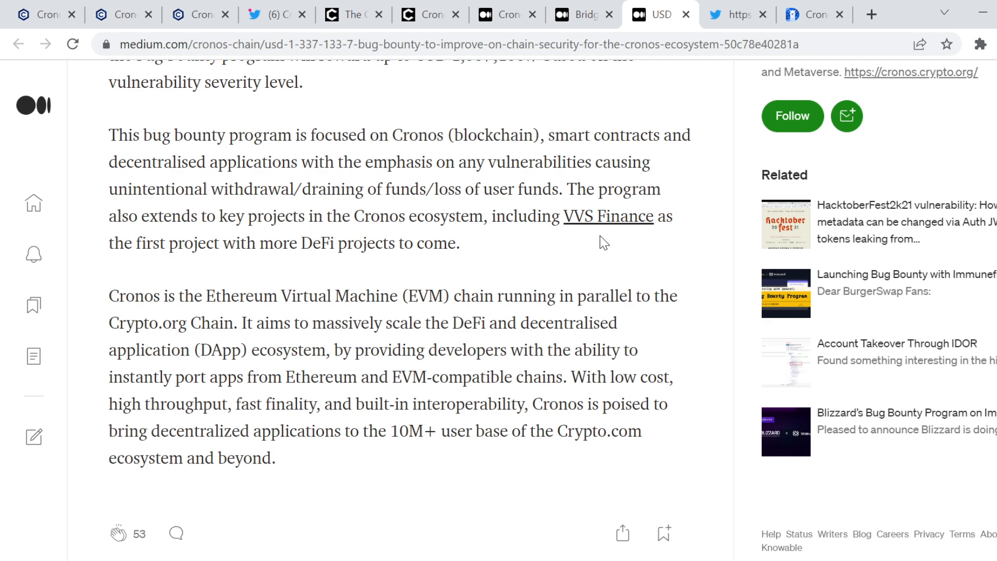
mouse_move(481, 275)
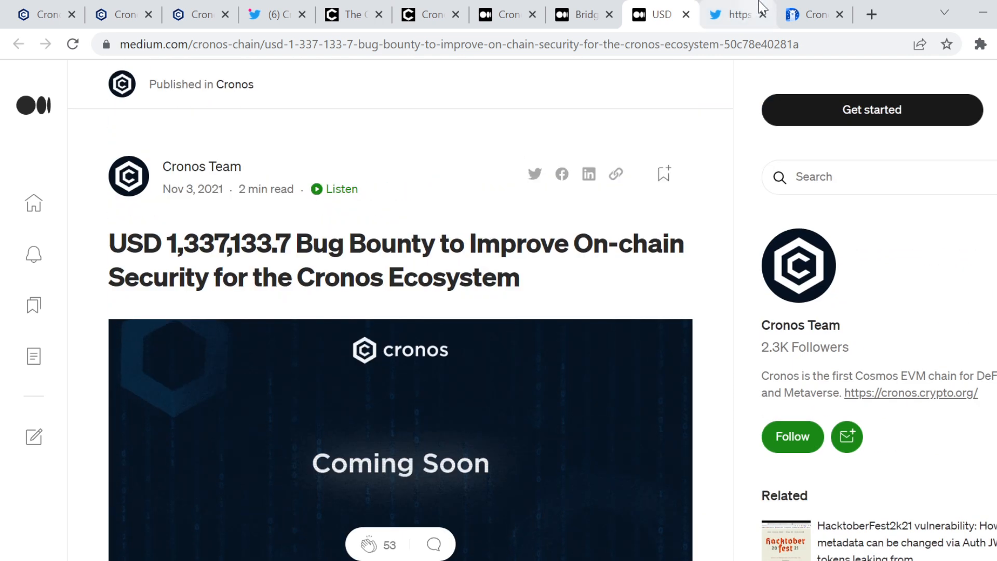
click(736, 13)
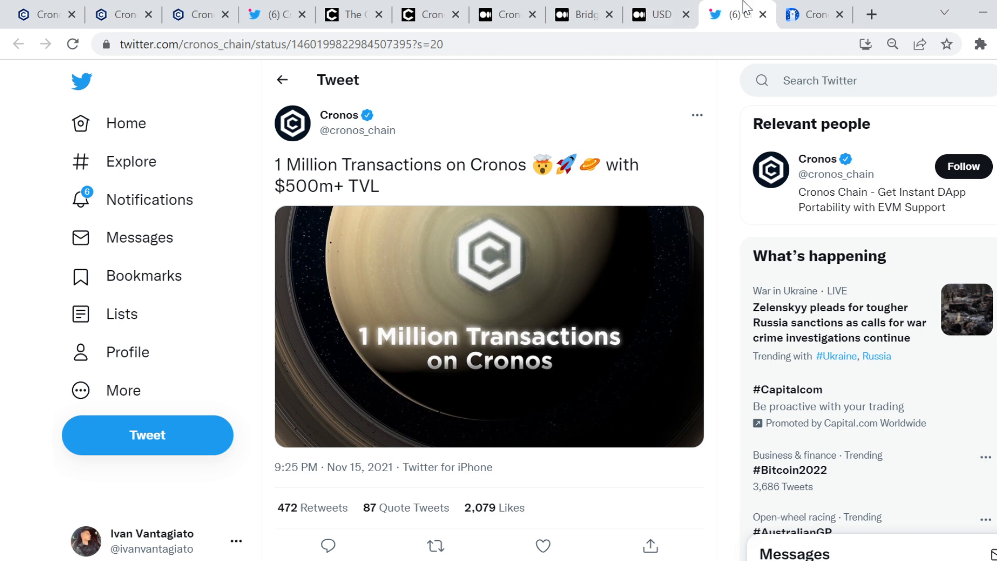
Step: After viewing the 1 Million Transactions tweet, switch to the DefiLlama Cronos TVL tab
click(815, 13)
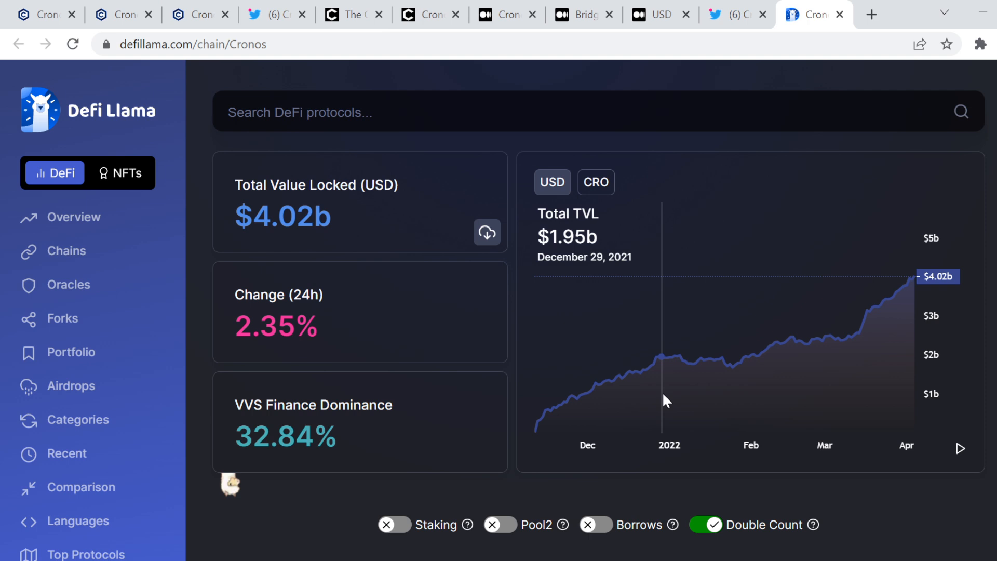
mouse_move(390, 210)
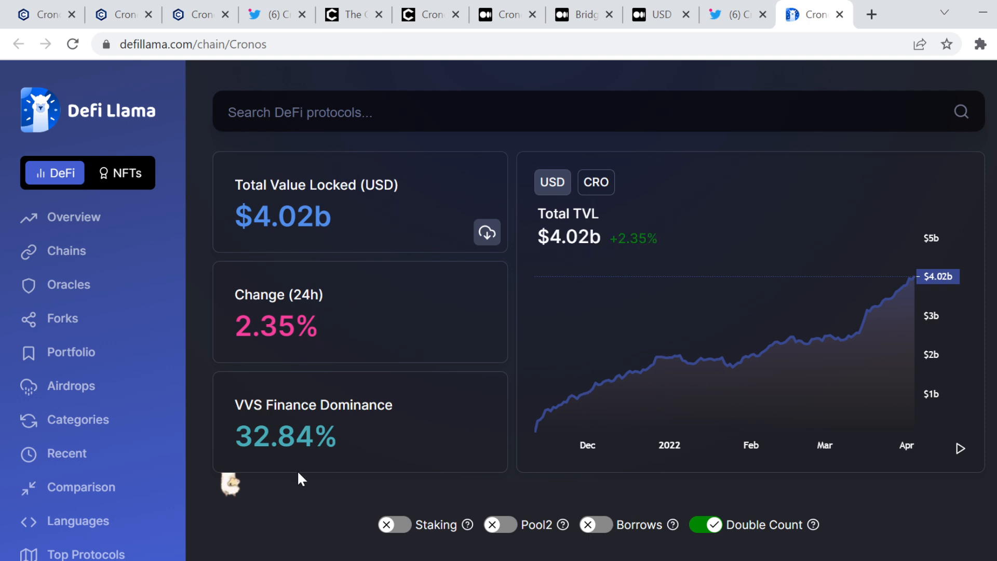
mouse_move(463, 418)
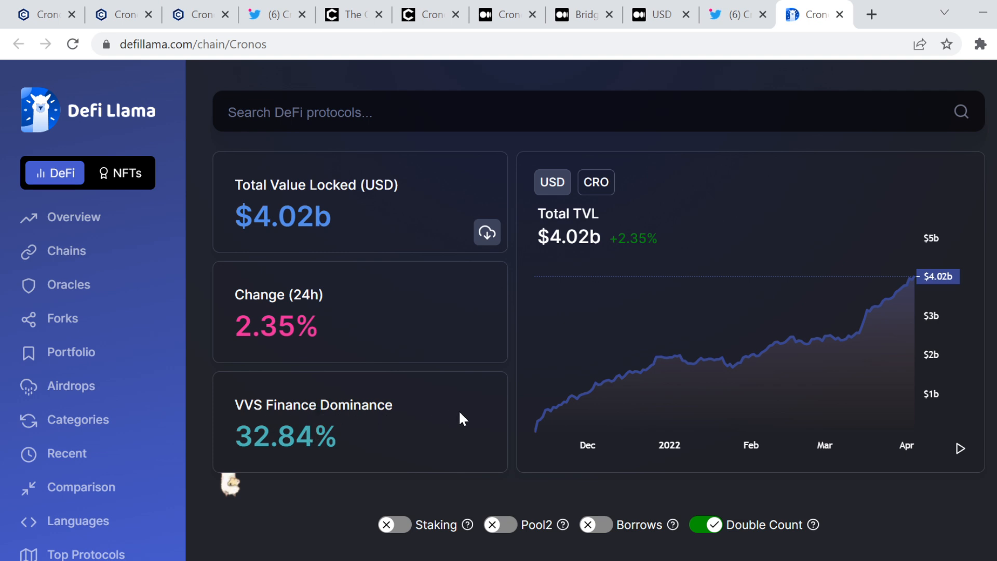
mouse_move(919, 282)
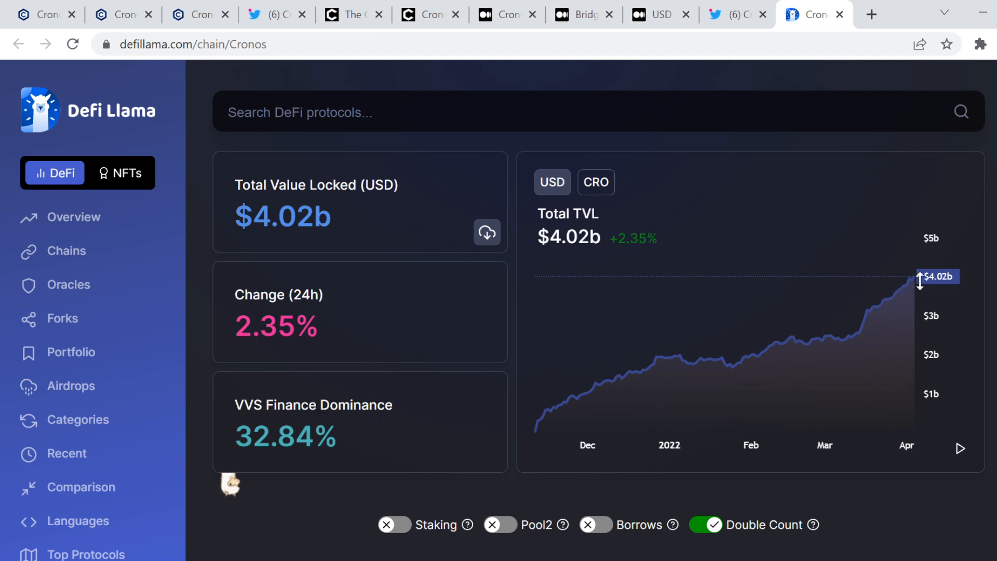
mouse_move(579, 422)
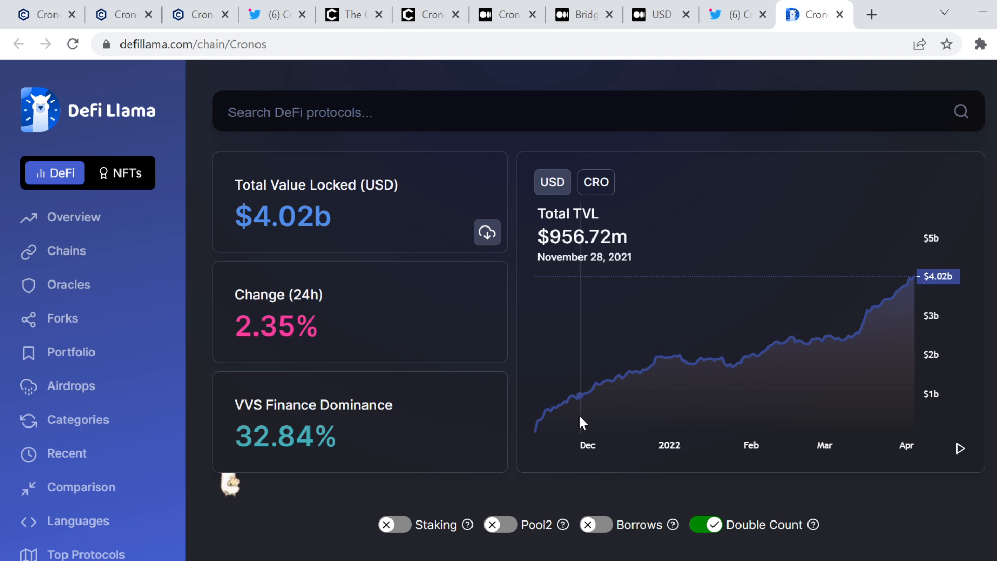
mouse_move(541, 429)
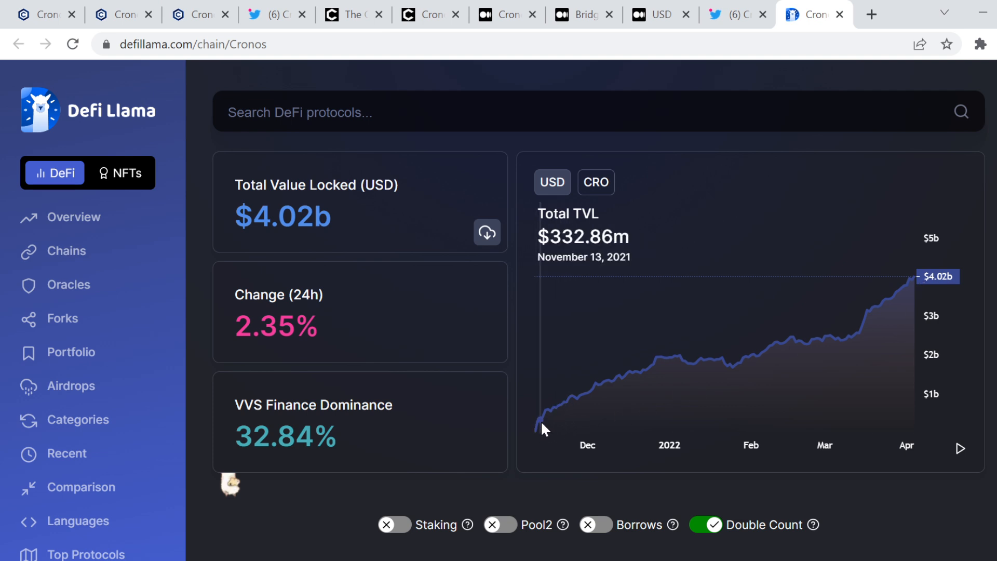
mouse_move(921, 274)
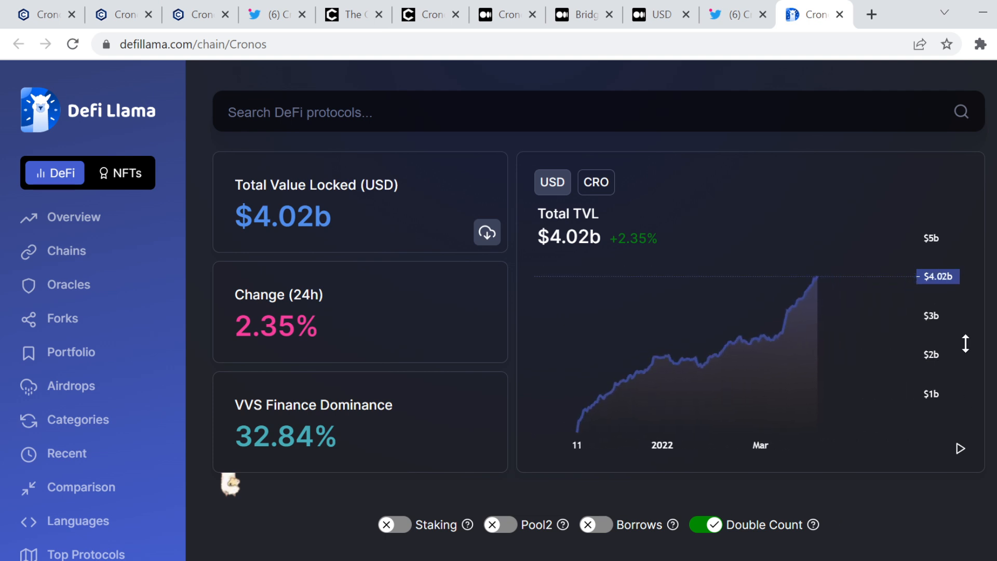
mouse_move(585, 187)
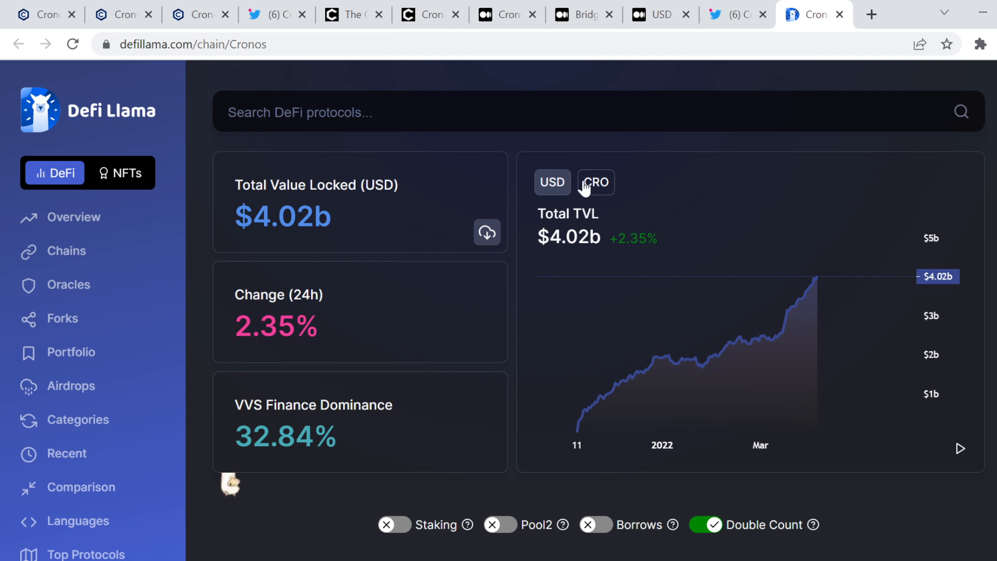
Step: Show the Cronos TVL chart in CRO (C8.36b), then switch back to USD at $4.01b
click(594, 183)
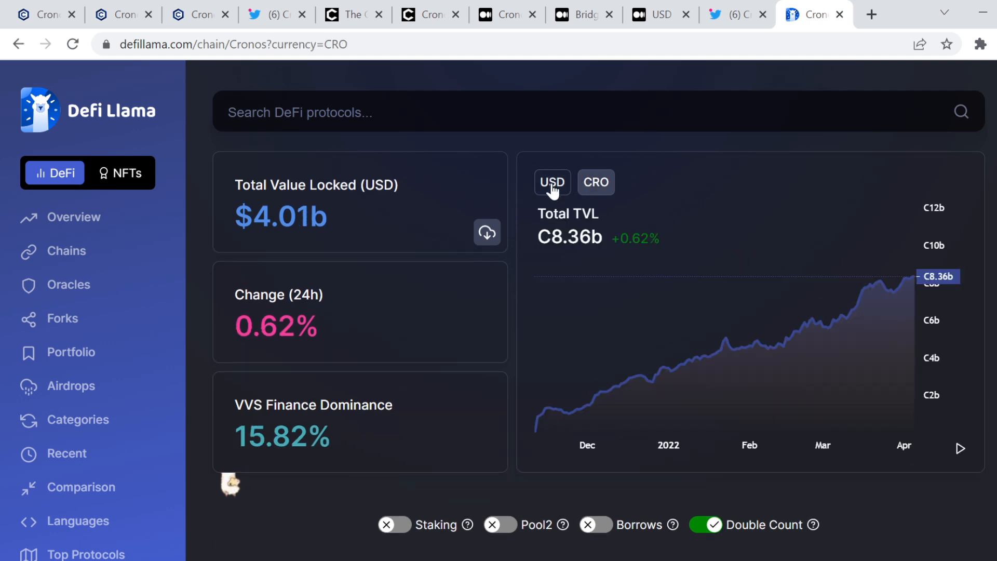
click(551, 183)
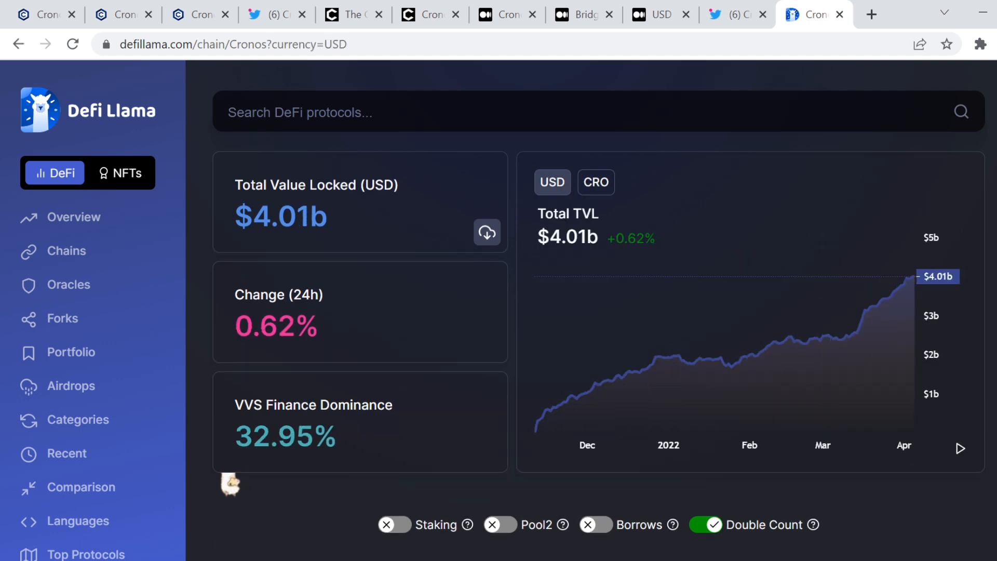
Step: Scroll through DefiLlama's Cronos TVL rankings from VVS Finance down to VultureSwap
scroll(down, 3)
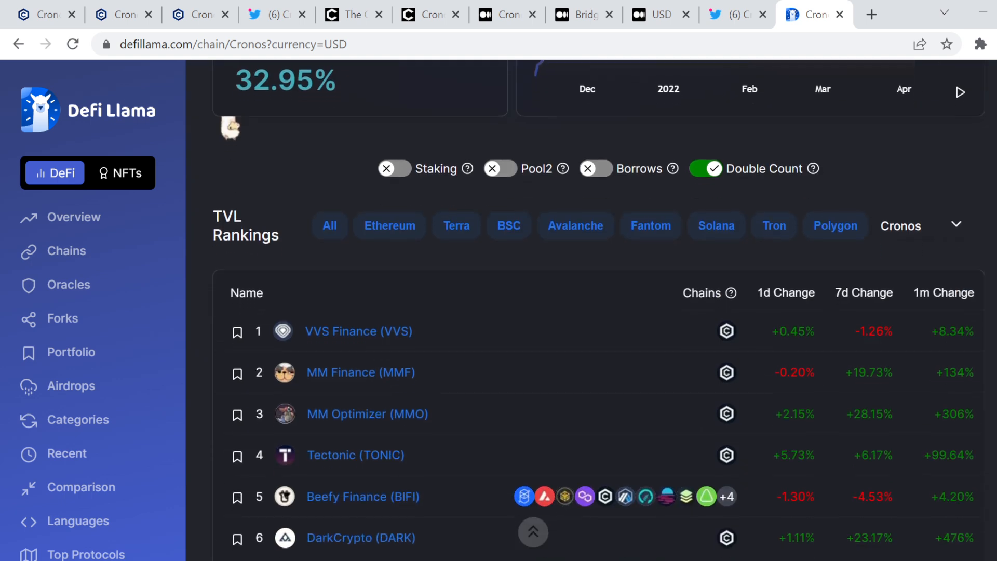
scroll(down, 3)
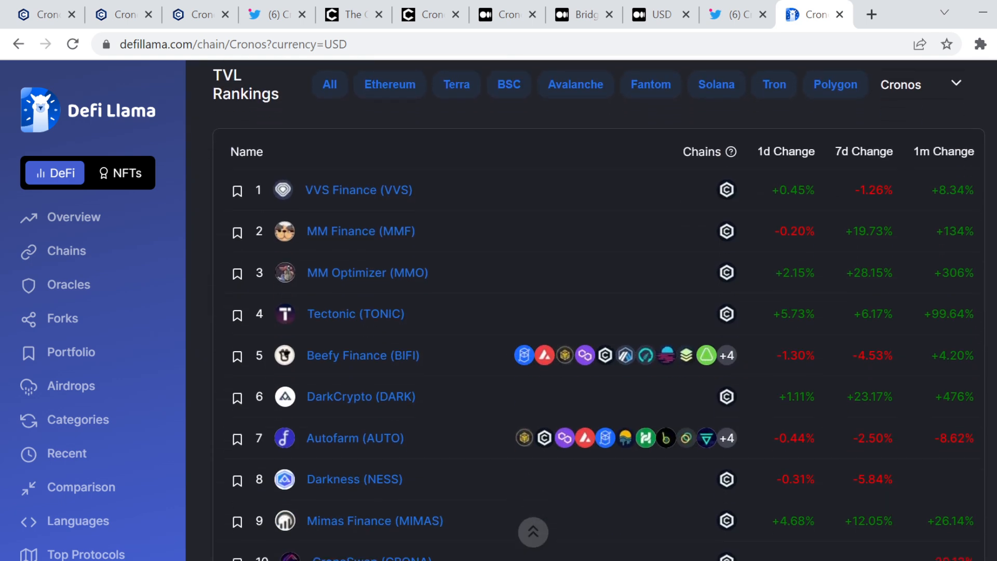
scroll(down, 3)
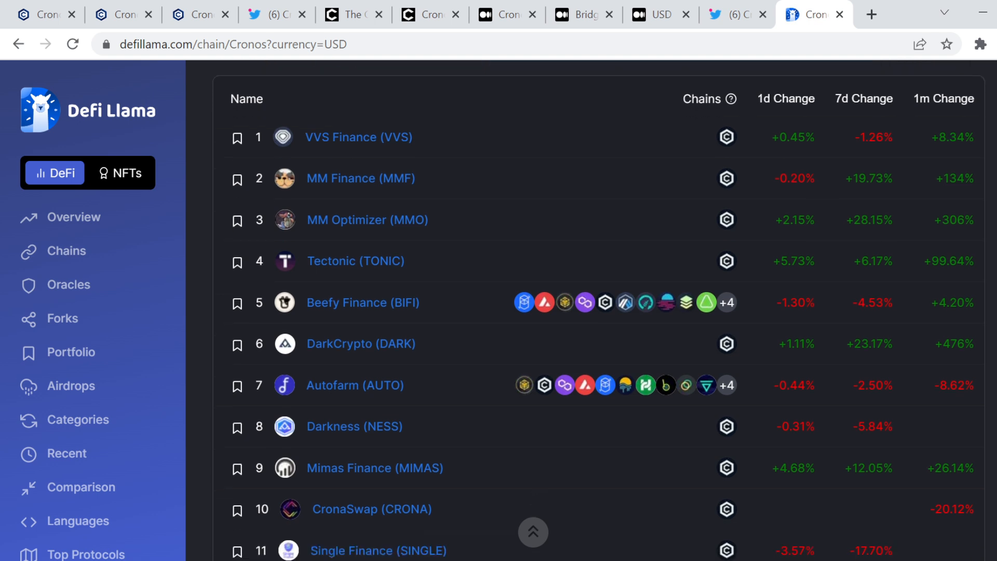
mouse_move(789, 92)
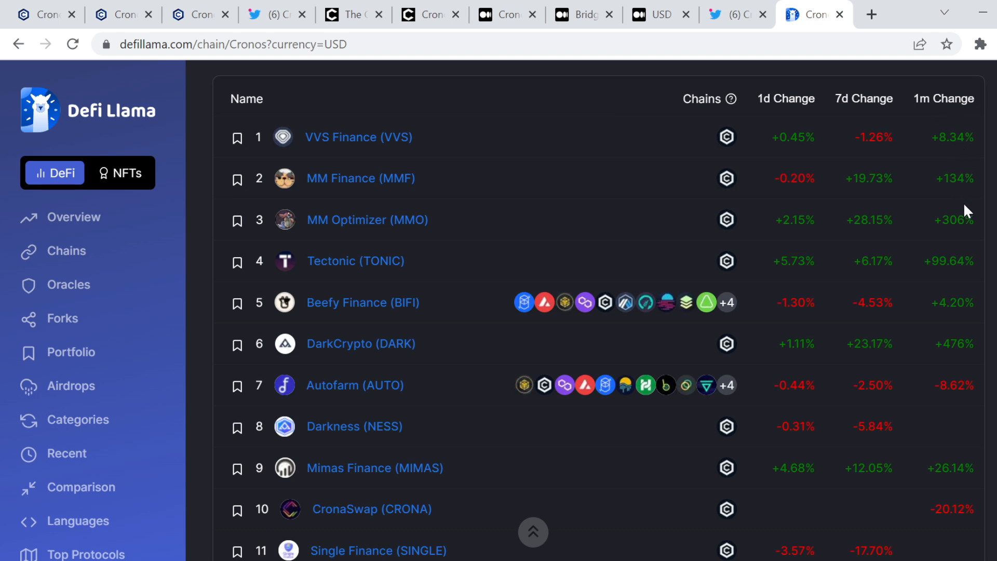
mouse_move(336, 231)
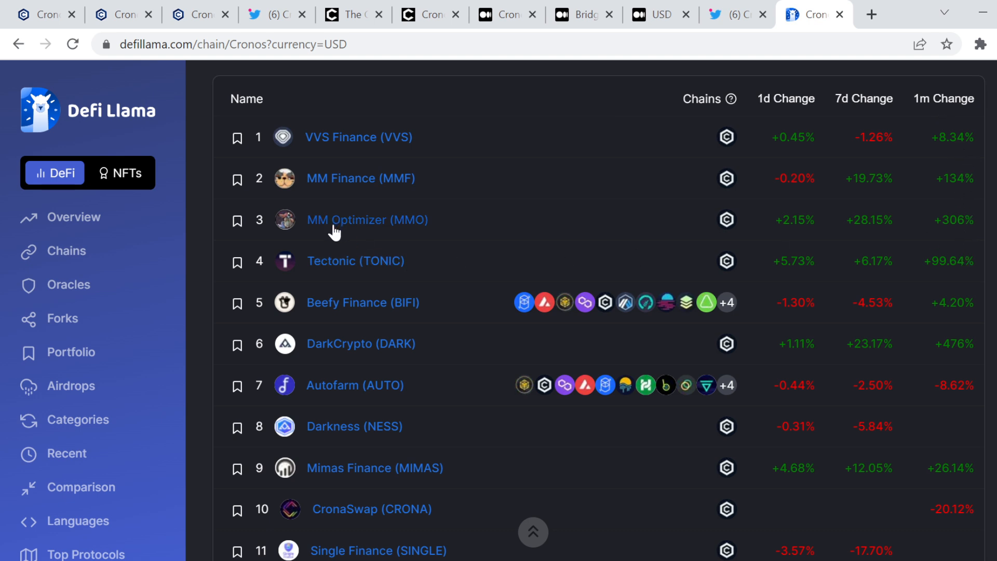
mouse_move(984, 223)
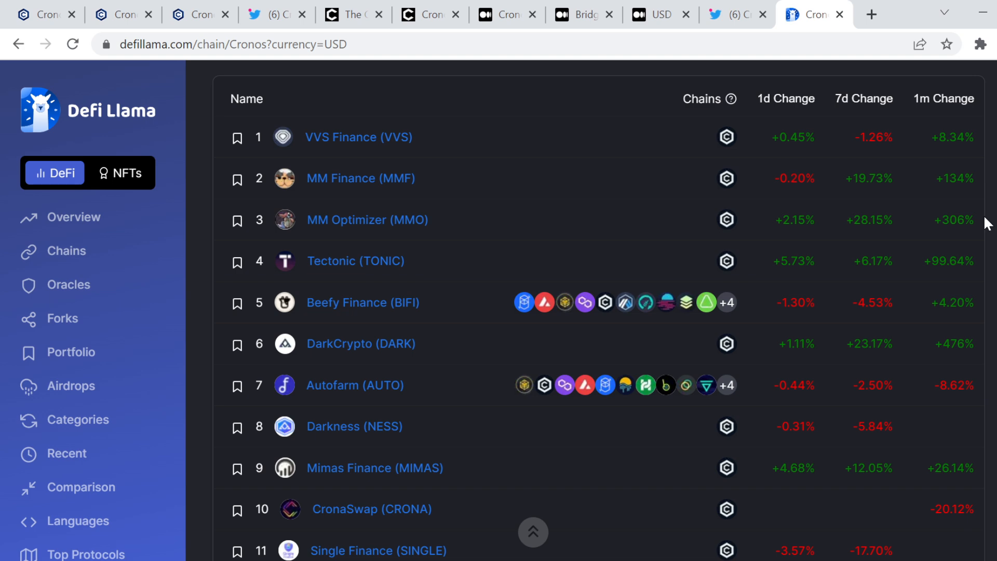
mouse_move(988, 266)
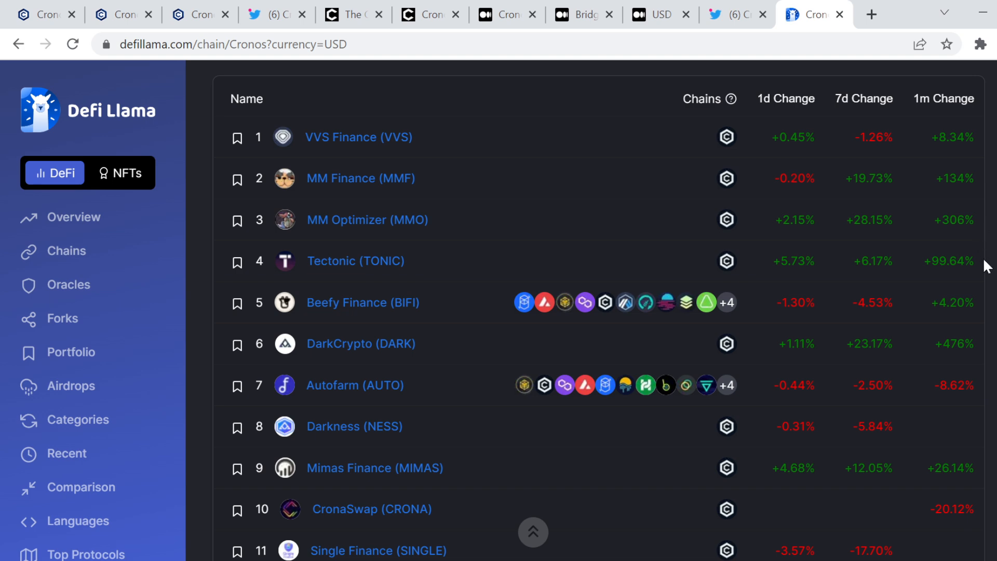
scroll(down, 3)
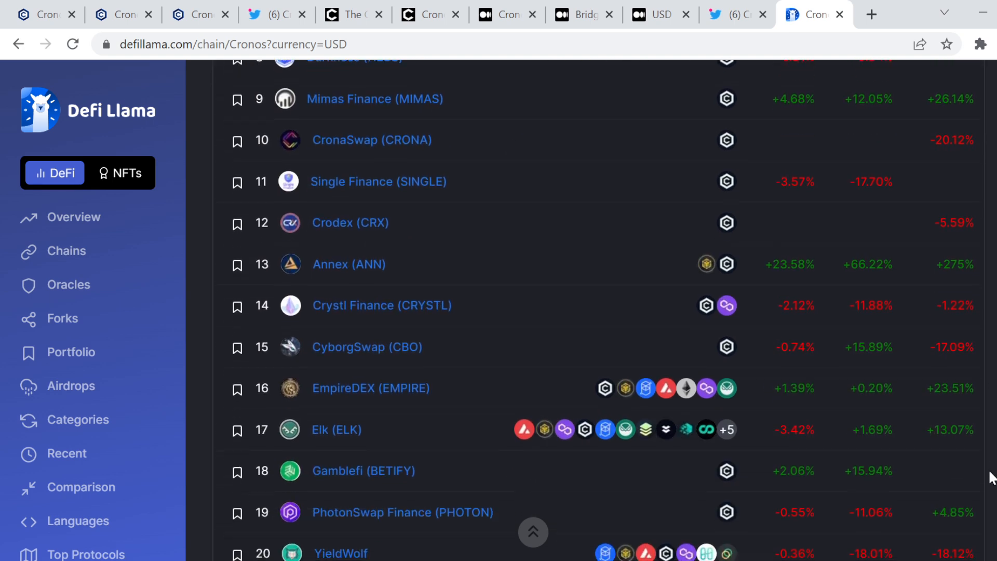
scroll(down, 3)
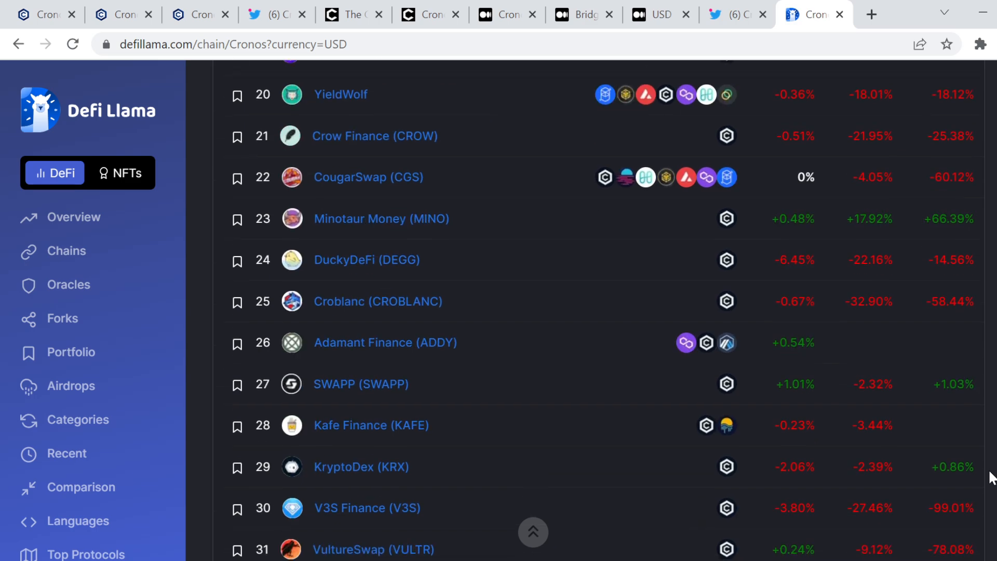
scroll(down, 3)
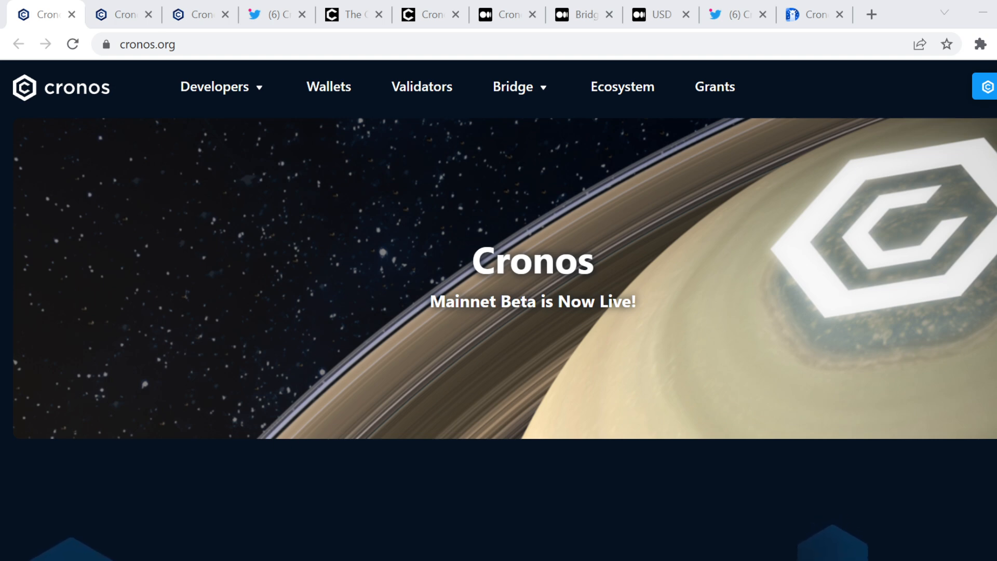
click(421, 86)
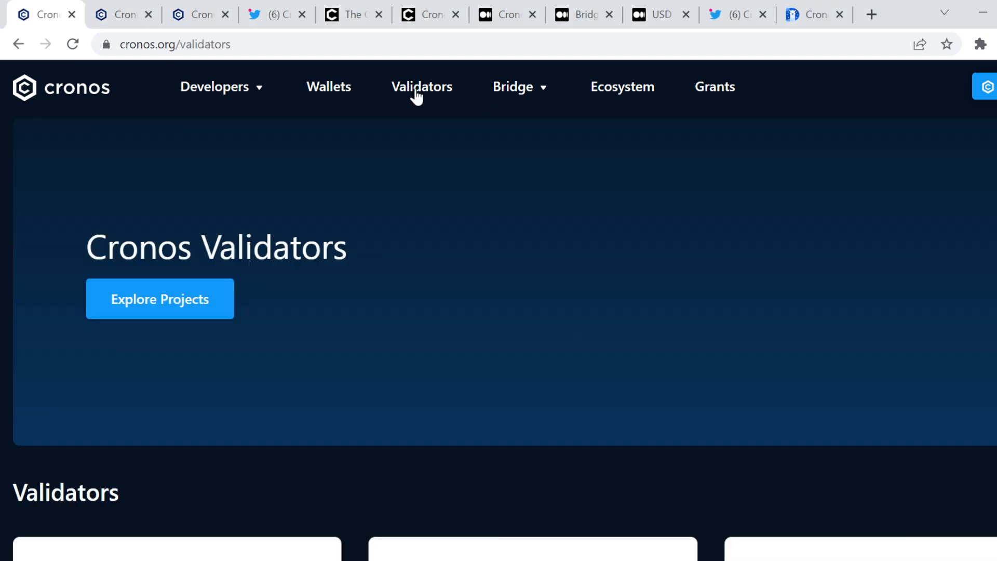
scroll(down, 3)
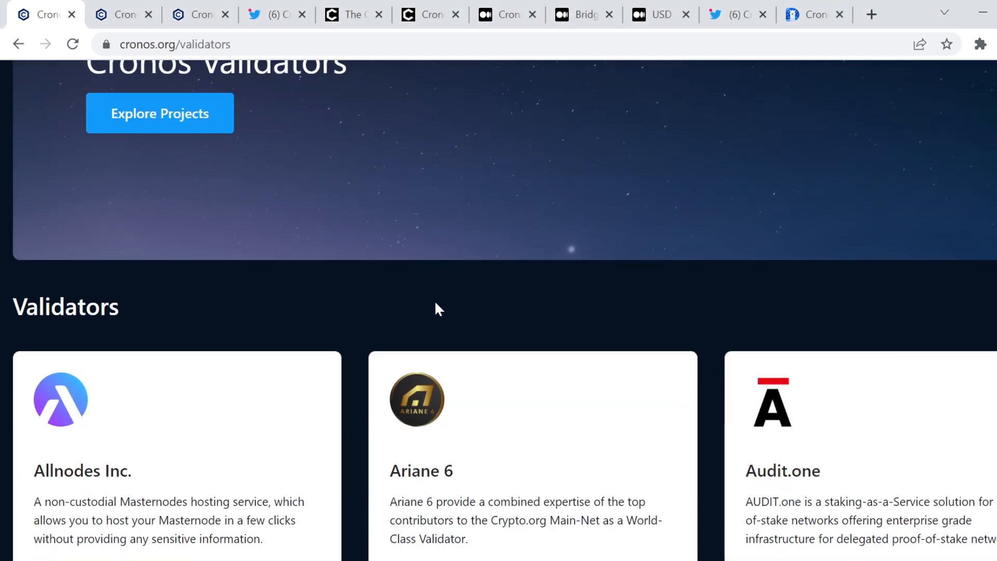
scroll(up, 3)
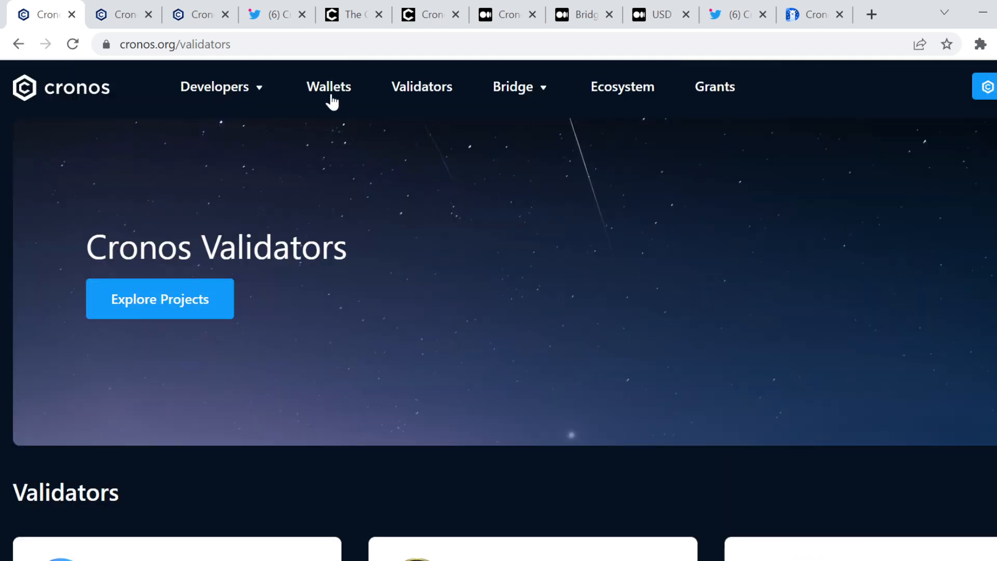
click(328, 86)
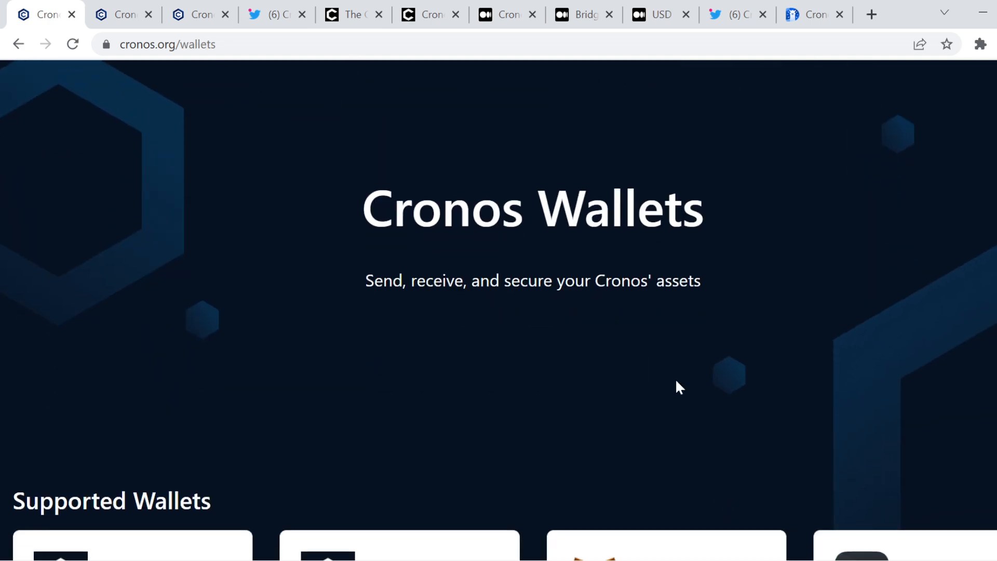
scroll(down, 3)
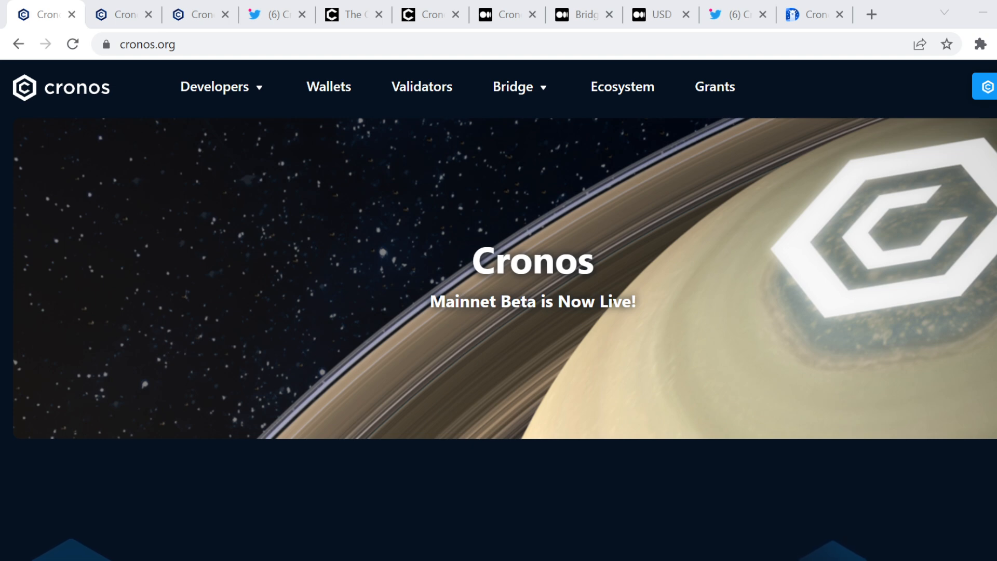
click(530, 422)
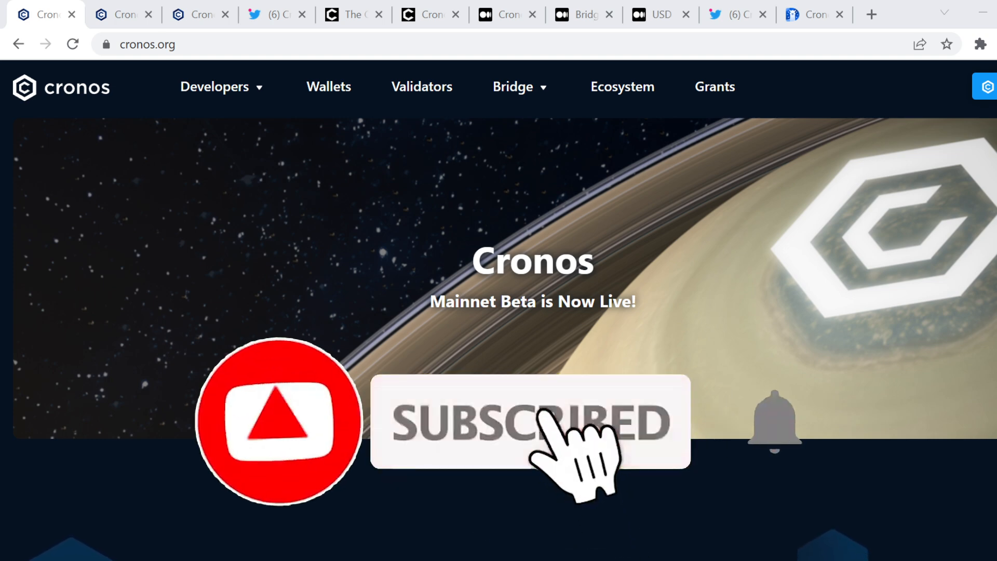